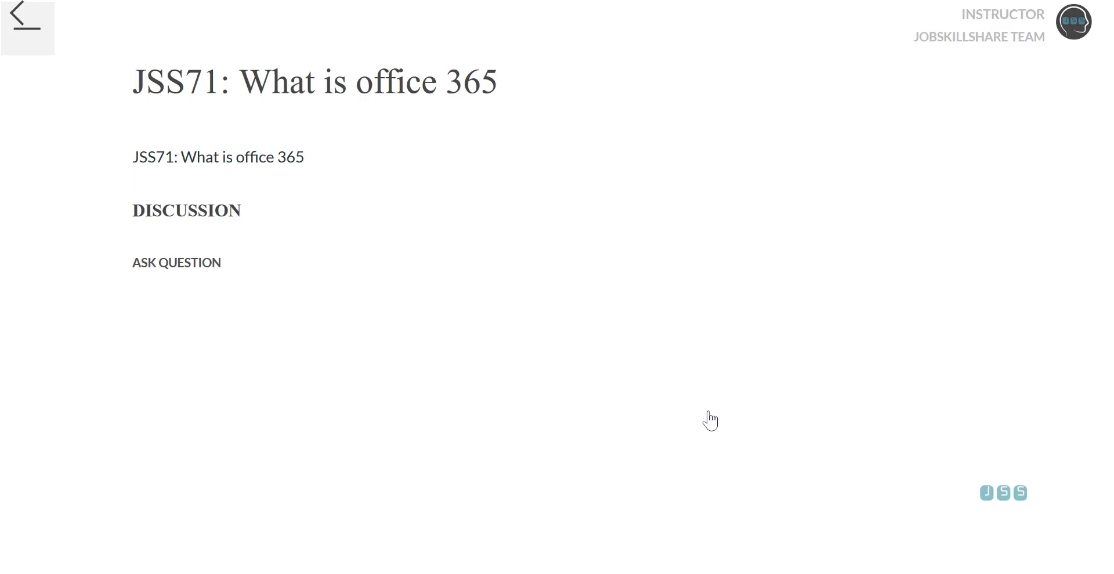
{"action": "mouse_move", "coordinate": [622, 257]}
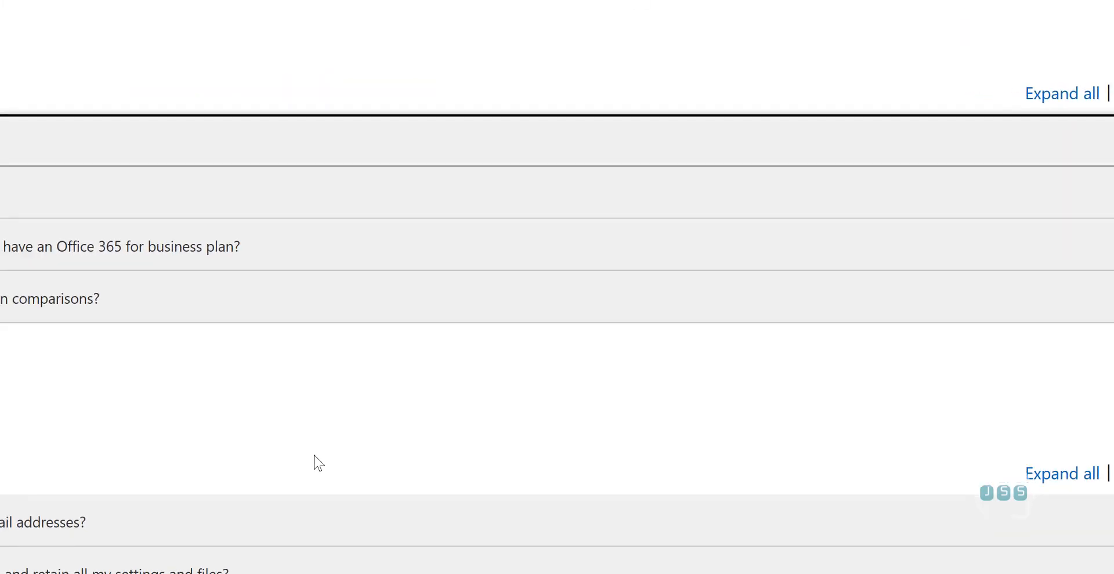
Step: Scroll the Office 365 FAQ page to the Top questions section
{"action": "scroll", "scroll_direction": "up", "scroll_amount": 3}
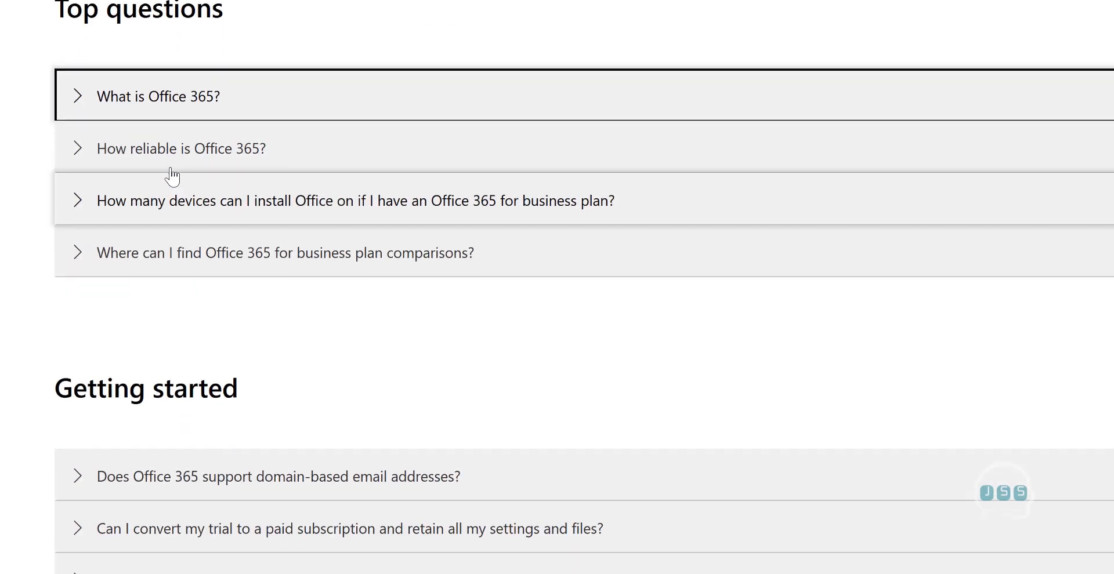
Step: Expand the 'What is Office 365?' answer and highlight phrases in its first sentence
{"action": "left_click", "coordinate": [158, 96]}
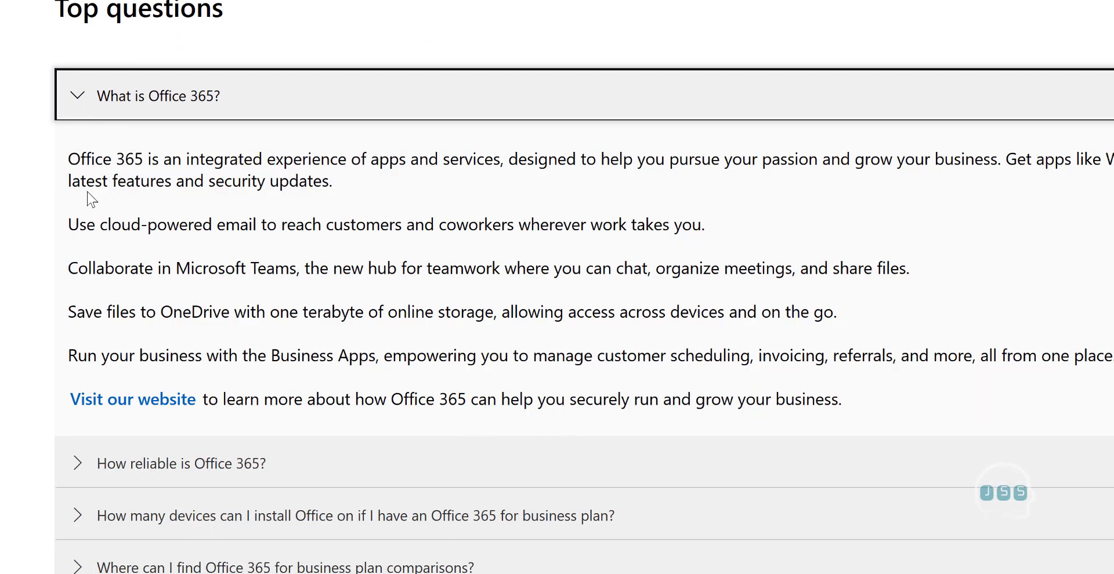
{"action": "double_click", "coordinate": [78, 159]}
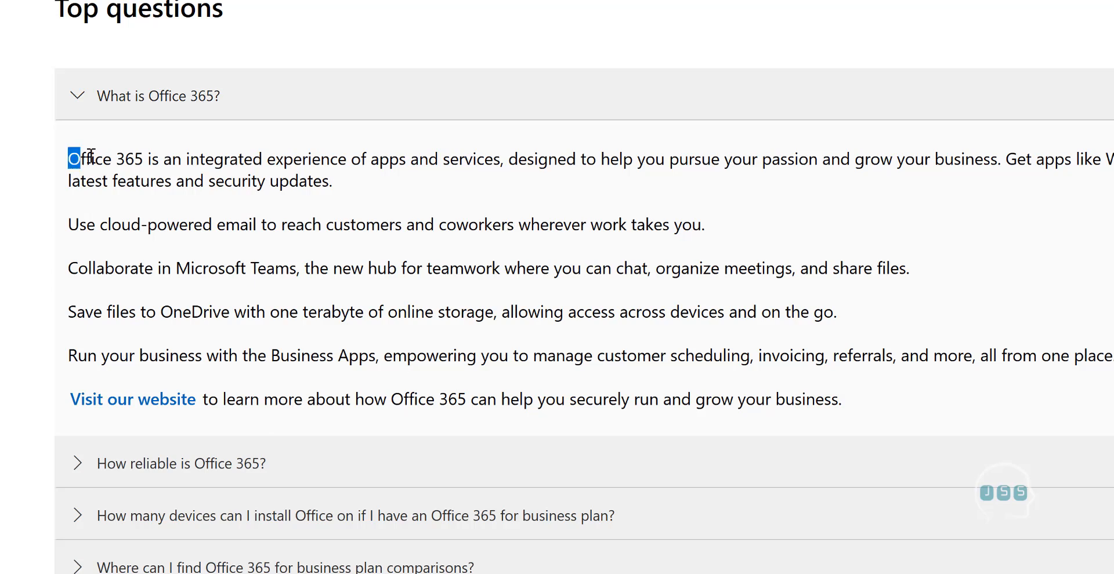
{"action": "double_click", "coordinate": [304, 159]}
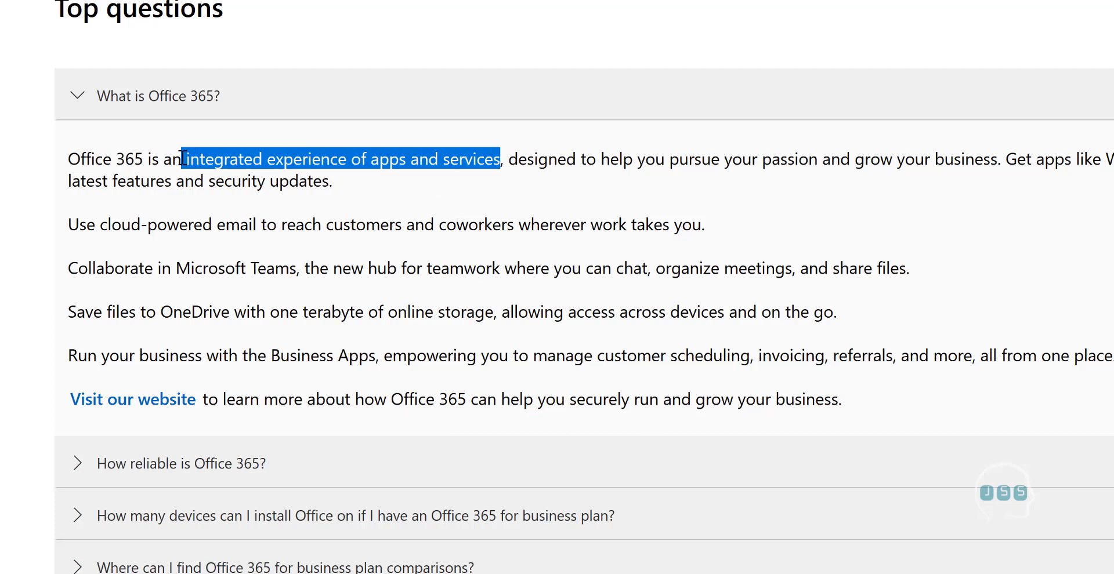
{"action": "left_click", "coordinate": [532, 158]}
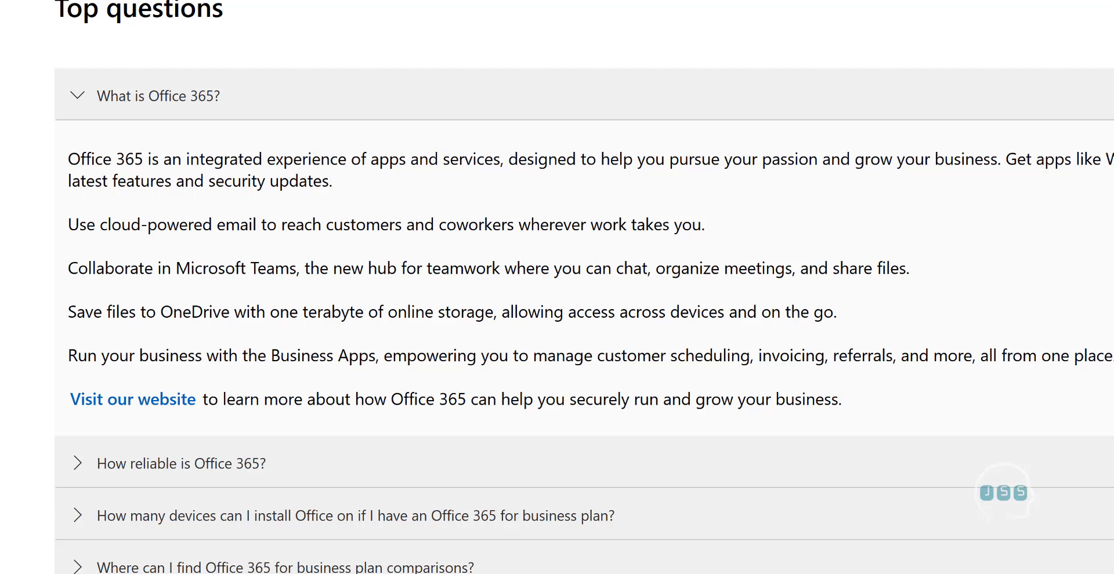
{"action": "mouse_move", "coordinate": [66, 187]}
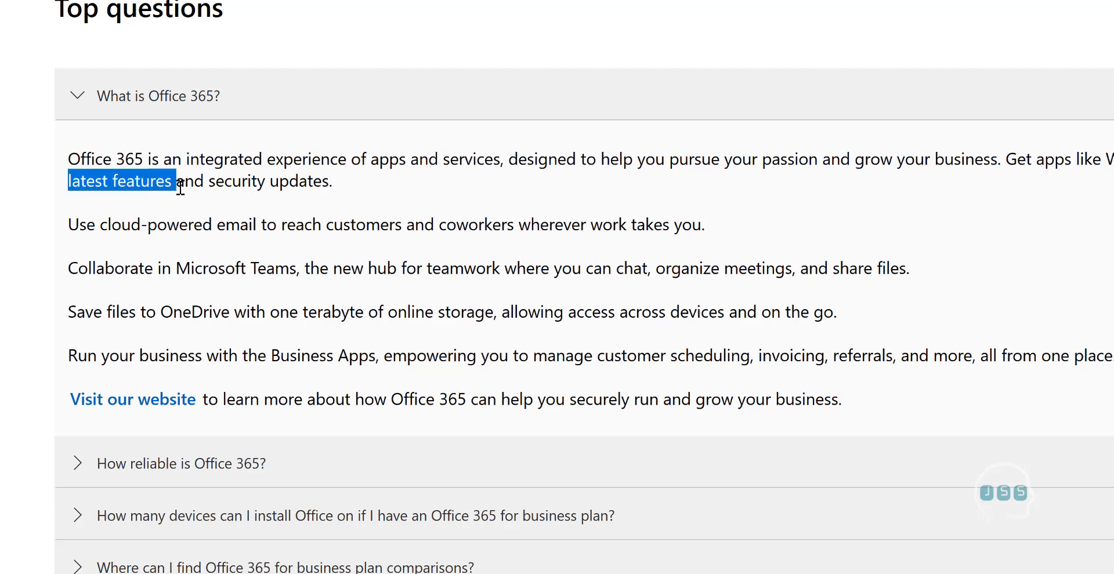
Step: Highlight 'latest features' and a word in the OneDrive sentence of the answer
{"action": "left_click_drag", "start_coordinate": [181, 181], "coordinate": [340, 181]}
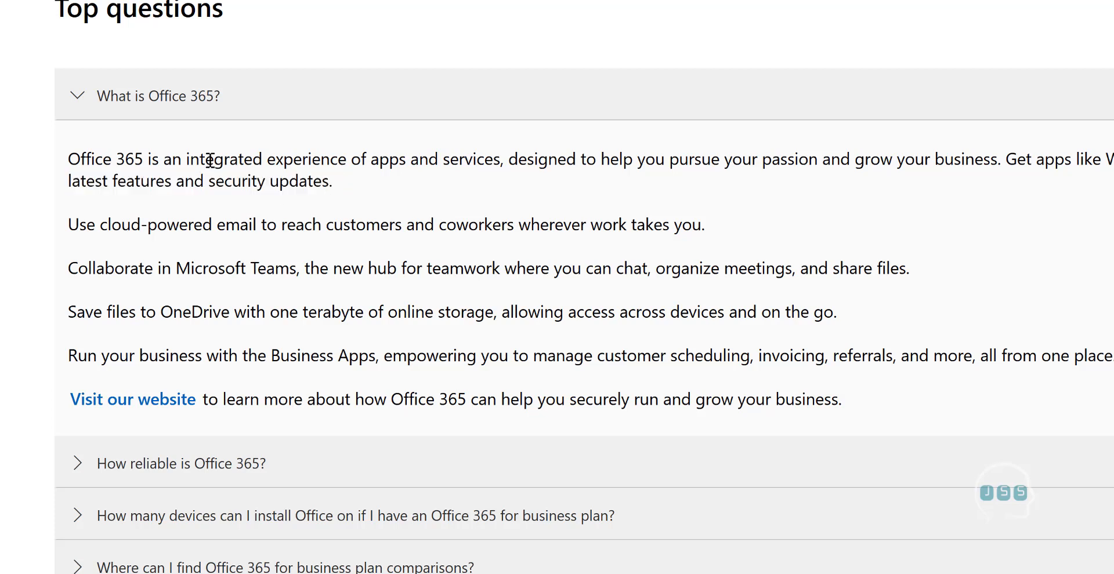
{"action": "mouse_move", "coordinate": [363, 191]}
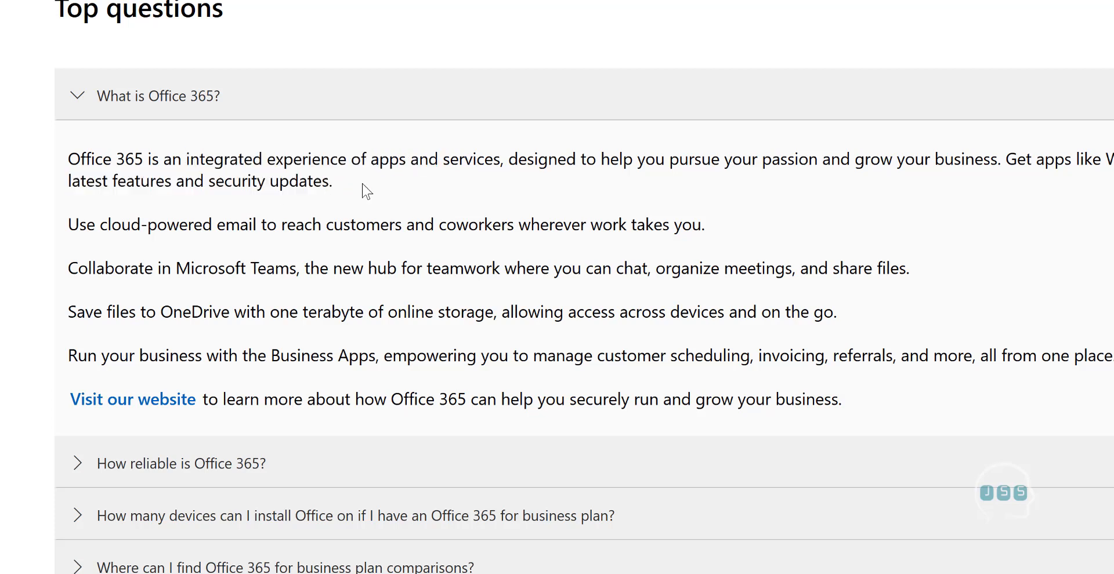
{"action": "mouse_move", "coordinate": [103, 231]}
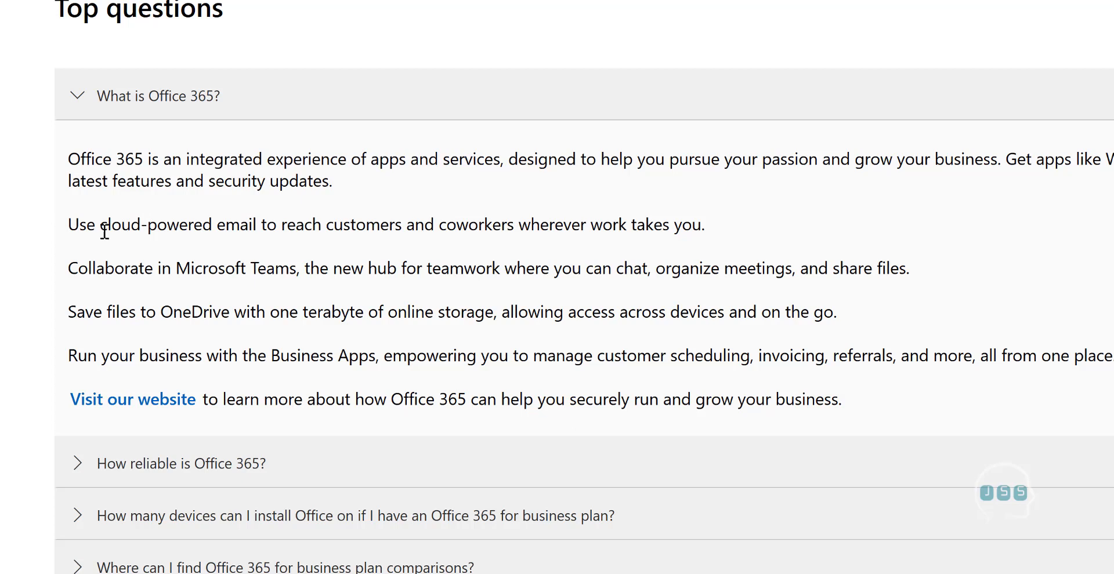
{"action": "mouse_move", "coordinate": [393, 260]}
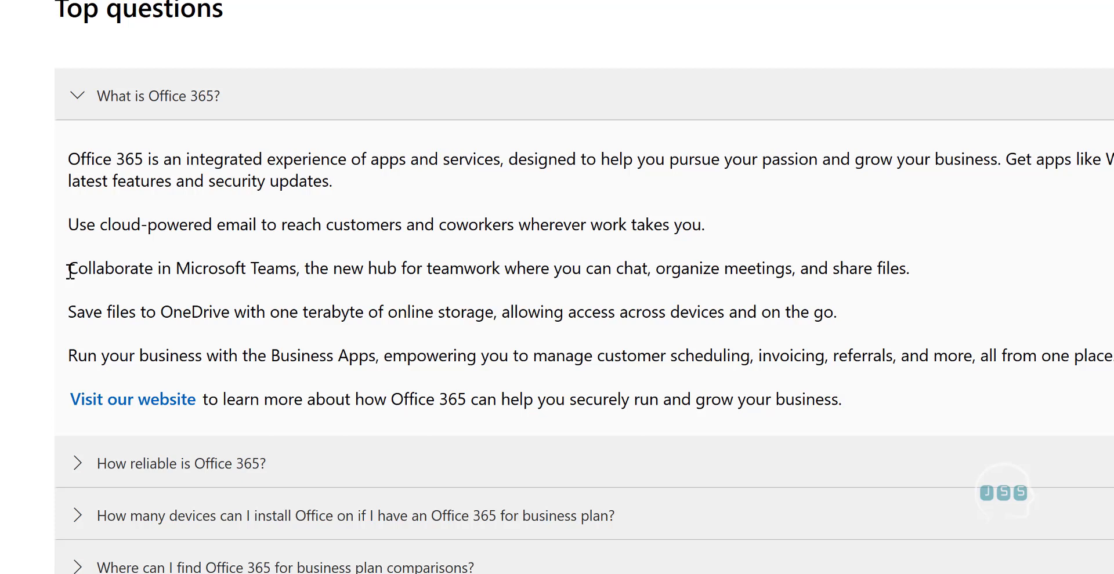
{"action": "mouse_move", "coordinate": [166, 307]}
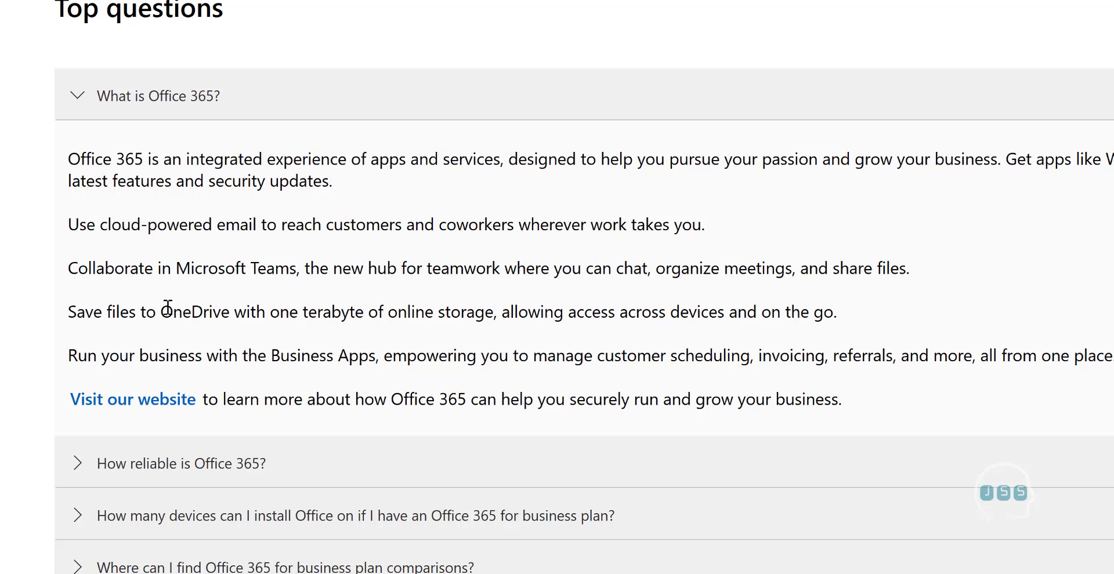
{"action": "mouse_move", "coordinate": [143, 323]}
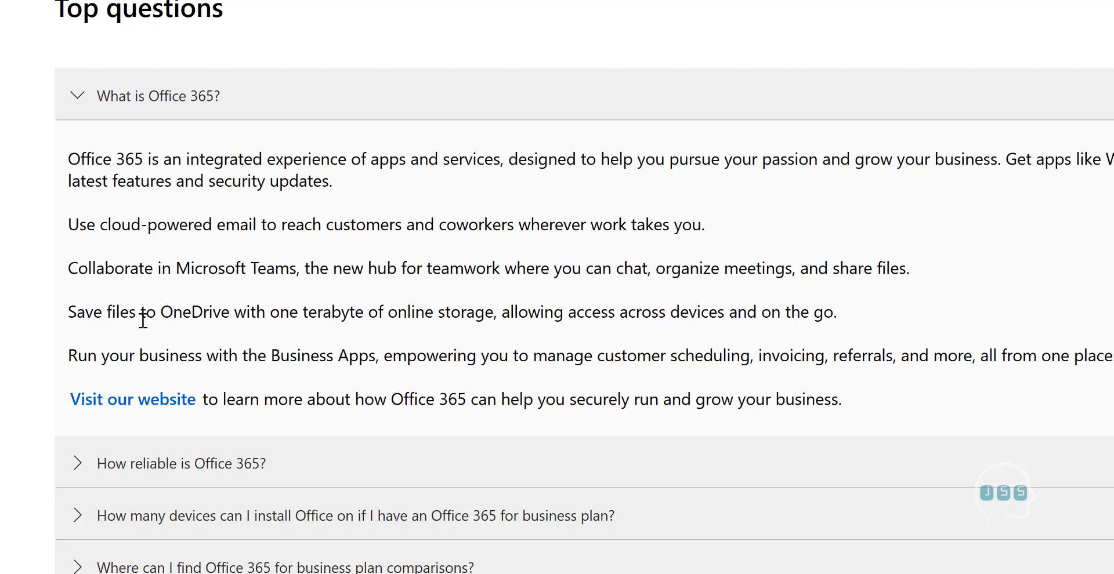
{"action": "double_click", "coordinate": [193, 311]}
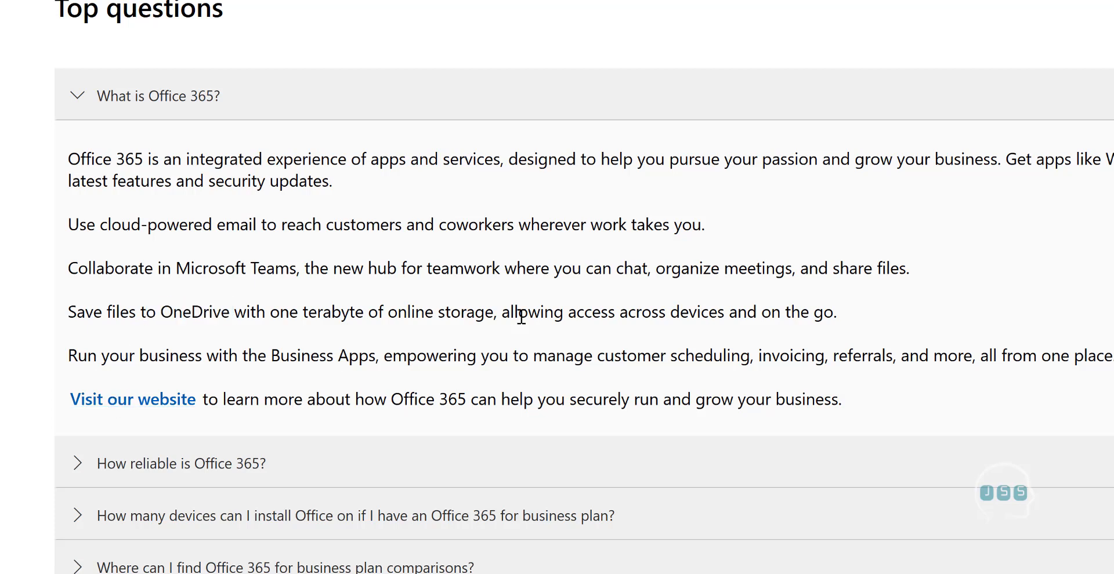
{"action": "mouse_move", "coordinate": [507, 330]}
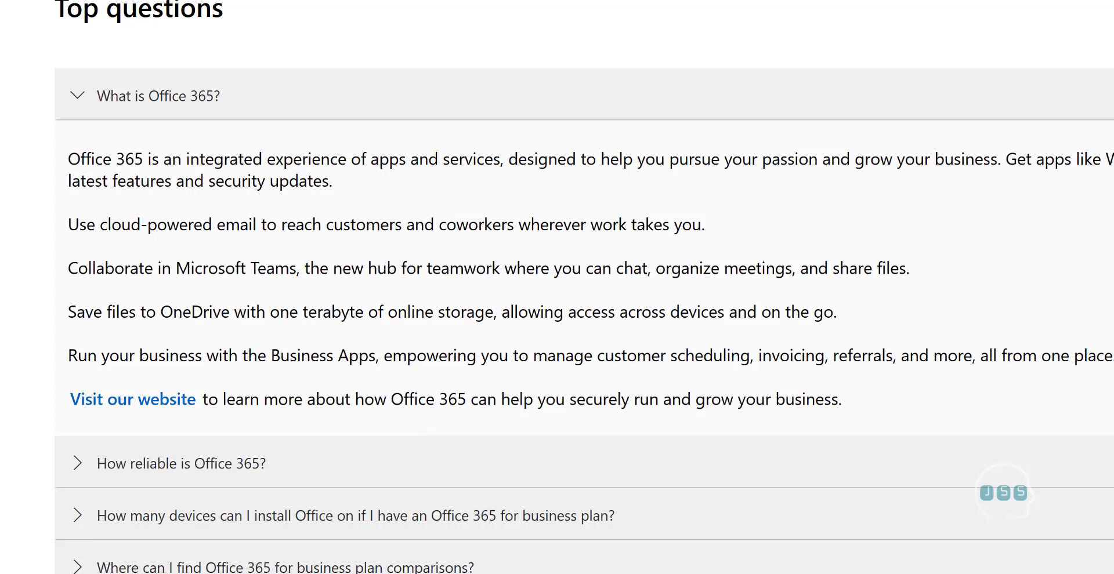
Step: Launch Paint from the Start menu search for 'p'
{"action": "type", "text": "p"}
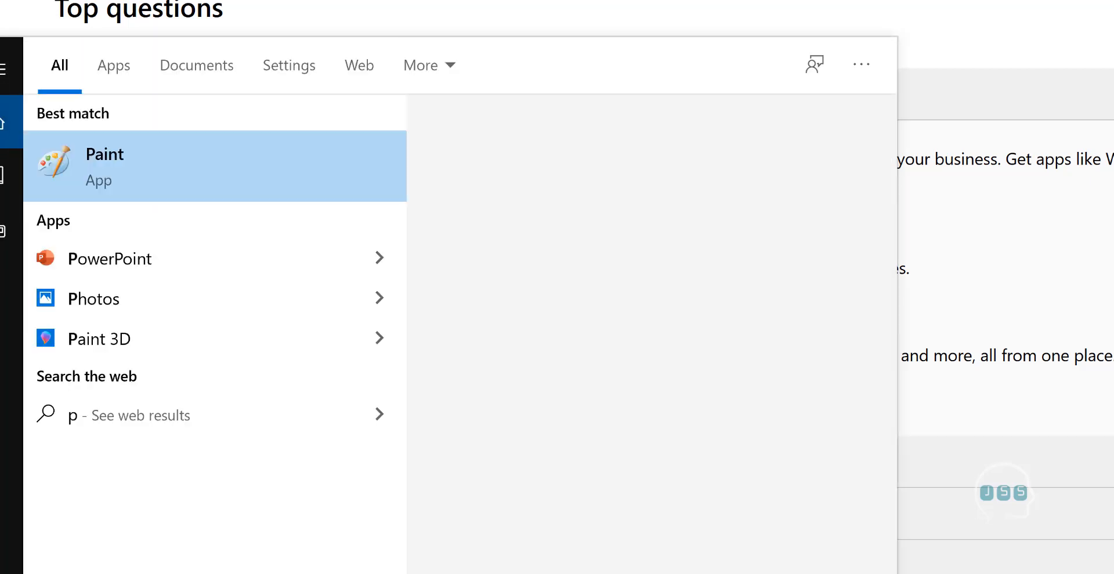
{"action": "left_click", "coordinate": [103, 166]}
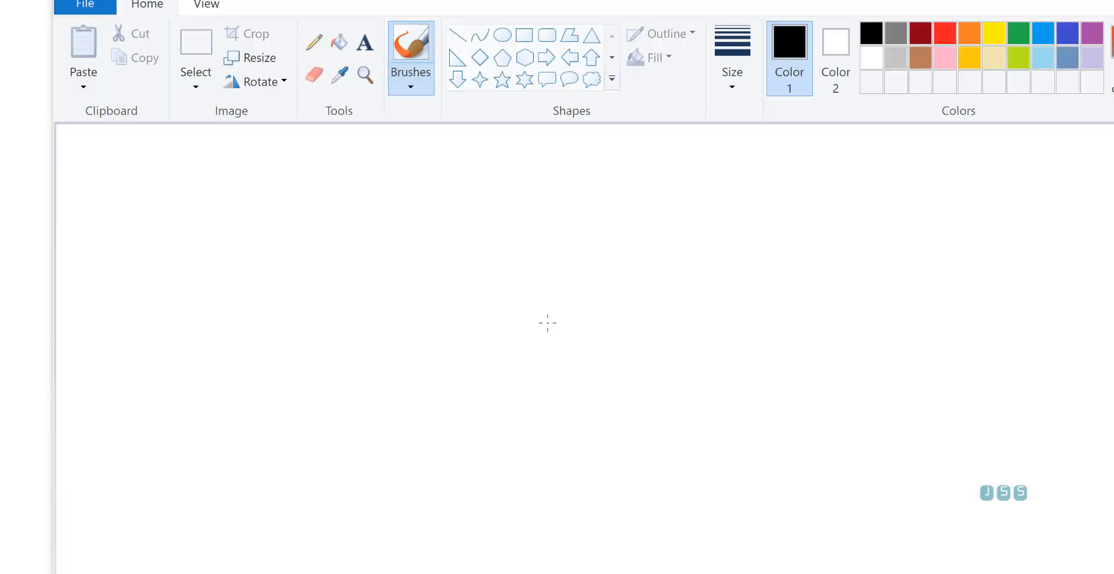
{"action": "mouse_move", "coordinate": [538, 324]}
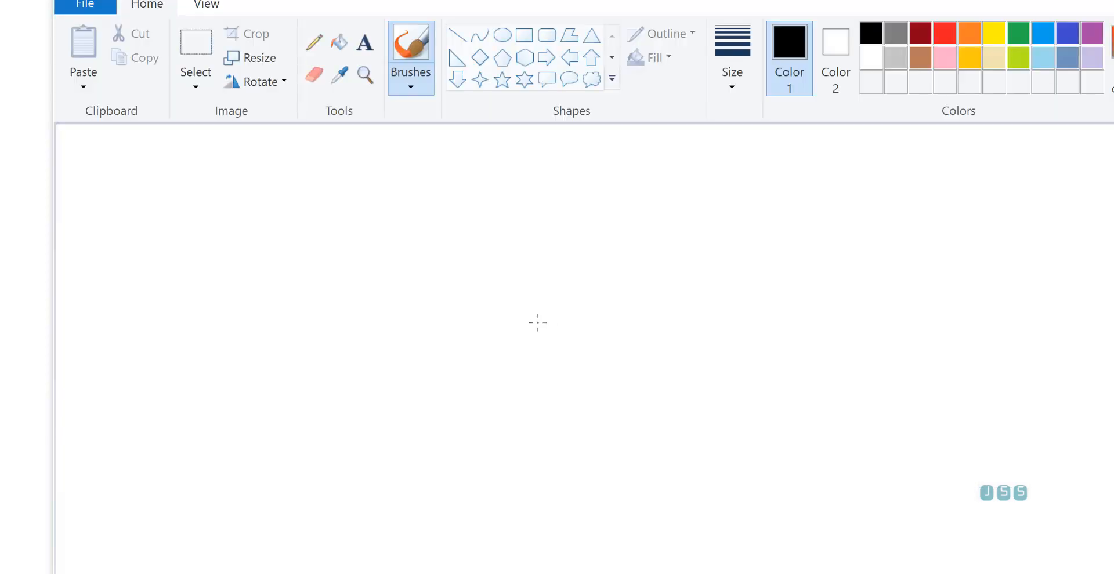
{"action": "mouse_move", "coordinate": [625, 229]}
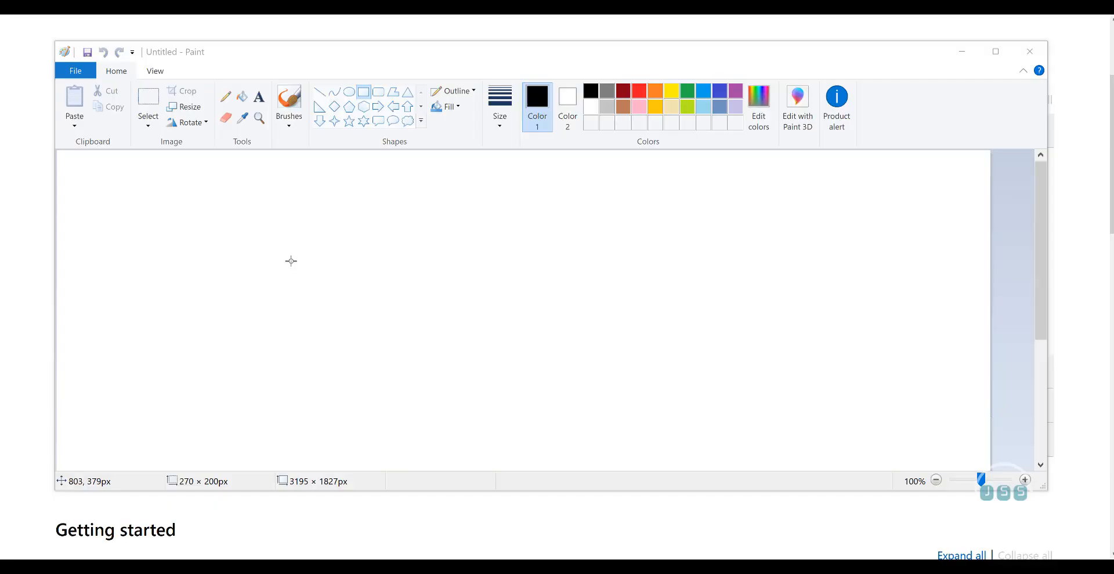
{"action": "mouse_move", "coordinate": [289, 261]}
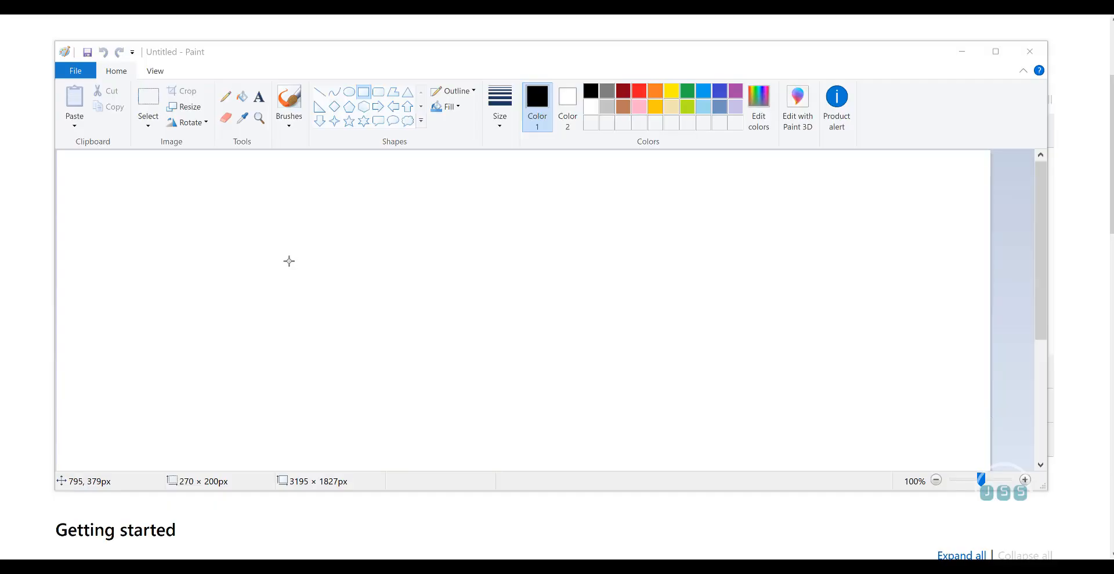
{"action": "mouse_move", "coordinate": [289, 260]}
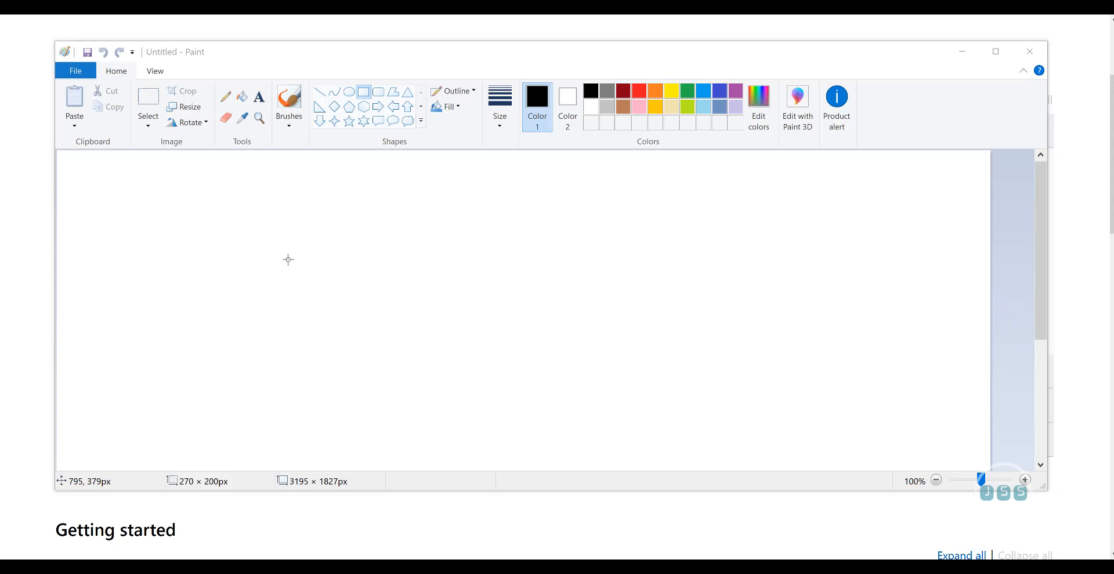
{"action": "mouse_move", "coordinate": [303, 262]}
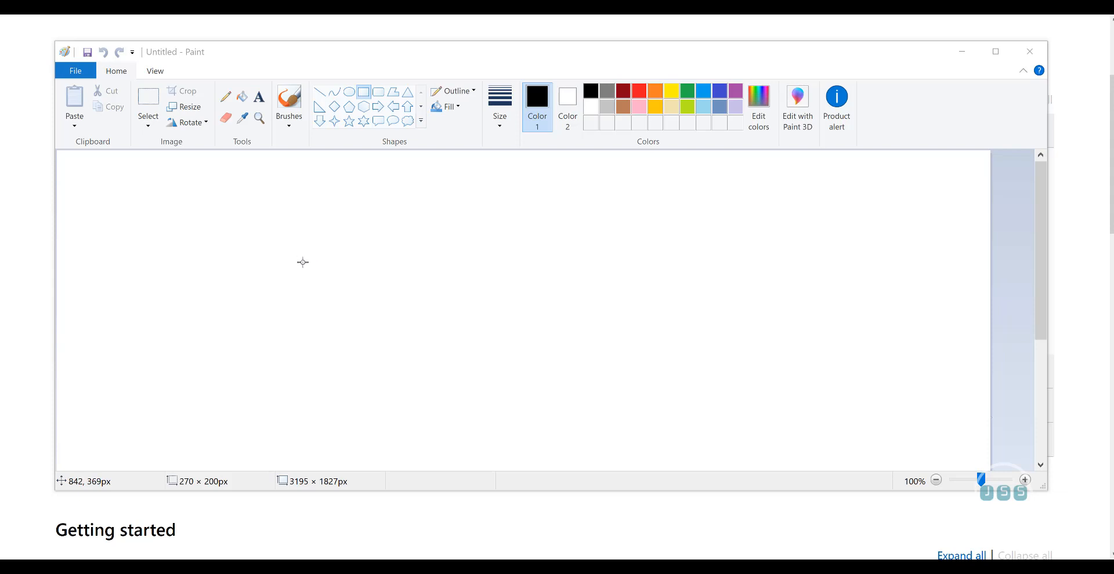
{"action": "mouse_move", "coordinate": [172, 263]}
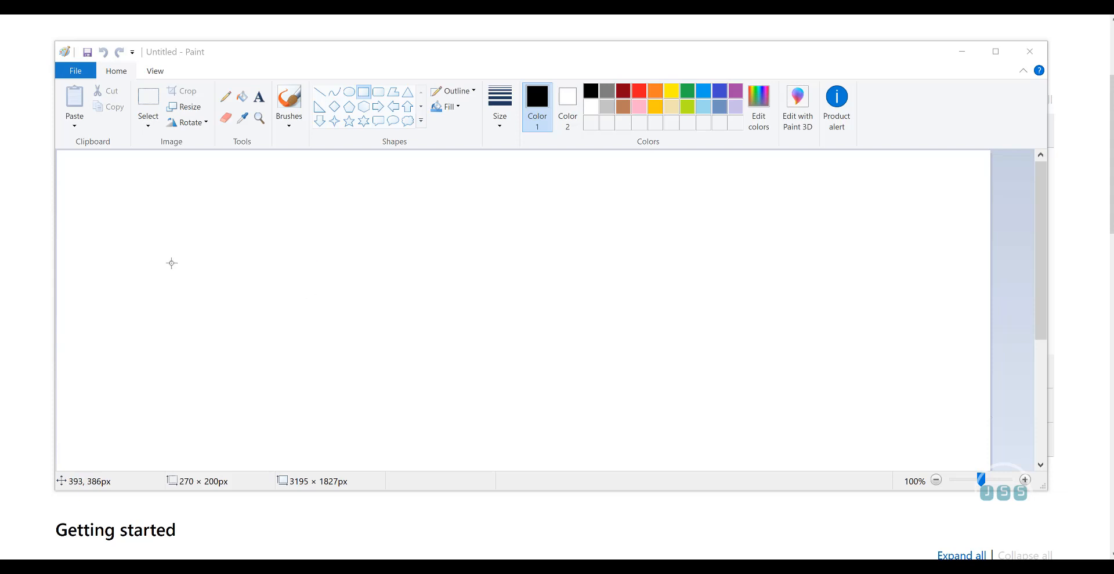
{"action": "mouse_move", "coordinate": [328, 200]}
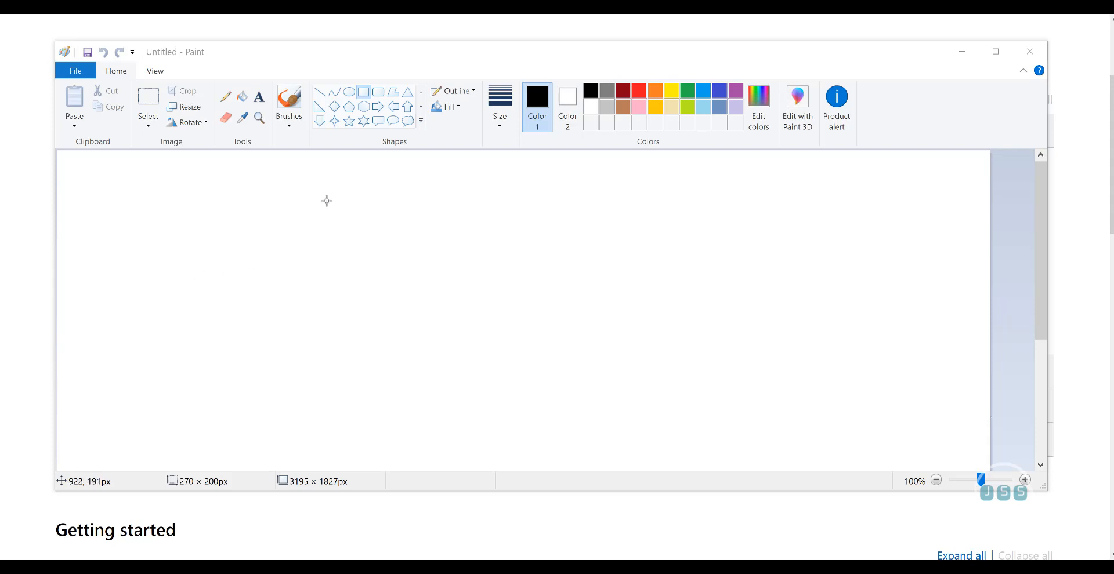
{"action": "mouse_move", "coordinate": [243, 181]}
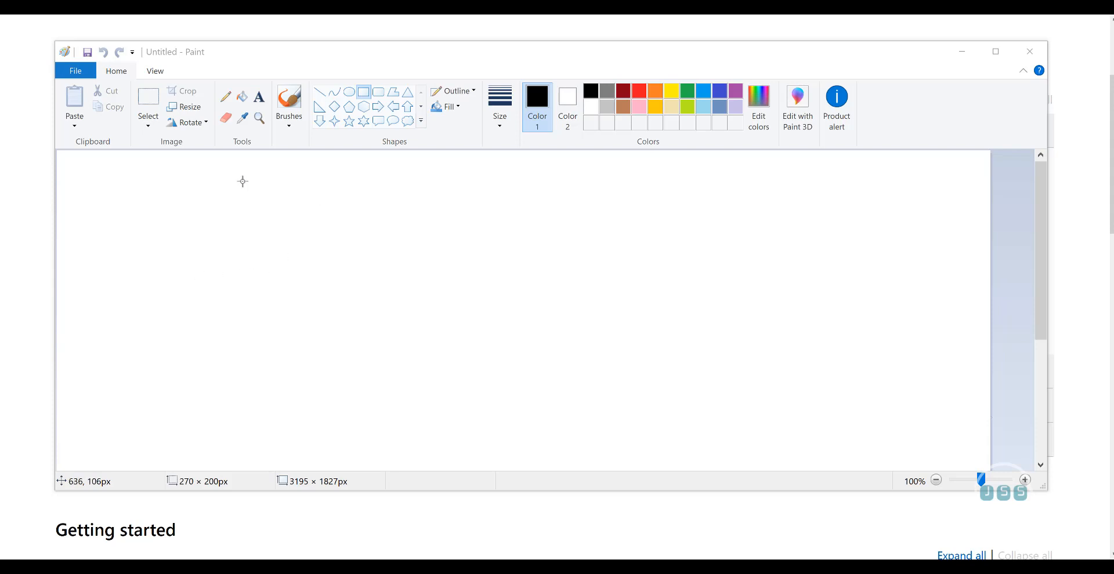
{"action": "mouse_move", "coordinate": [254, 174]}
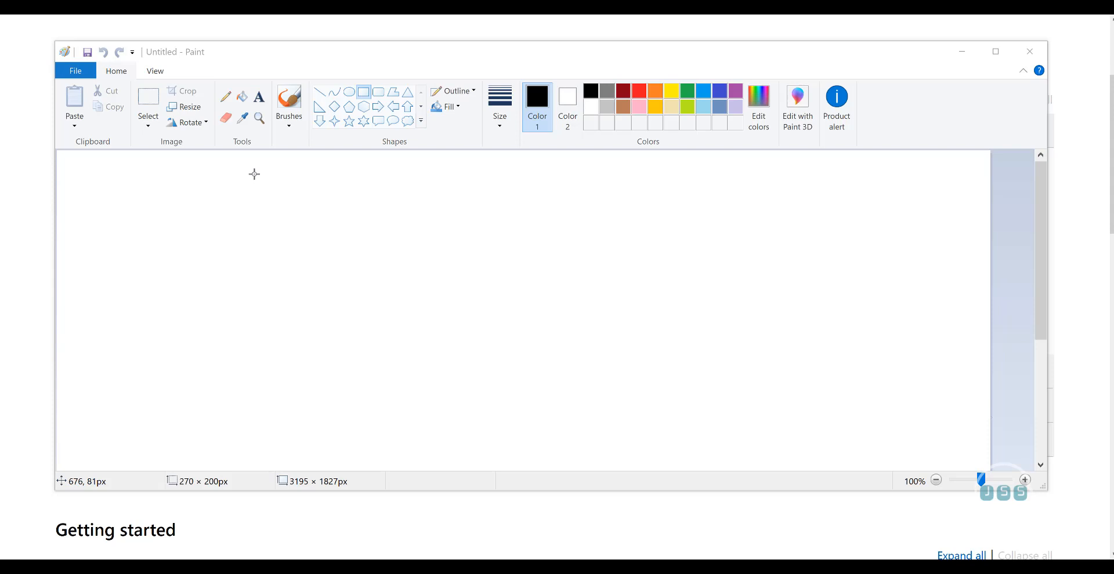
{"action": "mouse_move", "coordinate": [309, 133]}
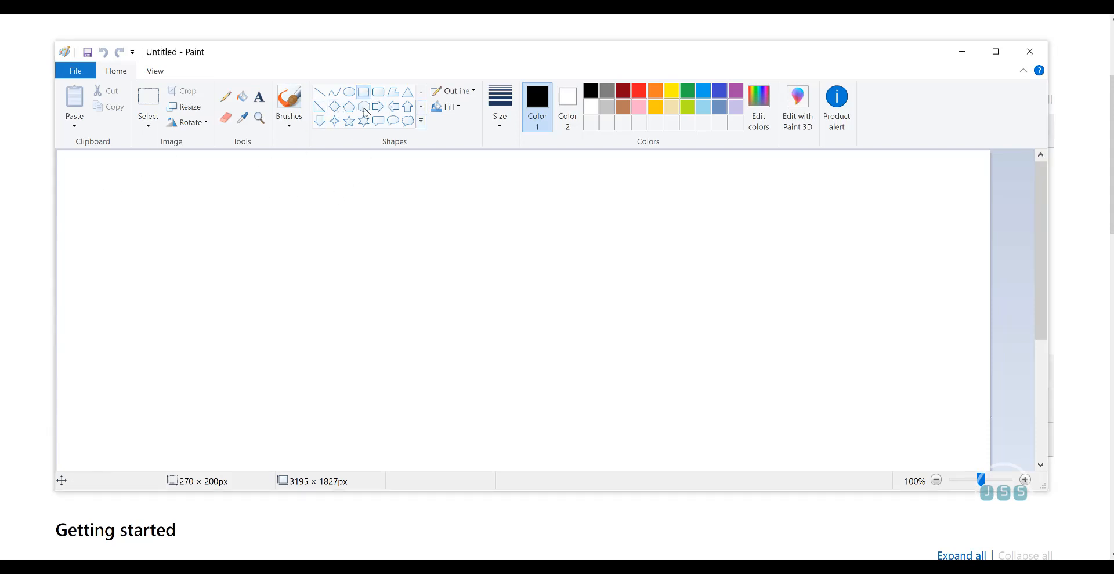
Step: Draw the large company box with three small office boxes along its bottom
{"action": "left_click_drag", "start_coordinate": [80, 181], "coordinate": [235, 265]}
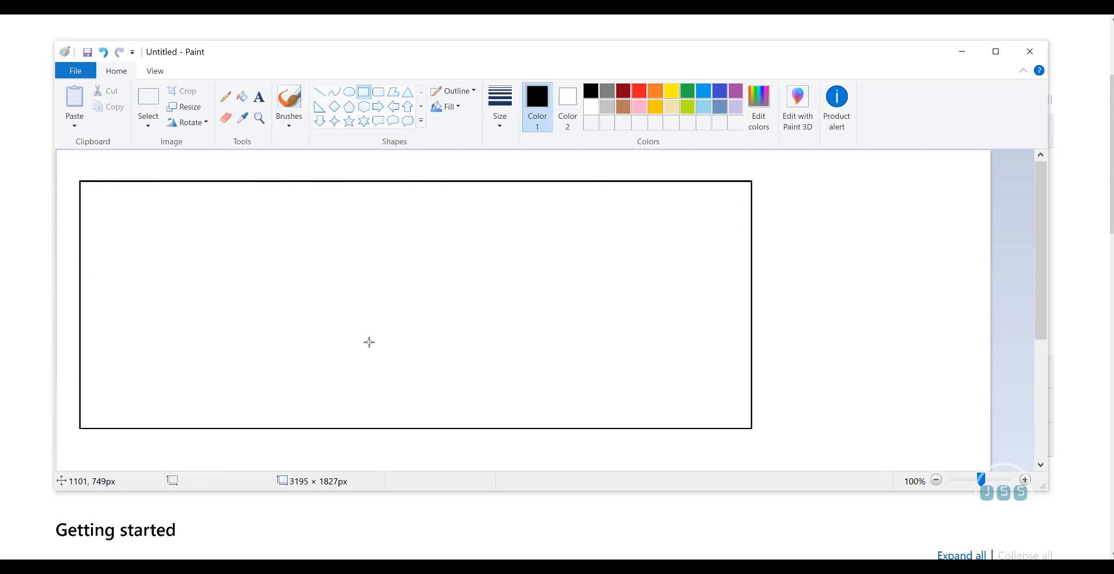
{"action": "left_click_drag", "start_coordinate": [100, 345], "coordinate": [166, 387]}
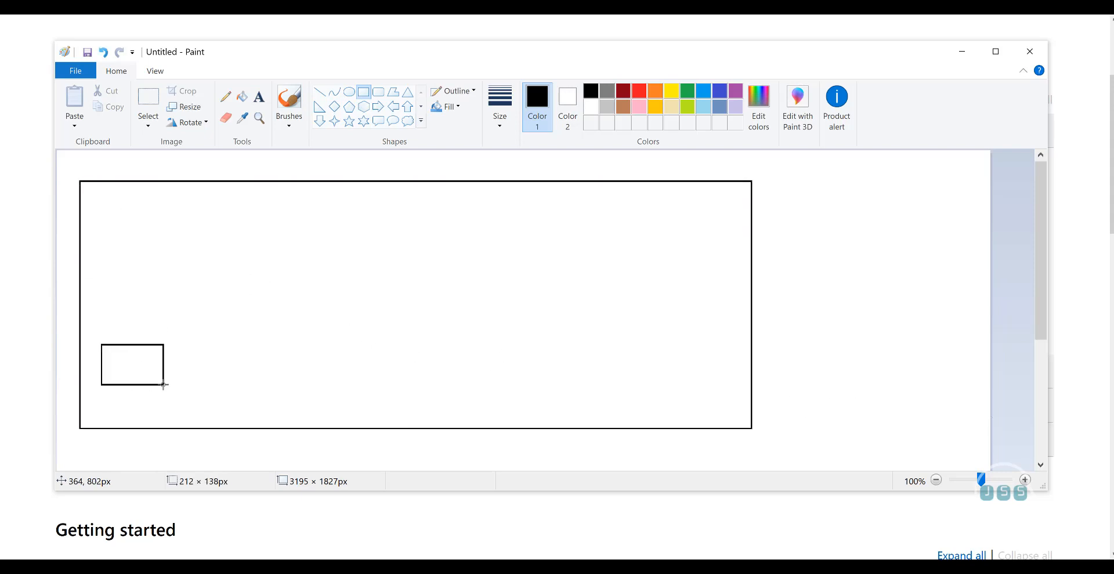
{"action": "left_click_drag", "start_coordinate": [201, 344], "coordinate": [251, 384]}
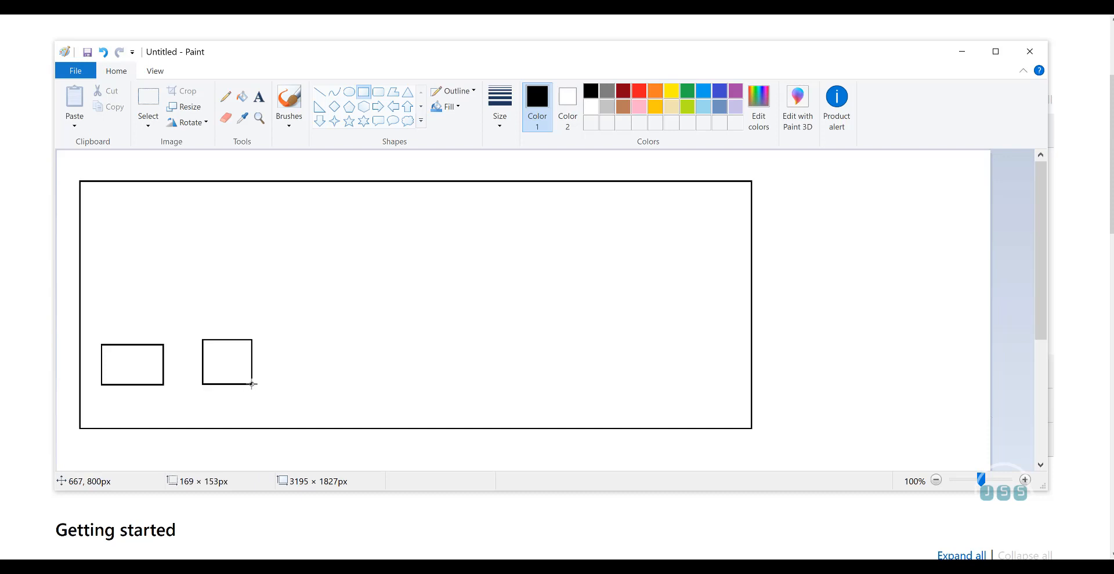
{"action": "left_click_drag", "start_coordinate": [293, 336], "coordinate": [349, 385]}
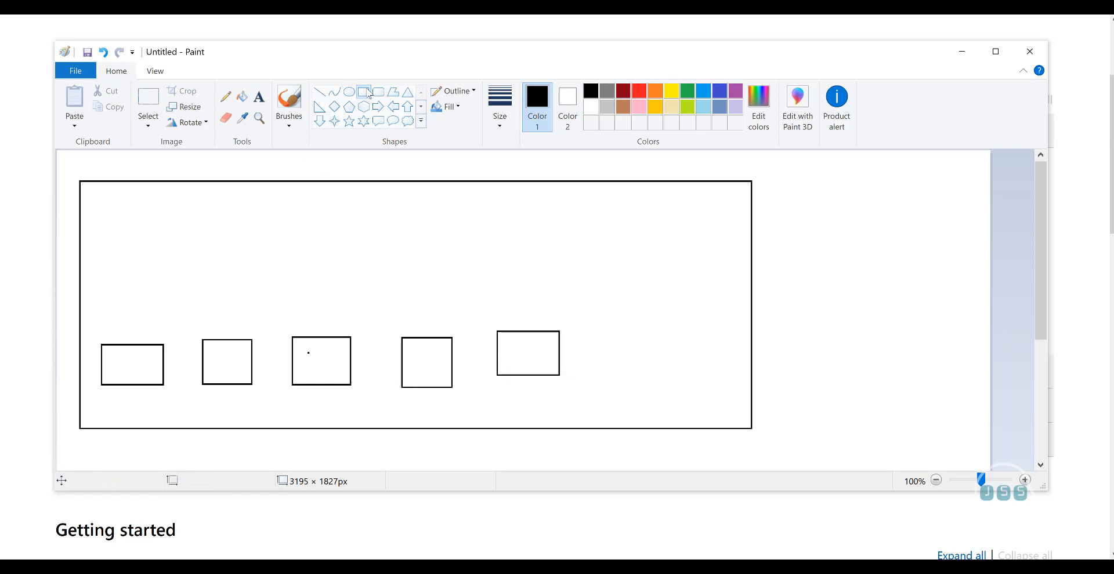
Step: Draw two tall boxes side by side near the top-right corner of the frame
{"action": "left_click_drag", "start_coordinate": [670, 184], "coordinate": [739, 276]}
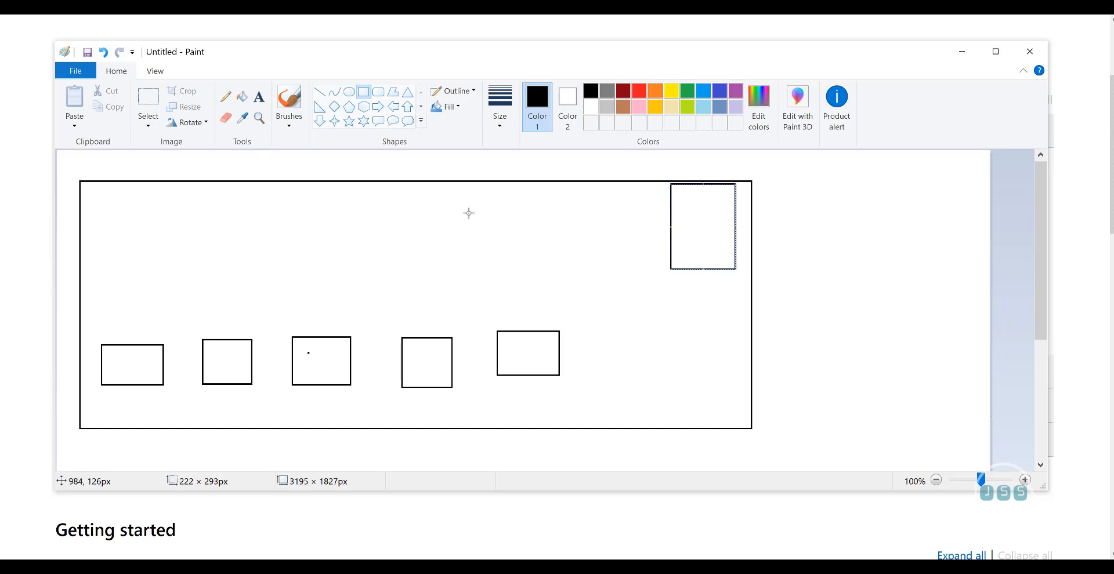
{"action": "mouse_move", "coordinate": [170, 344]}
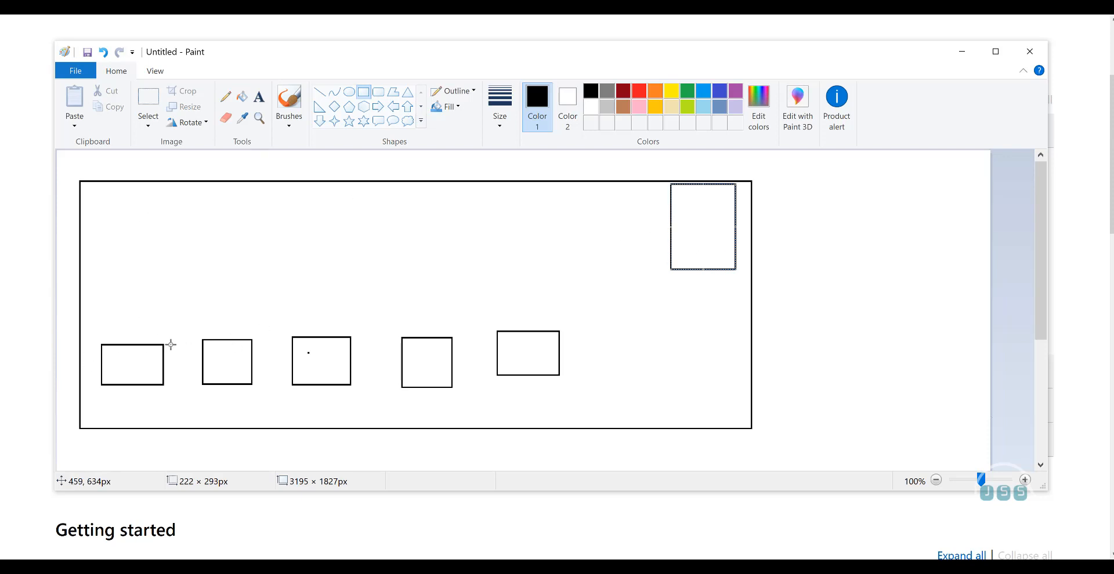
{"action": "mouse_move", "coordinate": [454, 262]}
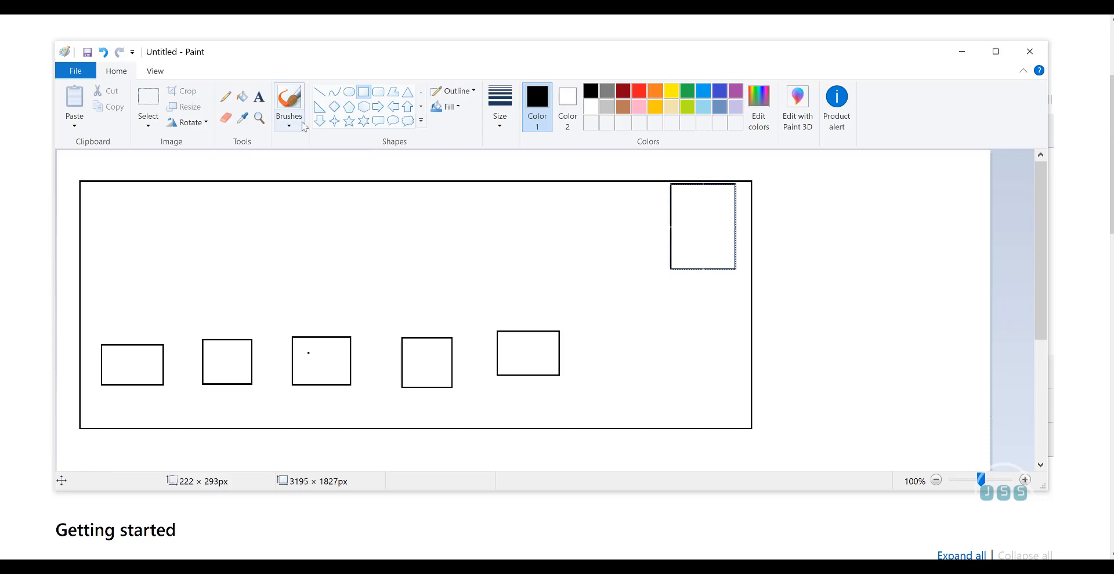
{"action": "mouse_move", "coordinate": [489, 183]}
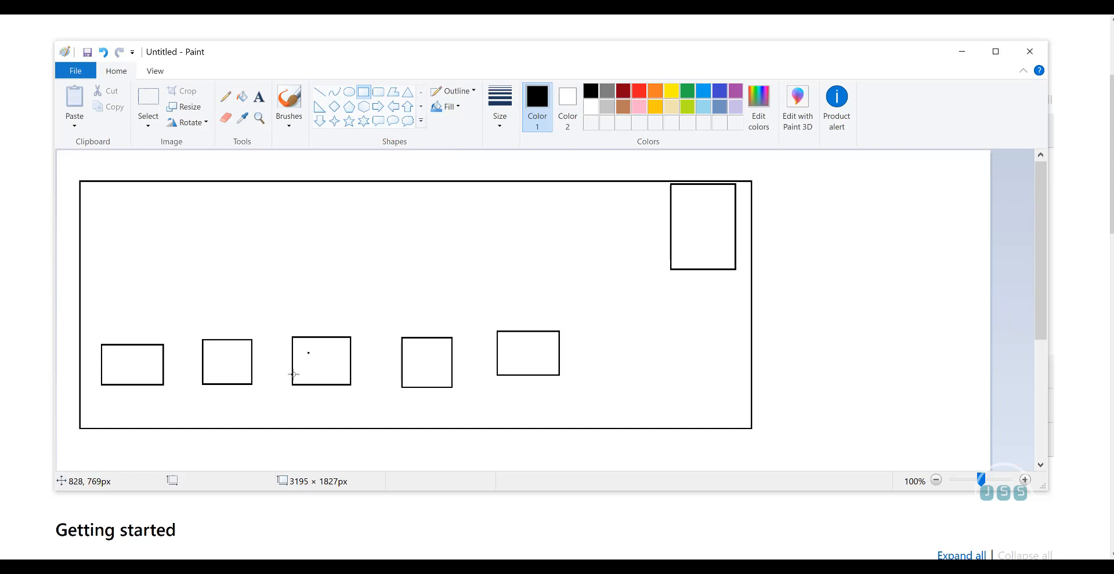
{"action": "mouse_move", "coordinate": [363, 368]}
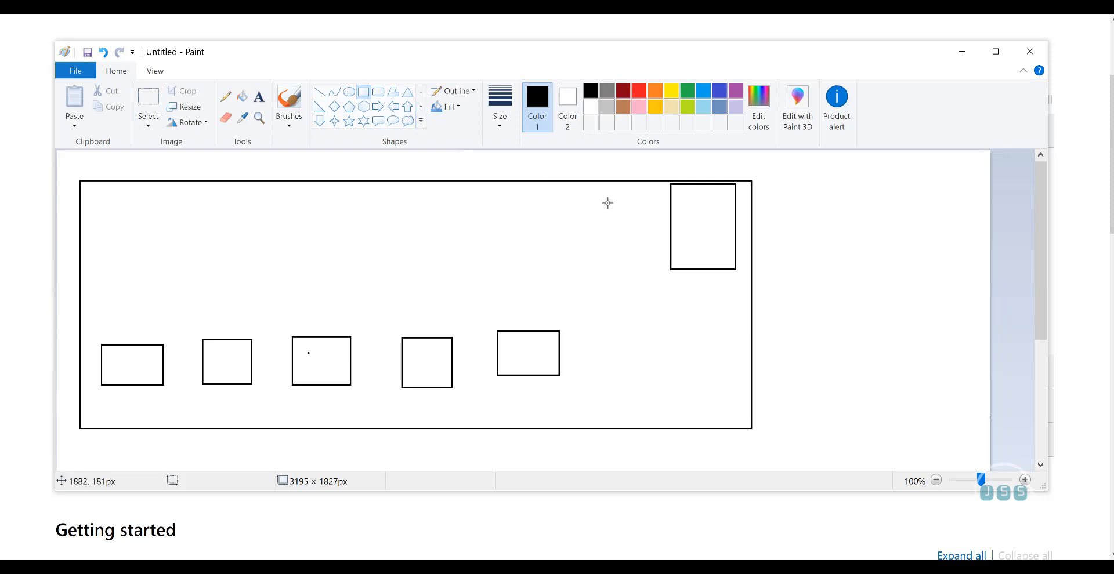
{"action": "left_click_drag", "start_coordinate": [605, 187], "coordinate": [665, 274]}
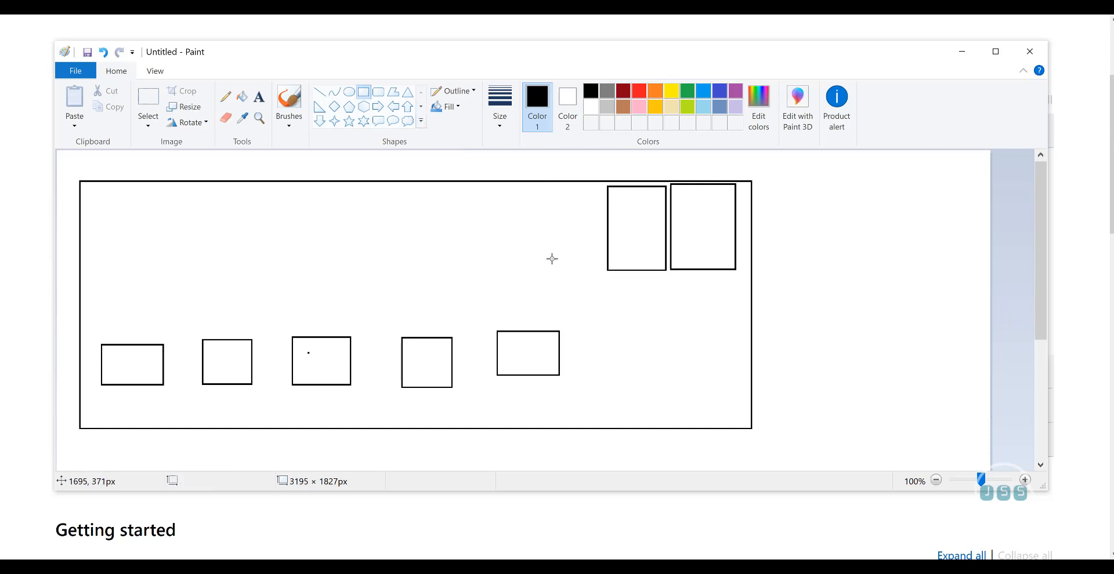
{"action": "mouse_move", "coordinate": [601, 203]}
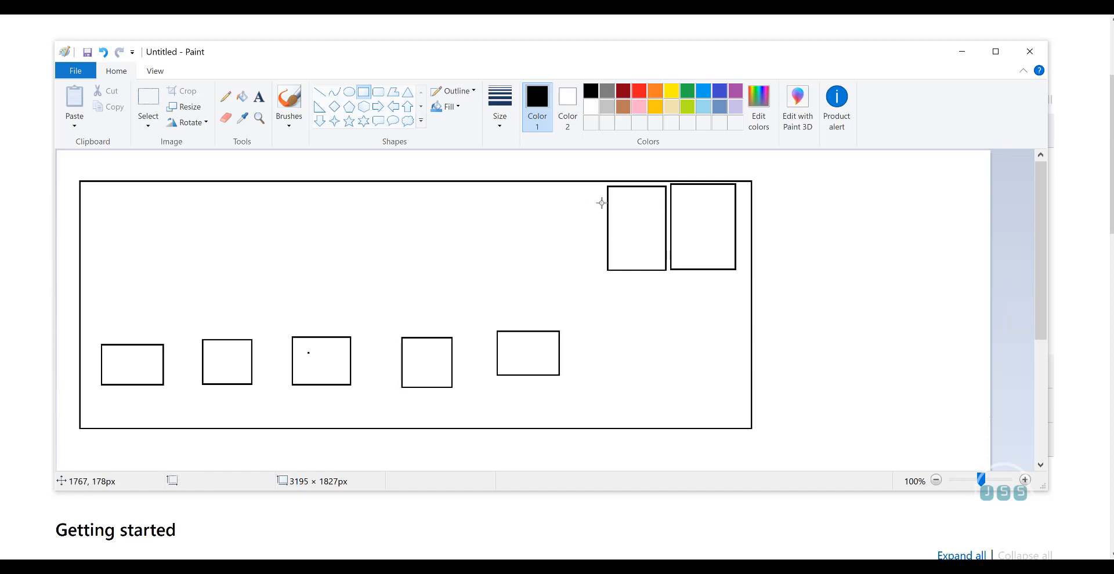
{"action": "mouse_move", "coordinate": [711, 207]}
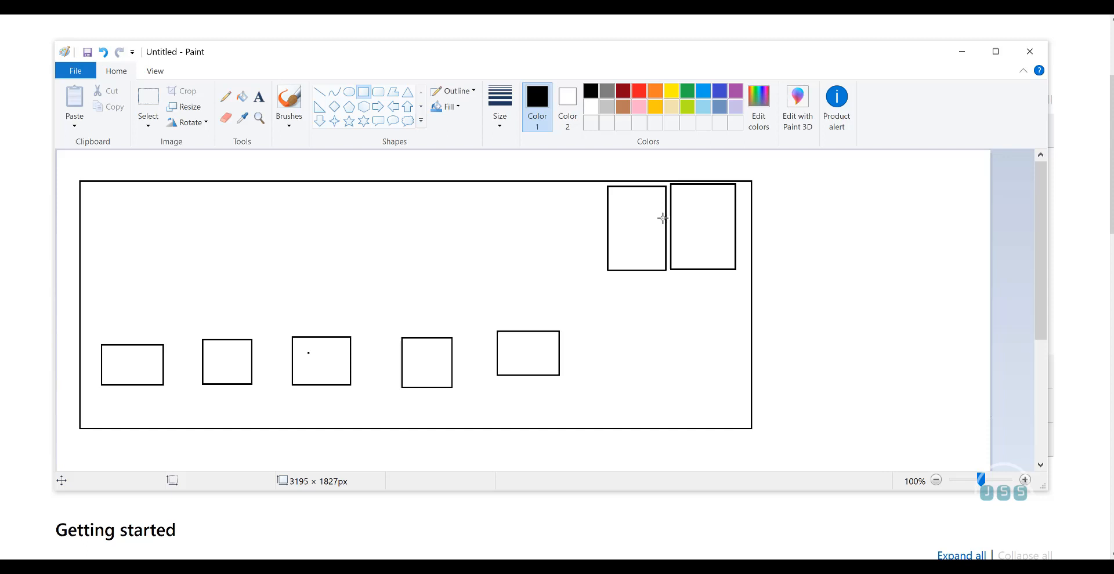
{"action": "mouse_move", "coordinate": [629, 214]}
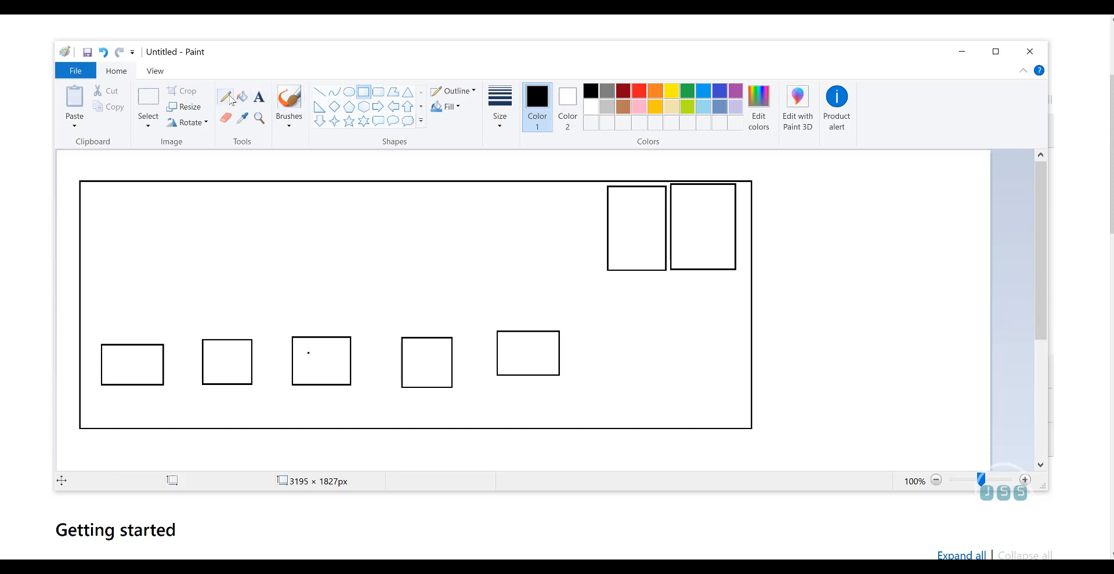
Step: Pencil the letters E and S in the middle tall box and add a third tall box to its left
{"action": "left_click_drag", "start_coordinate": [625, 206], "coordinate": [636, 220]}
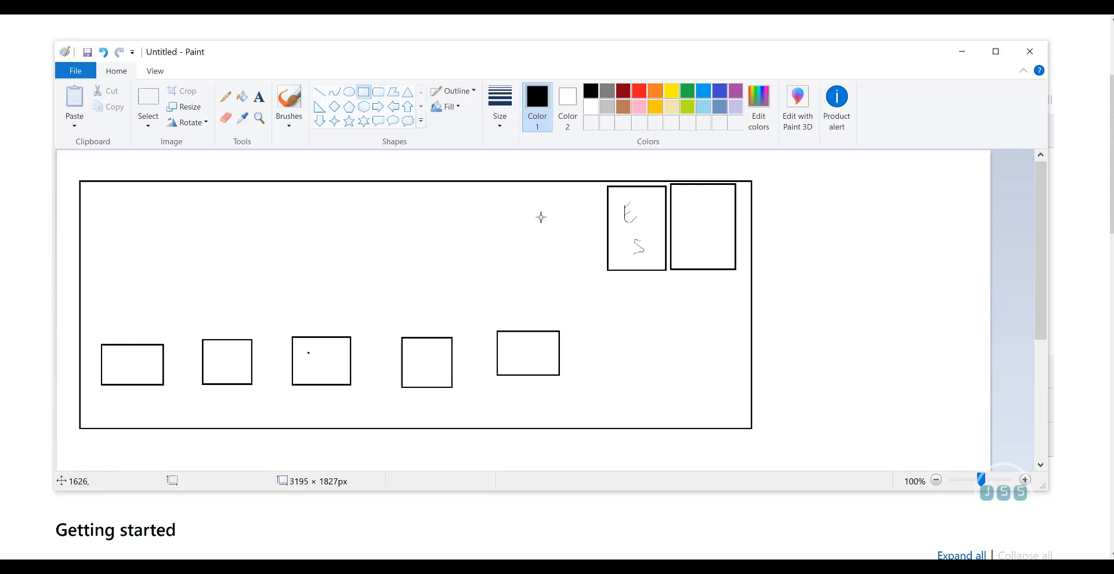
{"action": "mouse_move", "coordinate": [552, 188]}
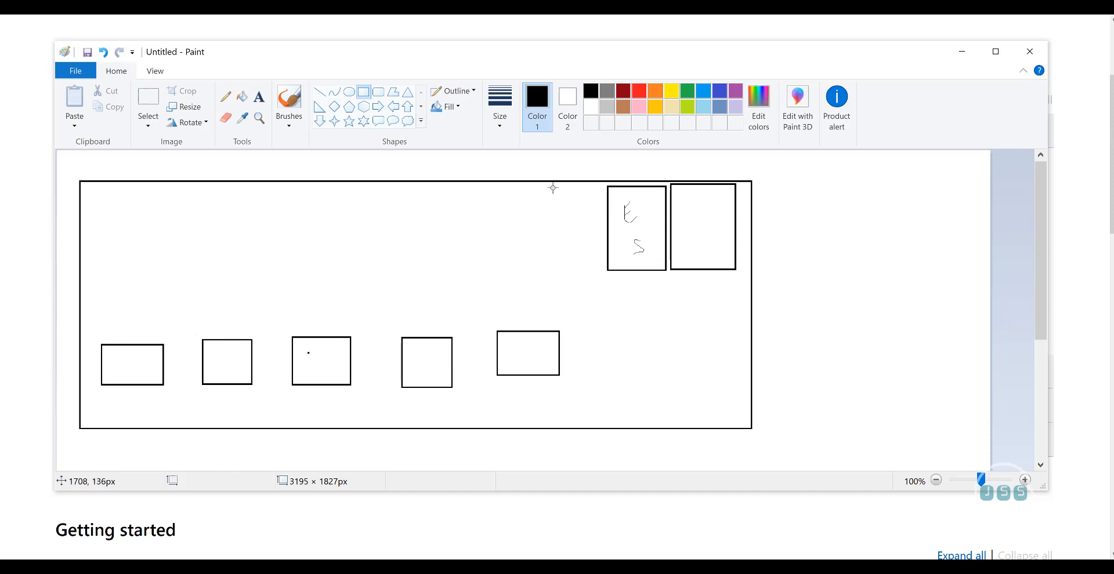
{"action": "left_click_drag", "start_coordinate": [550, 187], "coordinate": [602, 273]}
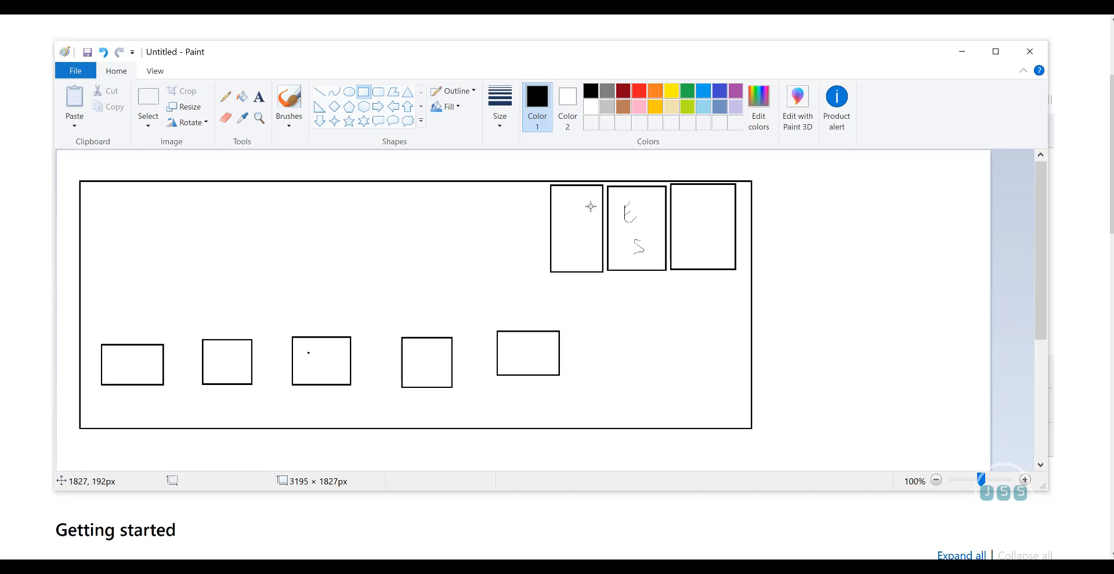
{"action": "mouse_move", "coordinate": [595, 210]}
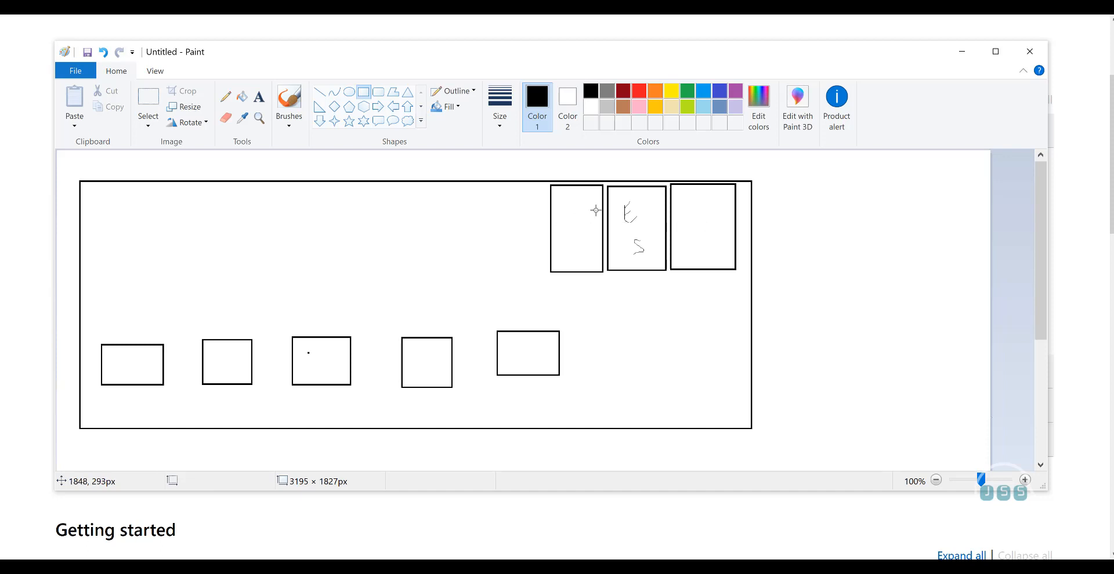
{"action": "mouse_move", "coordinate": [559, 214]}
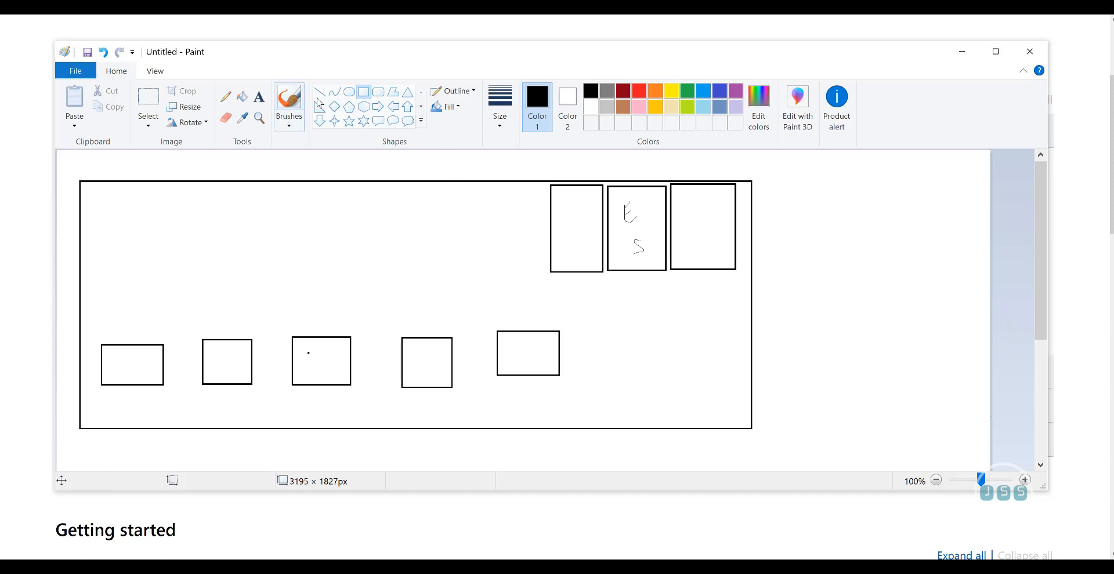
{"action": "left_click_drag", "start_coordinate": [583, 203], "coordinate": [569, 234]}
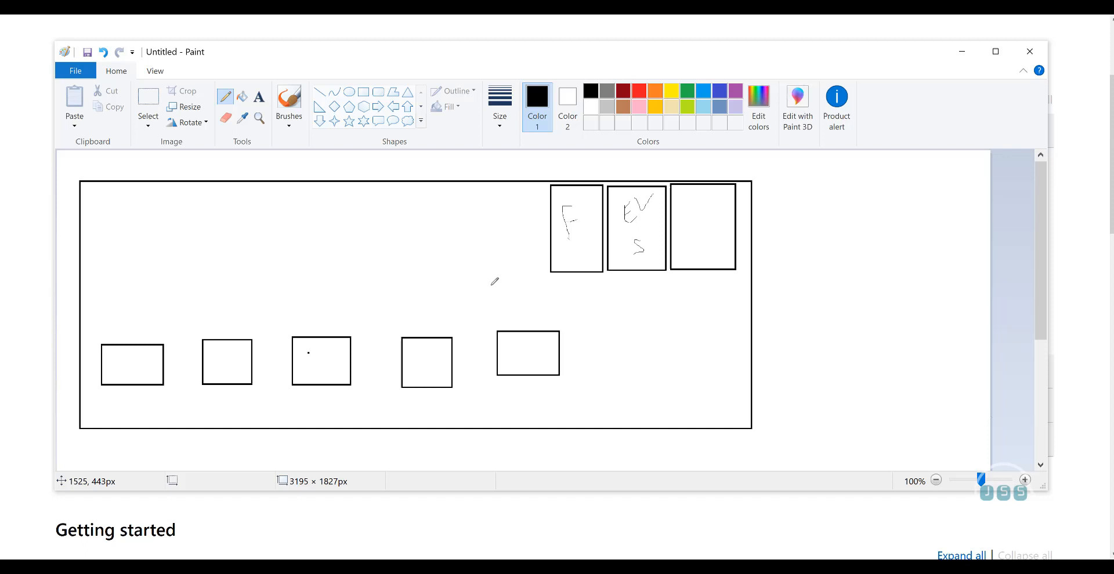
{"action": "mouse_move", "coordinate": [607, 226]}
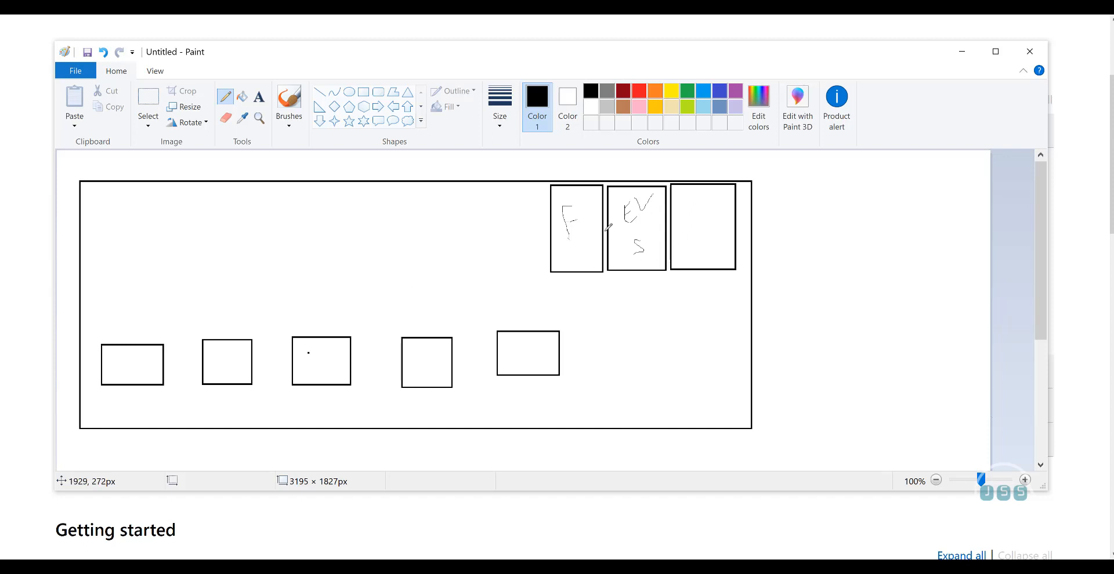
{"action": "mouse_move", "coordinate": [659, 175]}
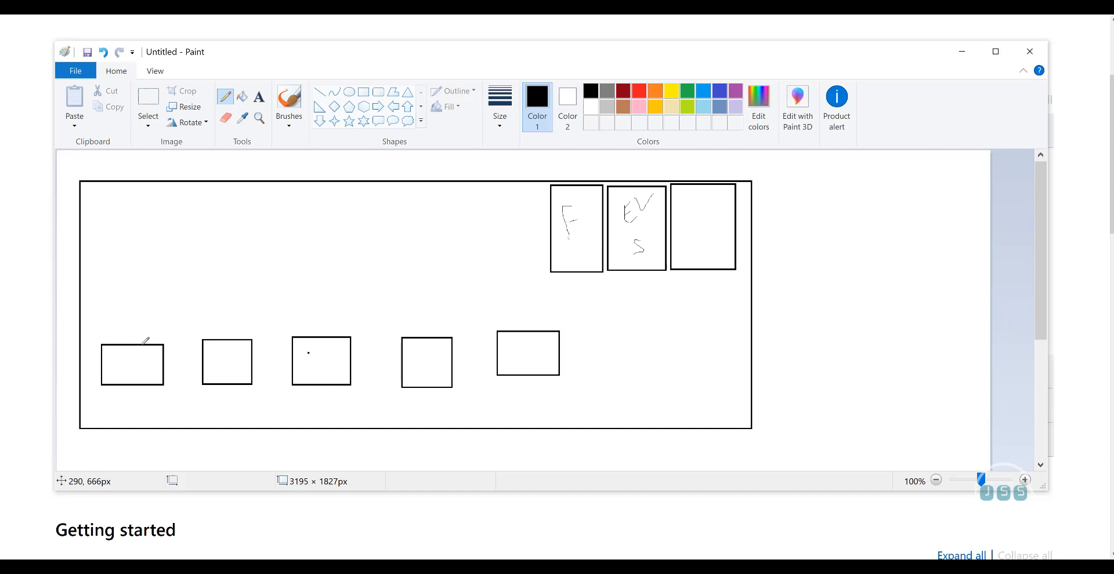
Step: Draw a curved pencil line from the leftmost bottom box up toward the tall boxes
{"action": "left_click_drag", "start_coordinate": [154, 334], "coordinate": [526, 245]}
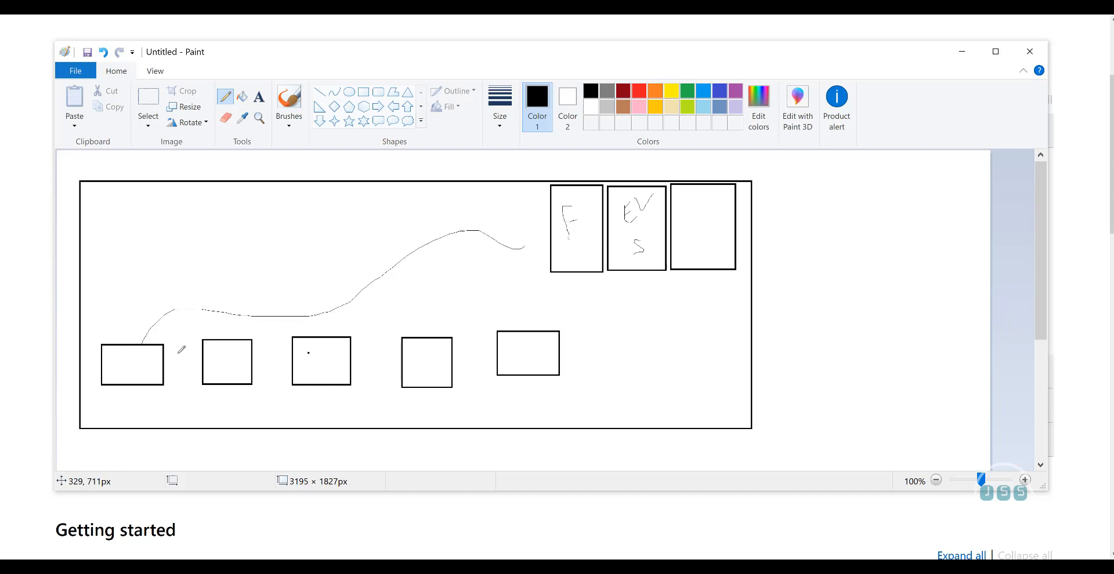
{"action": "mouse_move", "coordinate": [148, 354]}
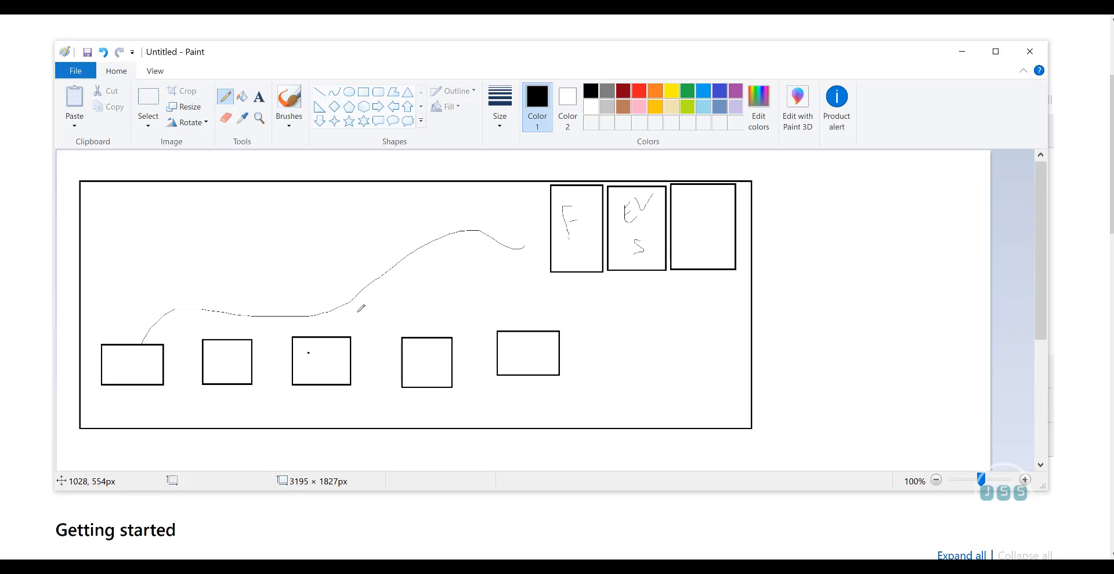
{"action": "mouse_move", "coordinate": [42, 58]}
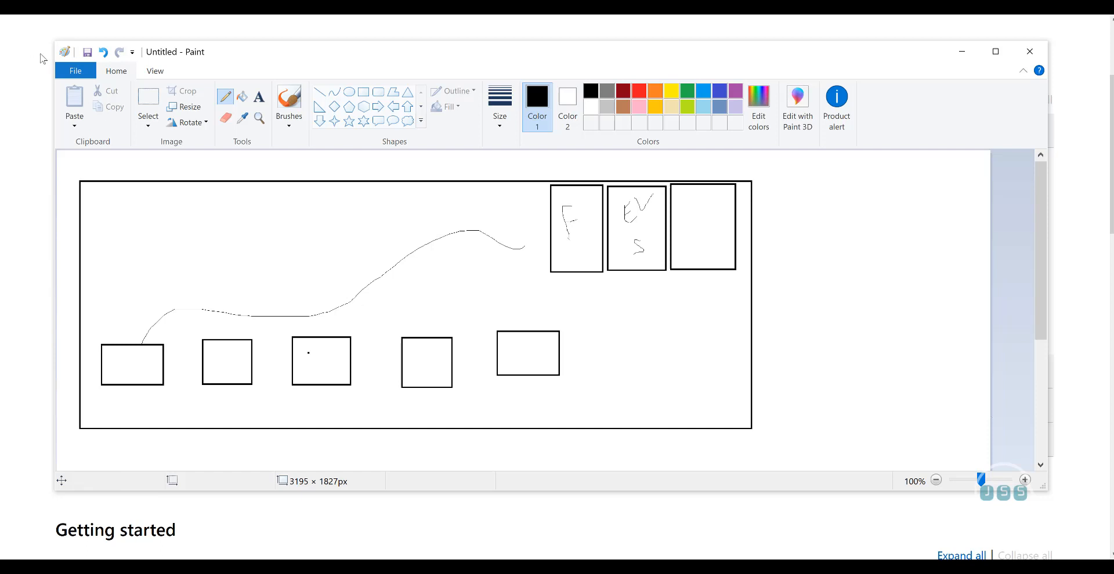
{"action": "left_click", "coordinate": [103, 52]}
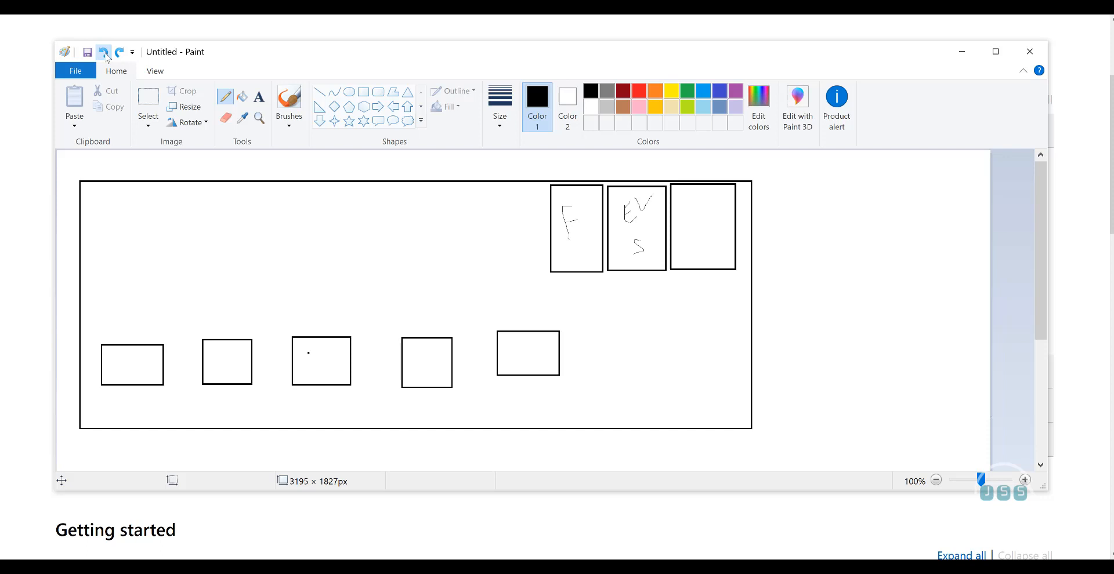
{"action": "left_click", "coordinate": [103, 53]}
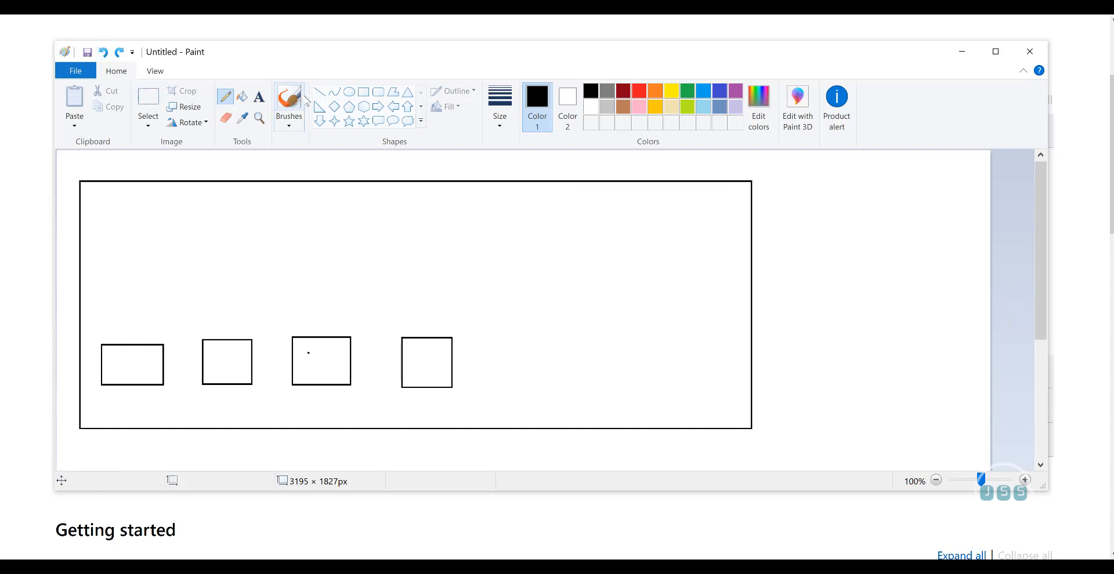
{"action": "left_click_drag", "start_coordinate": [635, 194], "coordinate": [703, 288]}
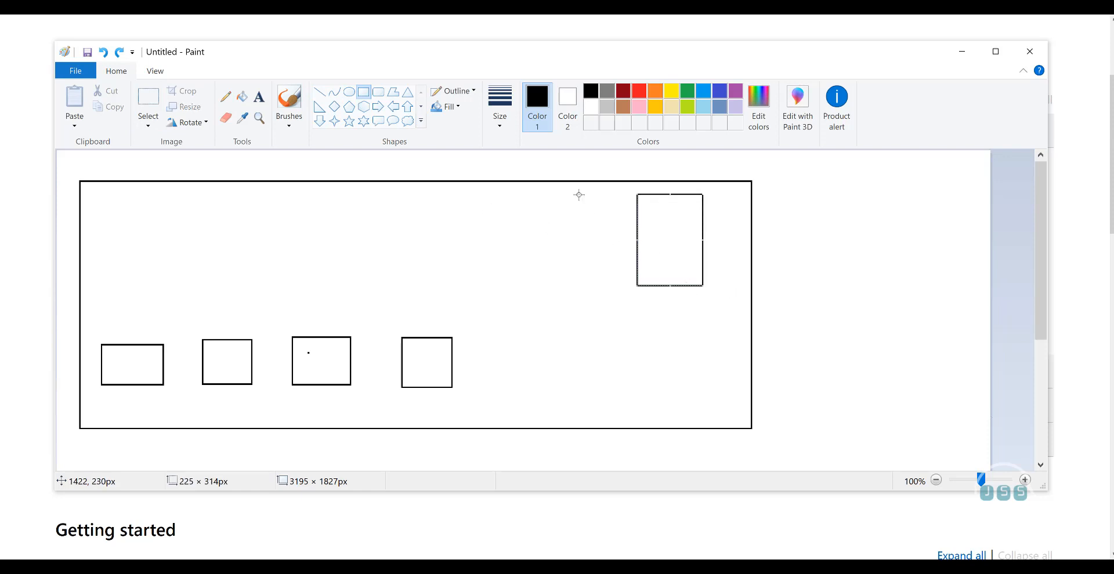
{"action": "mouse_move", "coordinate": [116, 334]}
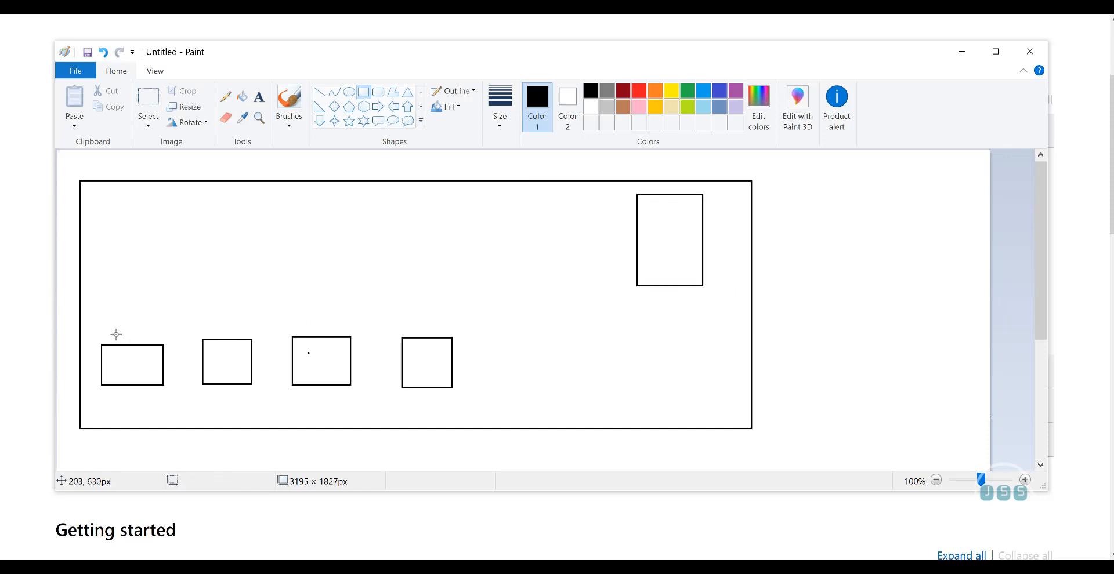
{"action": "mouse_move", "coordinate": [604, 313]}
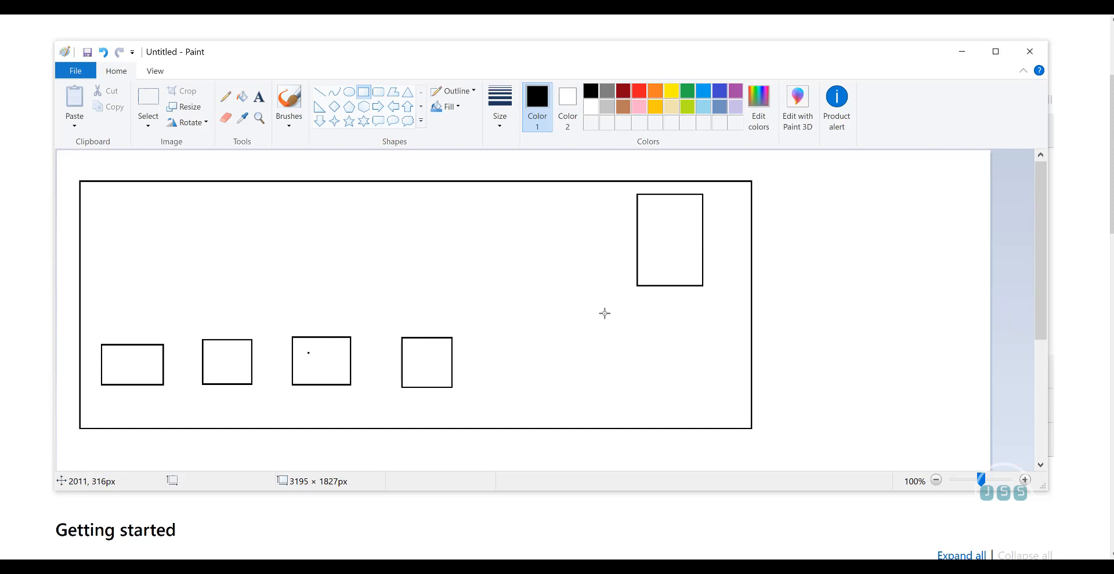
{"action": "mouse_move", "coordinate": [602, 326]}
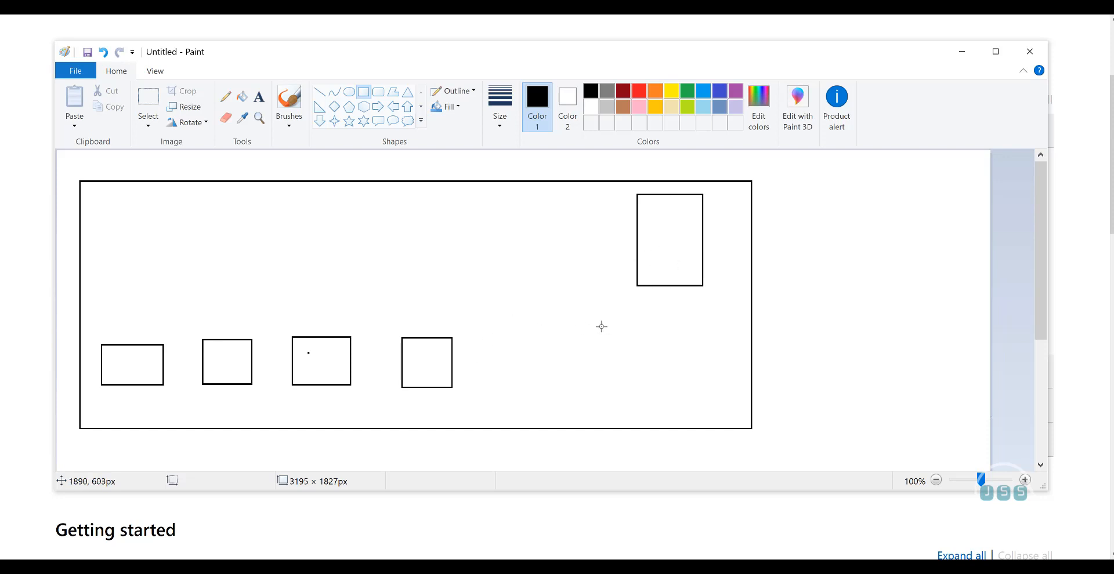
{"action": "mouse_move", "coordinate": [675, 239]}
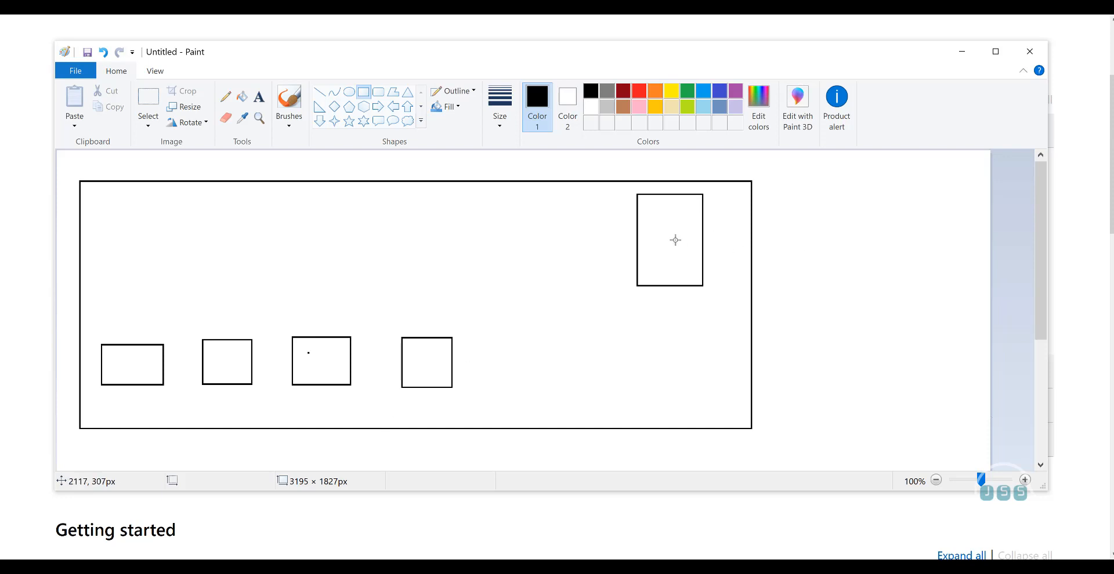
{"action": "left_click", "coordinate": [103, 52]}
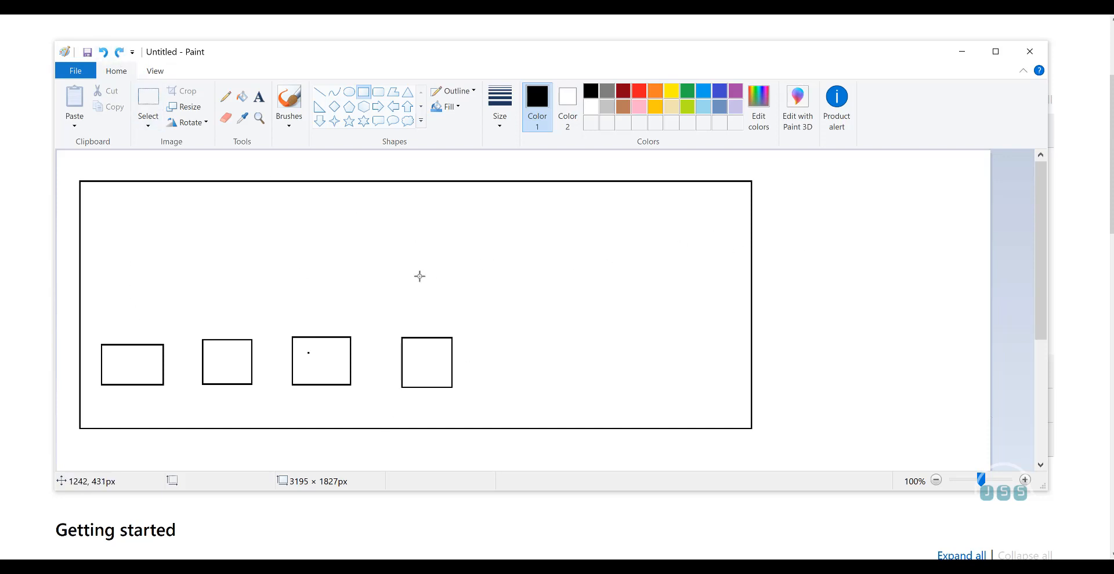
{"action": "mouse_move", "coordinate": [96, 335]}
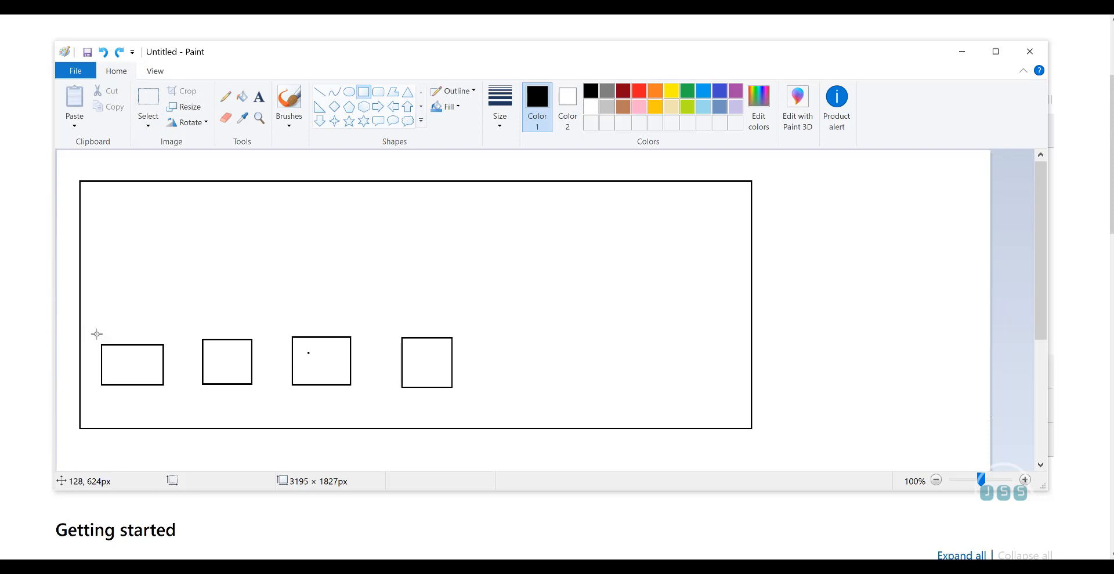
{"action": "mouse_move", "coordinate": [147, 341]}
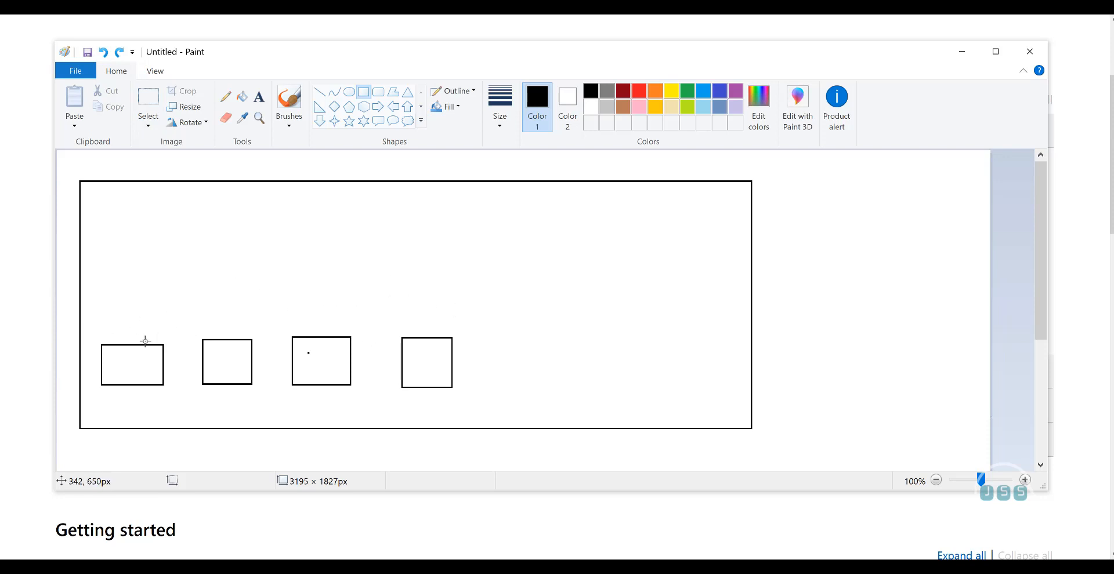
{"action": "mouse_move", "coordinate": [156, 337]}
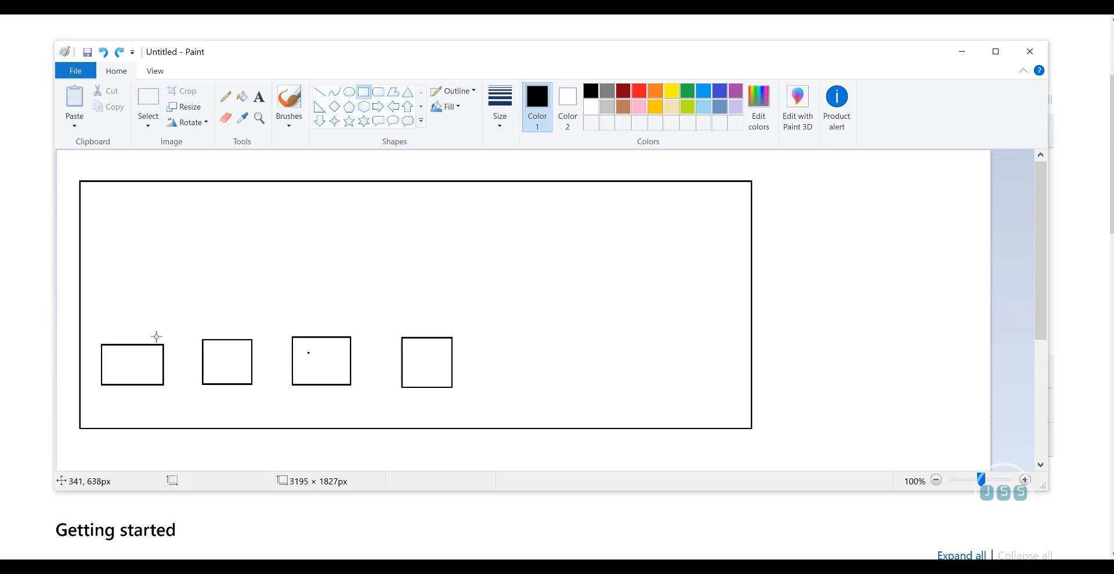
{"action": "mouse_move", "coordinate": [156, 341]}
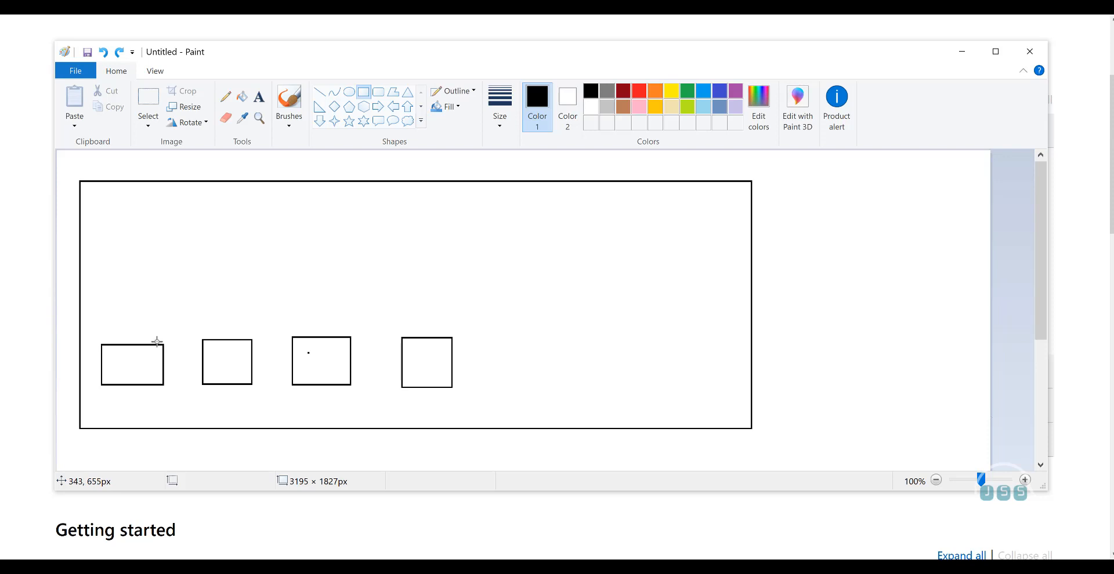
{"action": "mouse_move", "coordinate": [163, 334]}
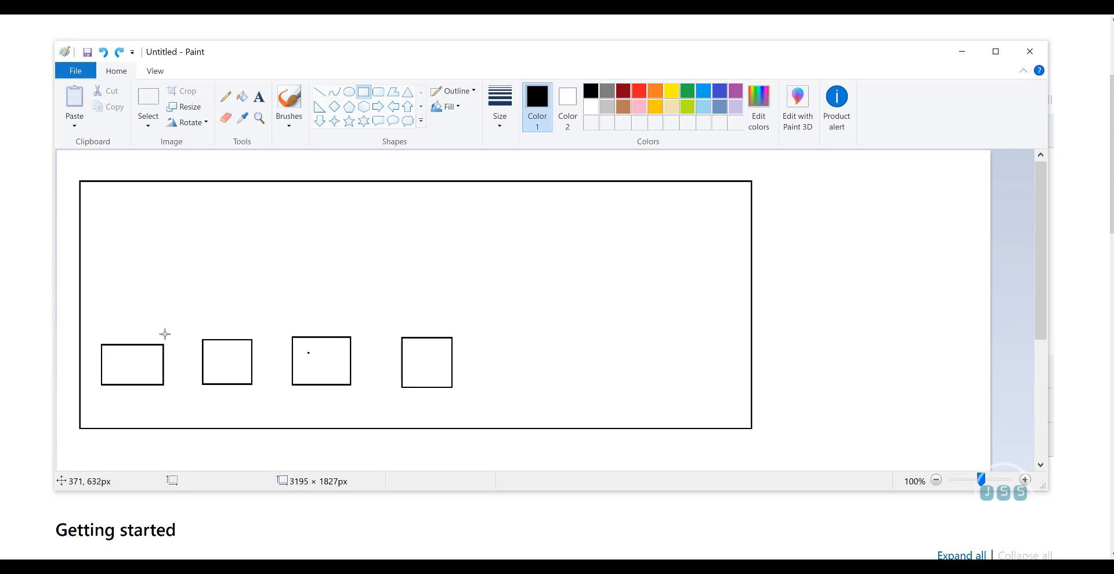
{"action": "mouse_move", "coordinate": [529, 261]}
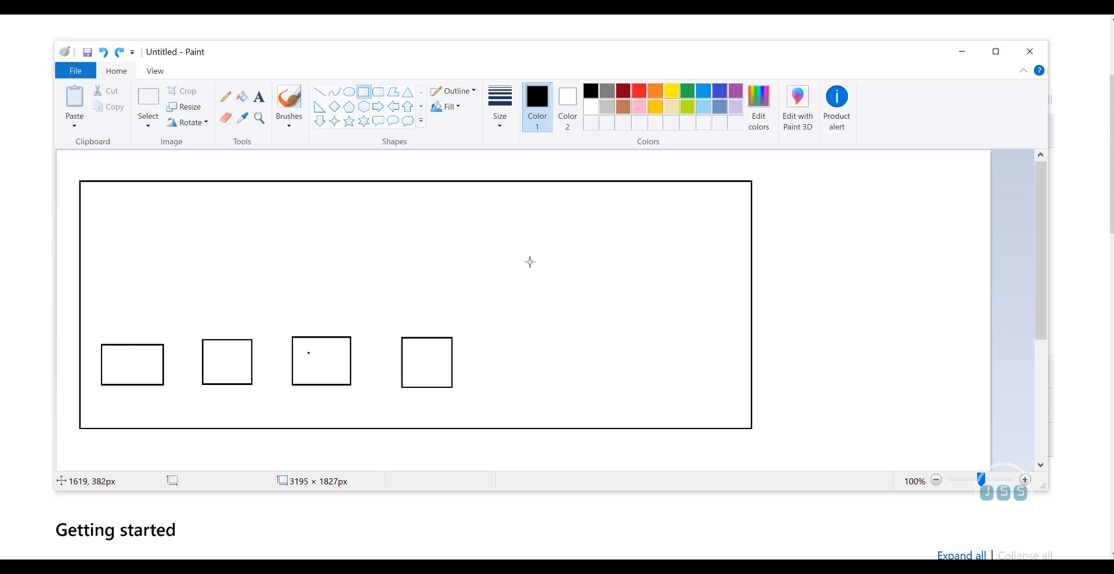
Step: Start a new picture and draw the large company outline with an office box inside
{"action": "left_click", "coordinate": [75, 71]}
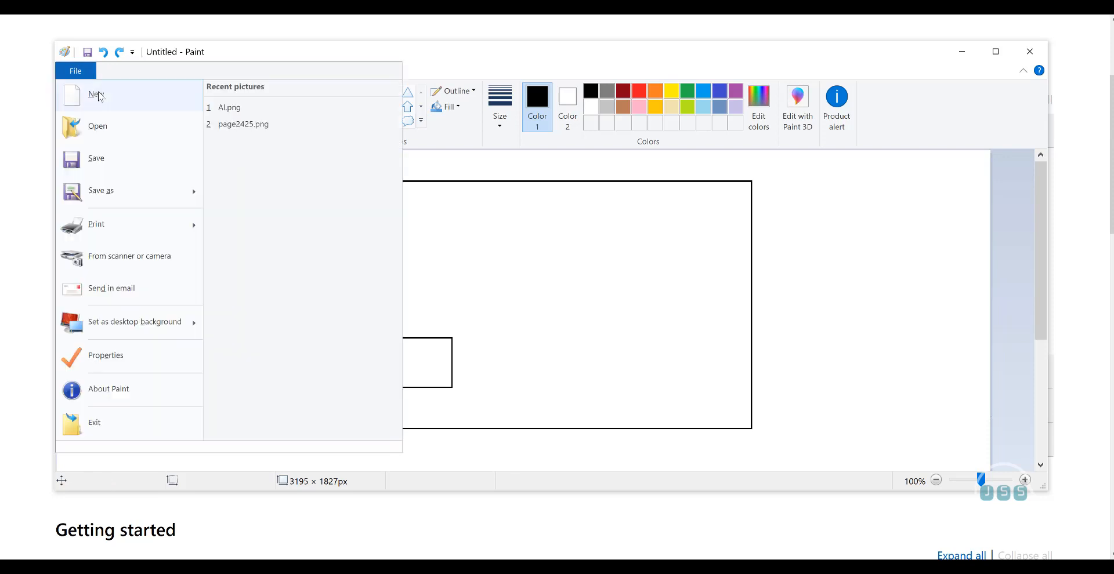
{"action": "left_click", "coordinate": [95, 94]}
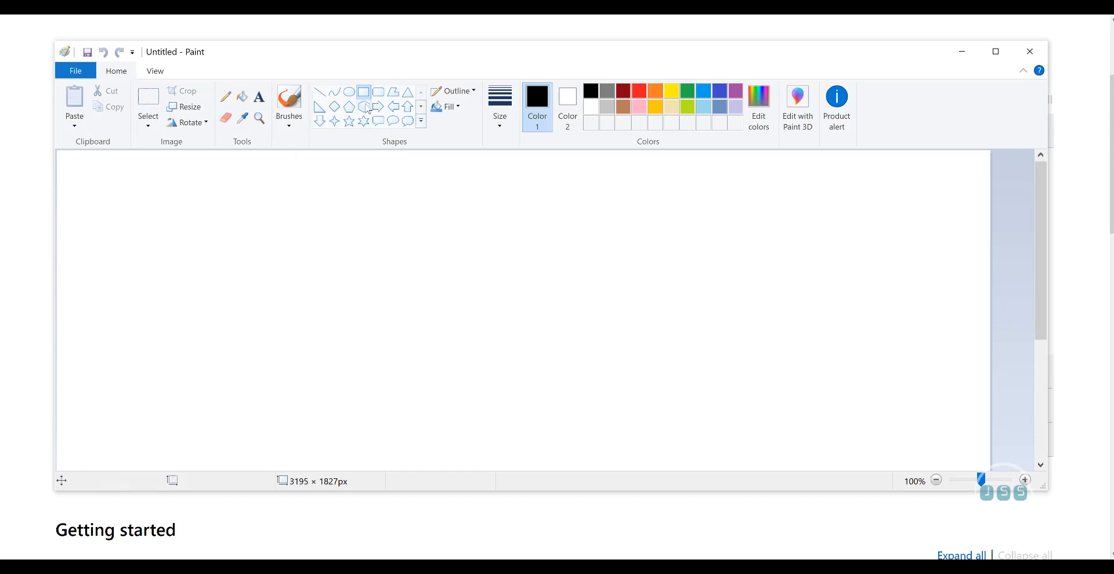
{"action": "left_click_drag", "start_coordinate": [113, 200], "coordinate": [658, 443]}
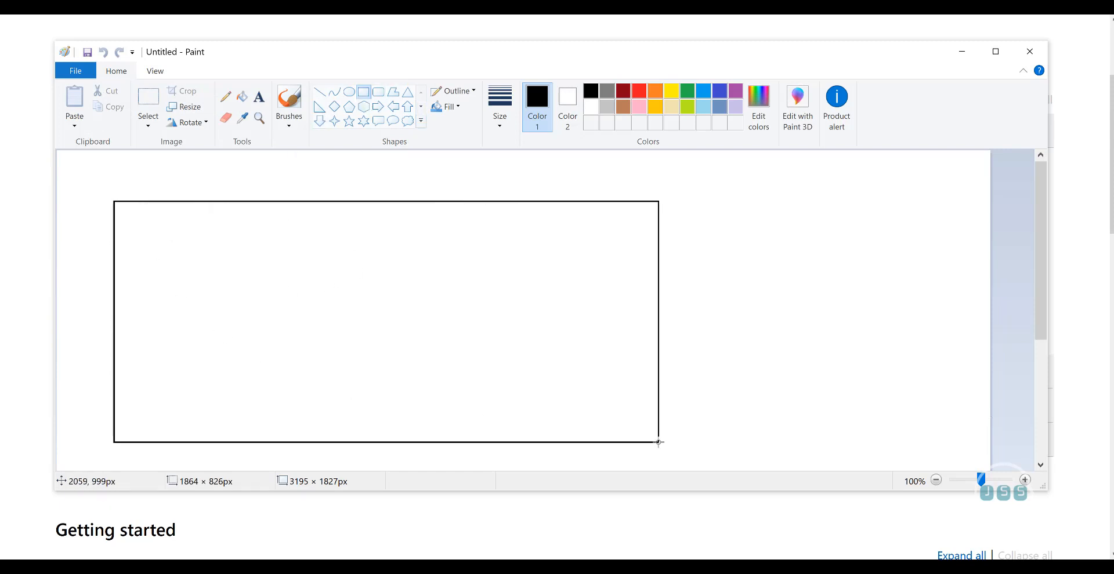
{"action": "left_click_drag", "start_coordinate": [179, 358], "coordinate": [225, 397]}
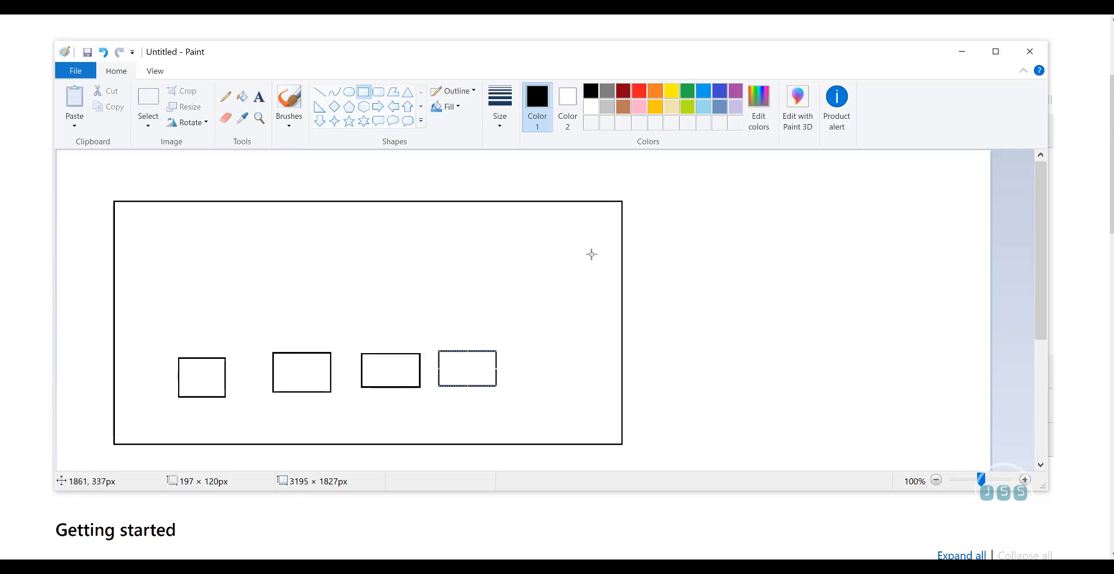
{"action": "mouse_move", "coordinate": [577, 244]}
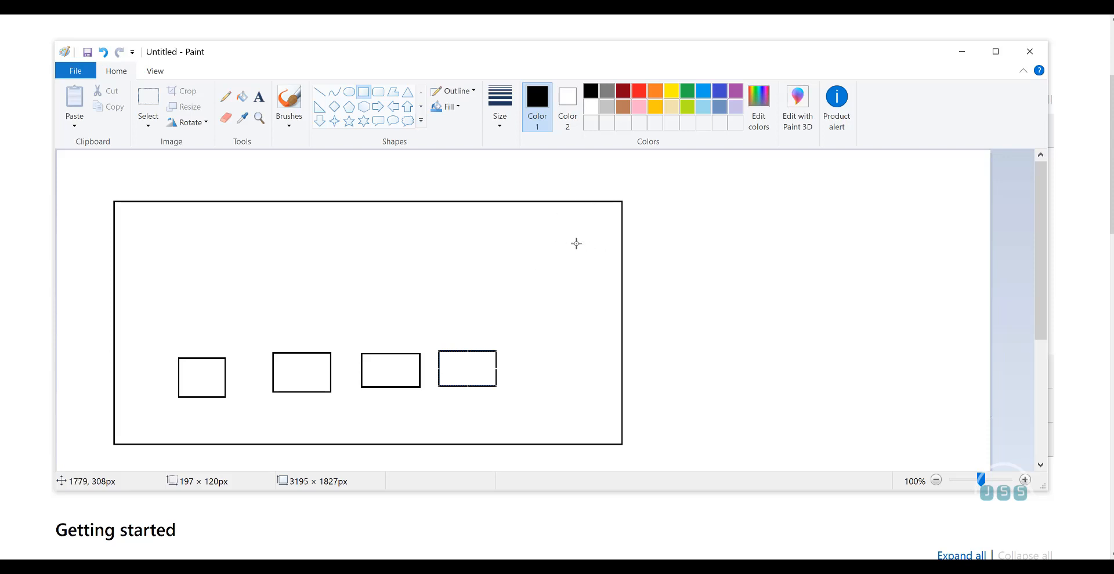
{"action": "mouse_move", "coordinate": [412, 236]}
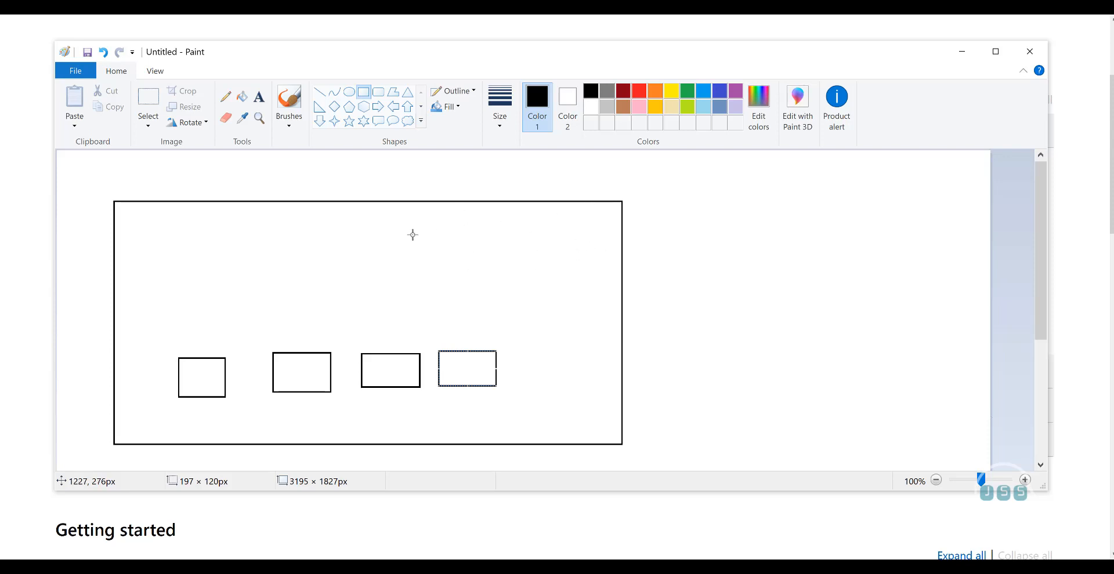
{"action": "mouse_move", "coordinate": [438, 373]}
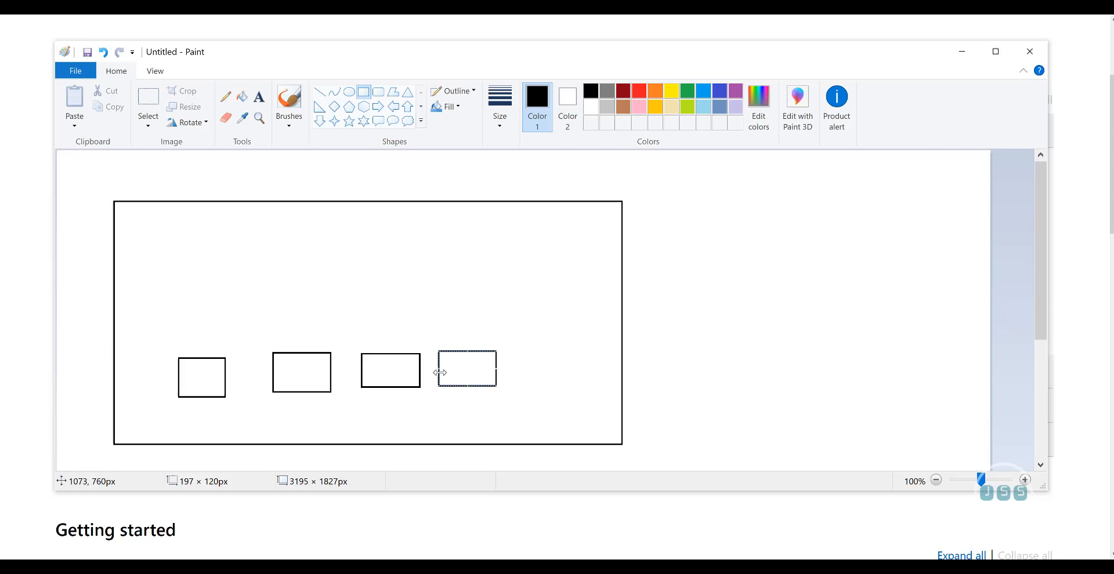
{"action": "mouse_move", "coordinate": [381, 287]}
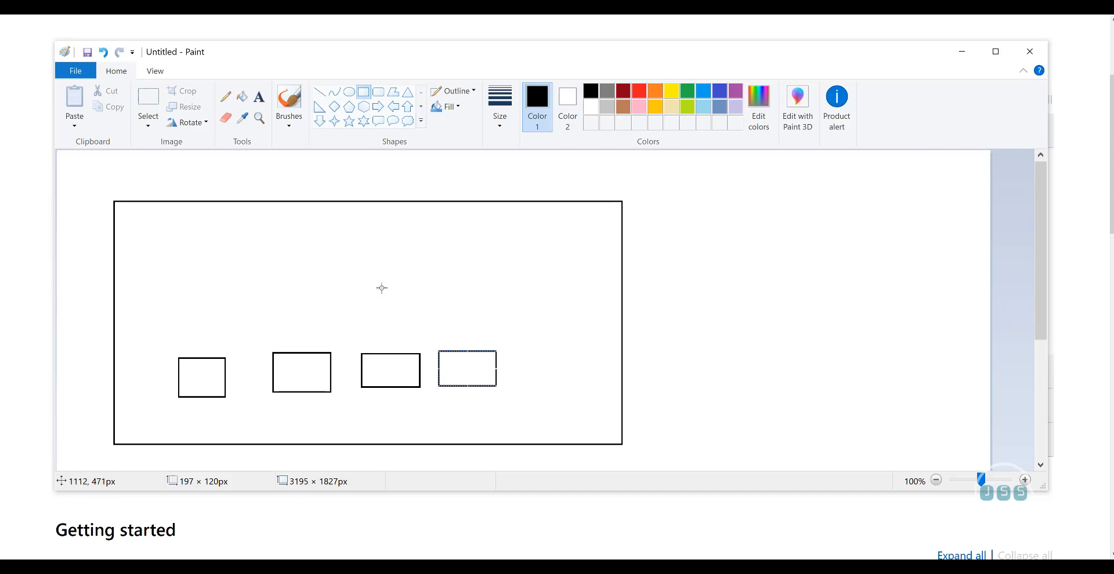
{"action": "mouse_move", "coordinate": [411, 274]}
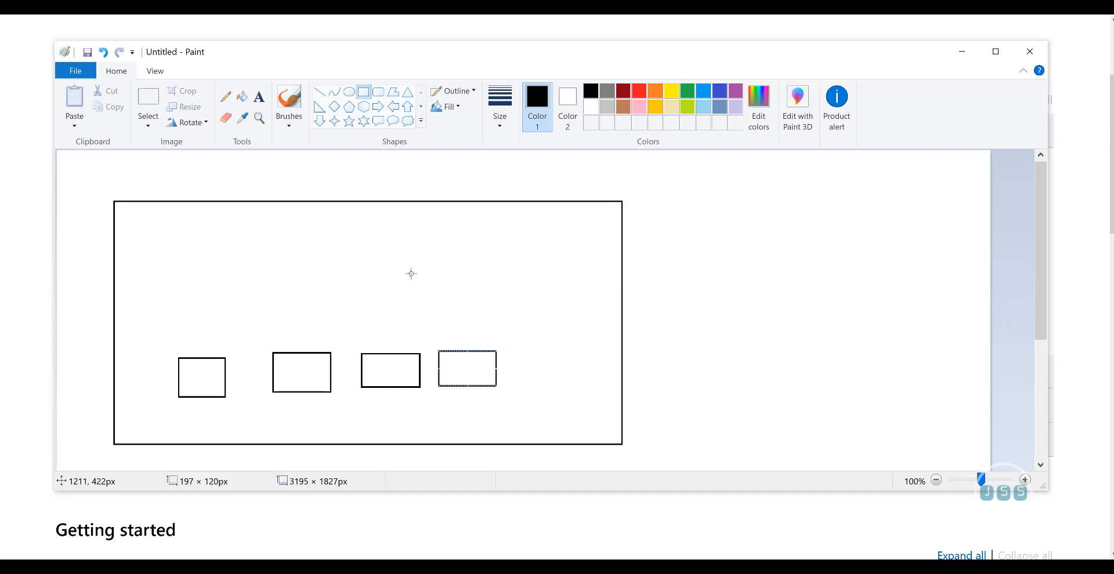
{"action": "mouse_move", "coordinate": [802, 207]}
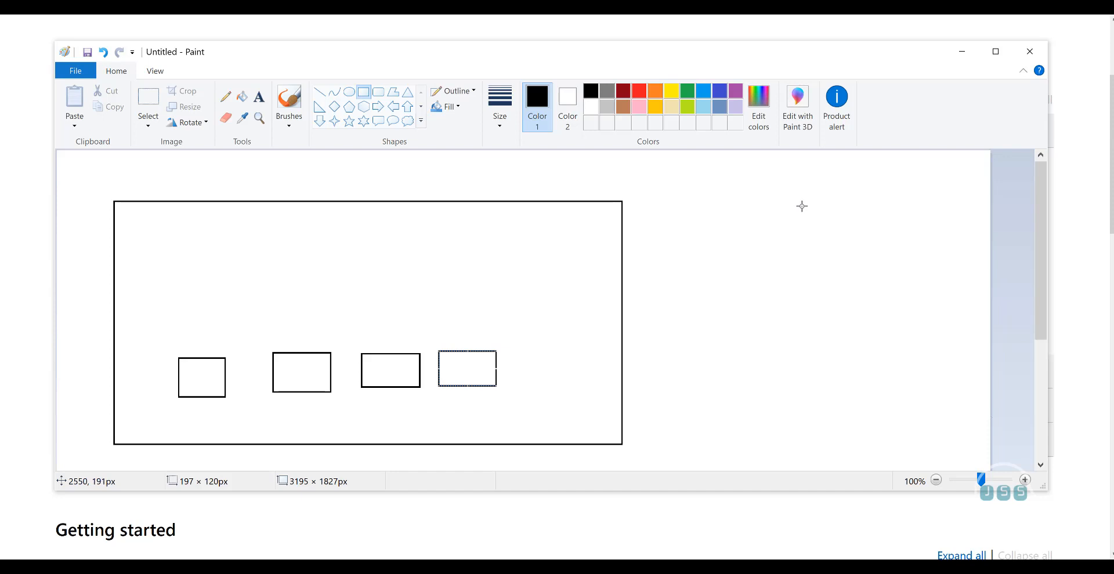
{"action": "mouse_move", "coordinate": [487, 230]}
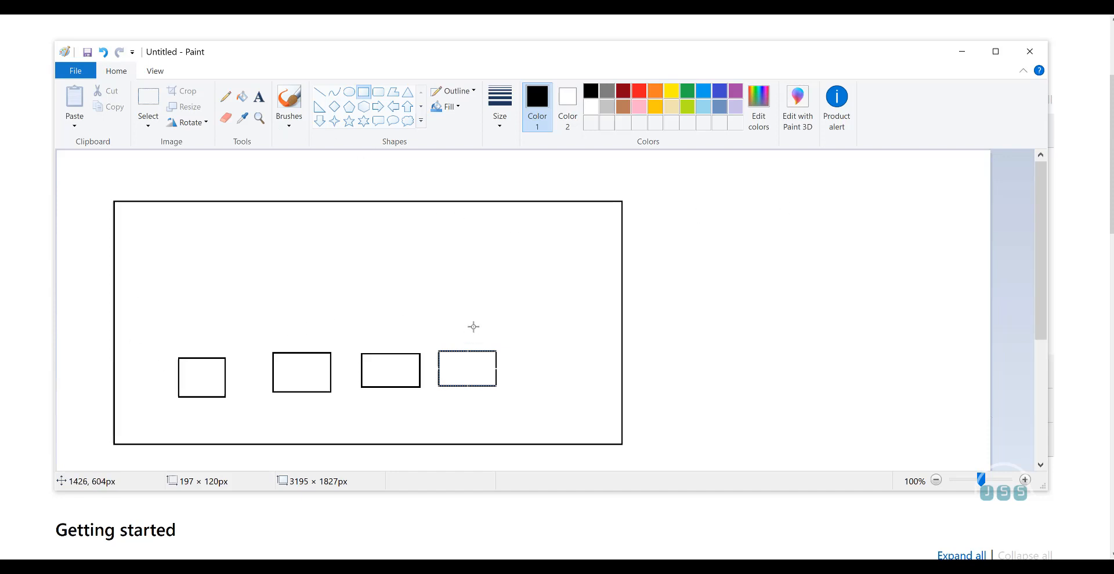
{"action": "mouse_move", "coordinate": [101, 314]}
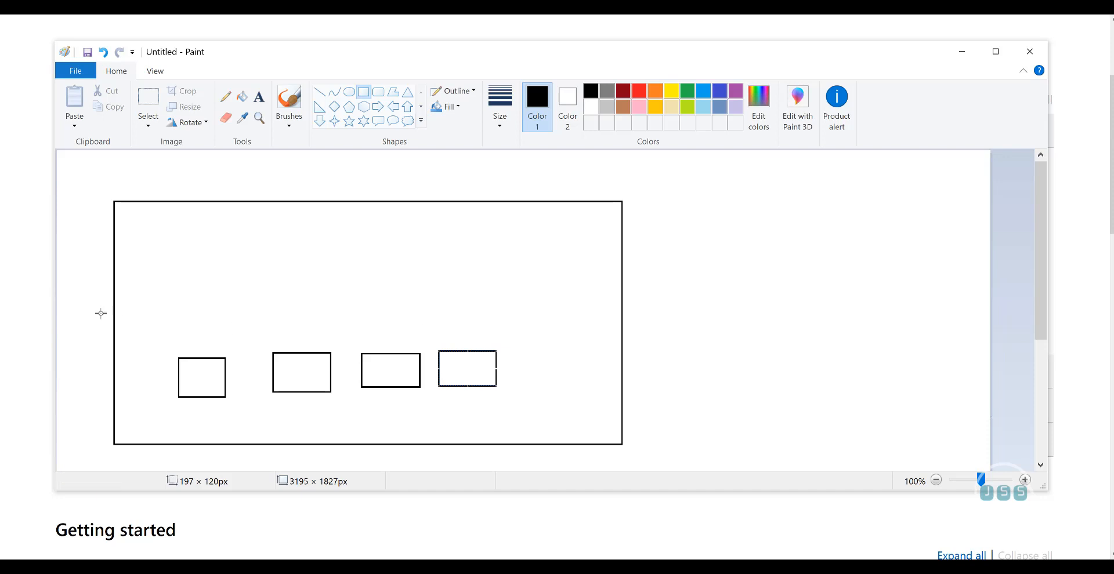
{"action": "mouse_move", "coordinate": [234, 384]}
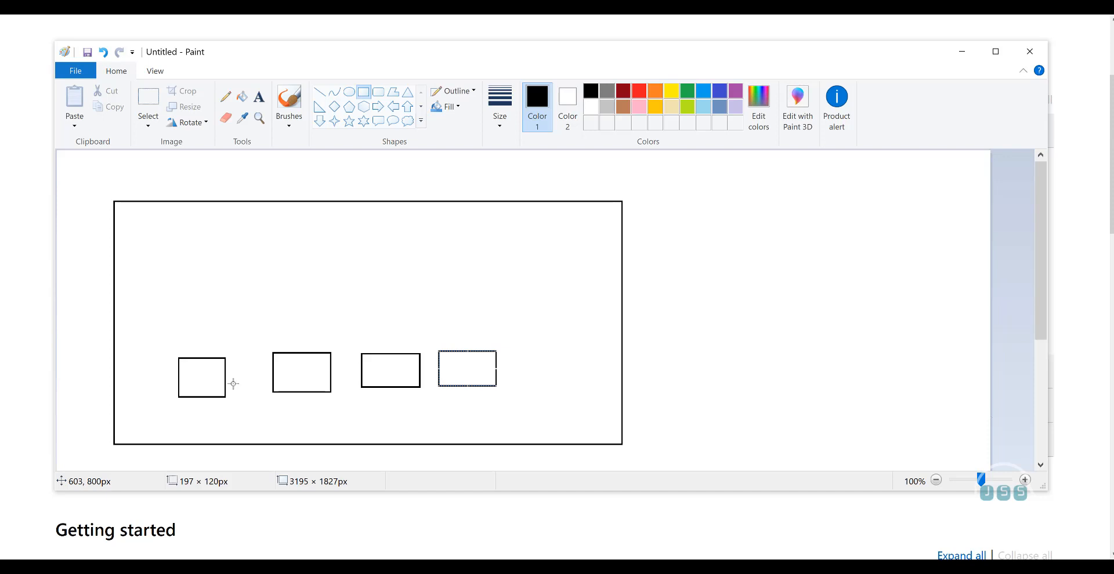
{"action": "mouse_move", "coordinate": [583, 218]}
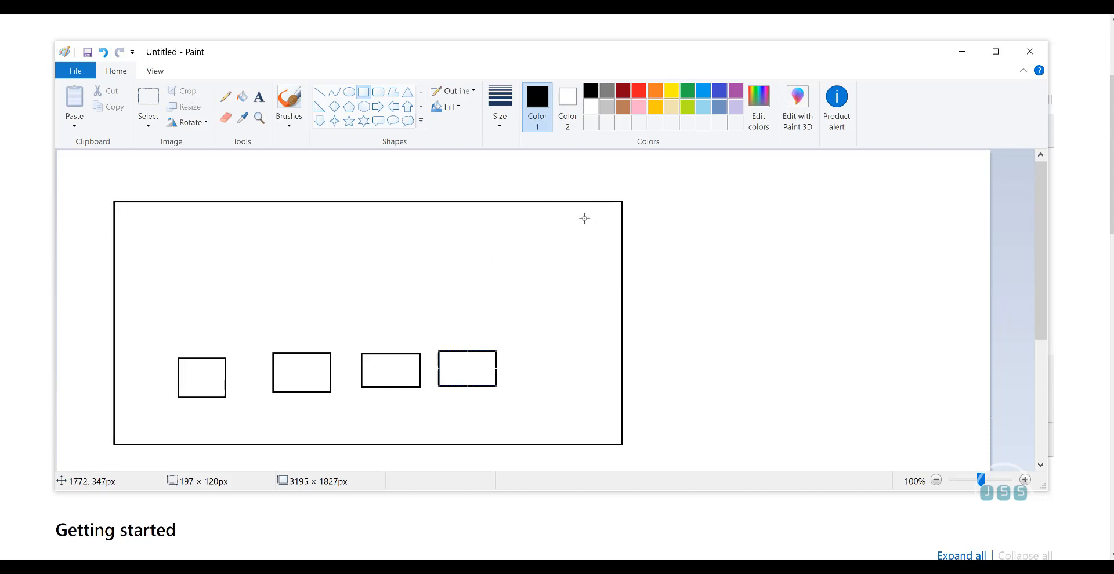
{"action": "mouse_move", "coordinate": [801, 173]}
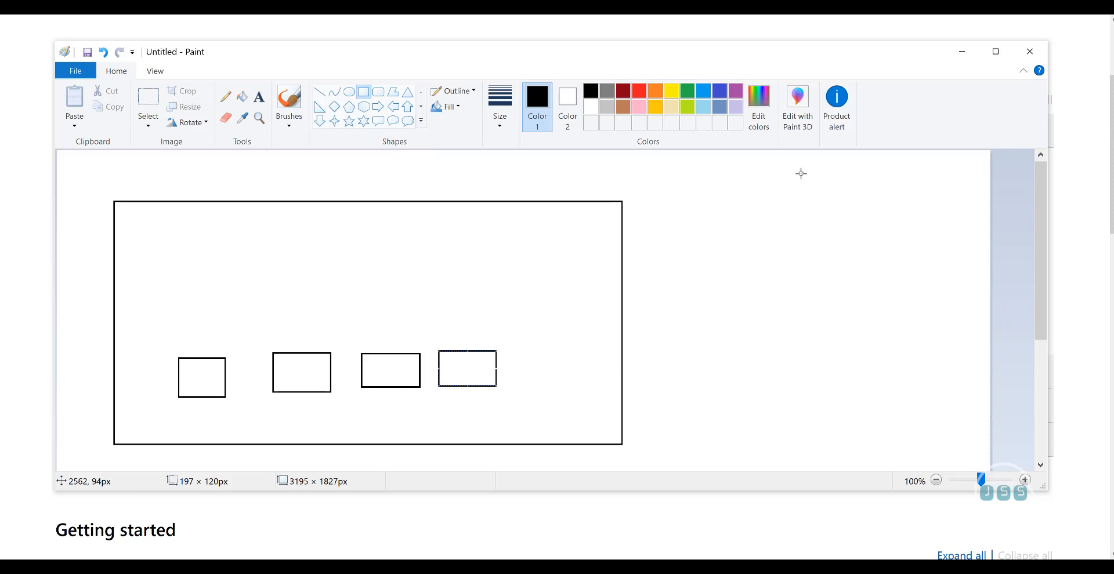
Step: Draw the server box to the upper right of the outline and adjust its size
{"action": "left_click_drag", "start_coordinate": [780, 157], "coordinate": [977, 301]}
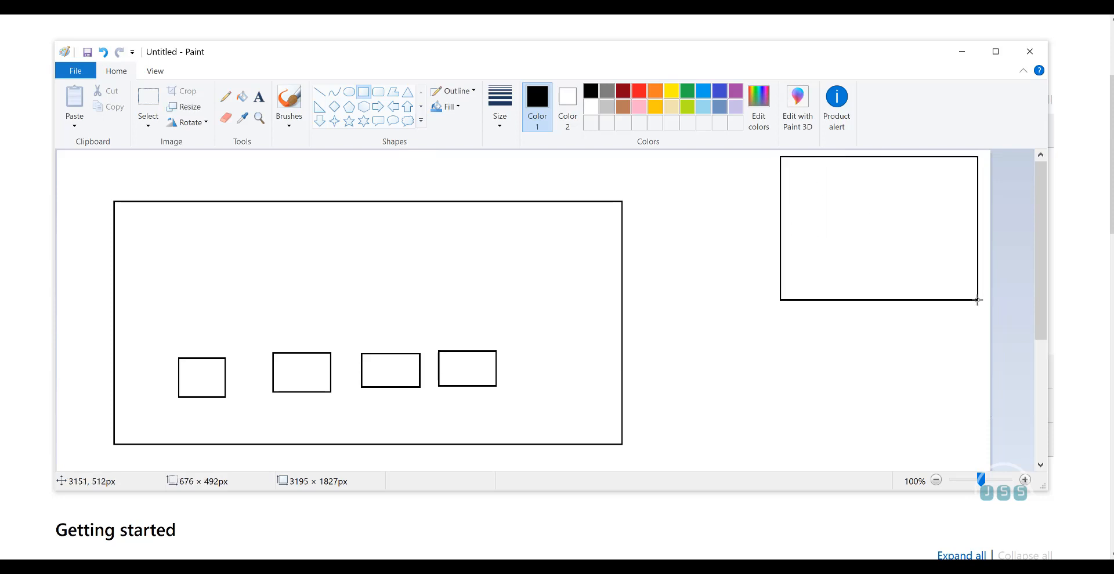
{"action": "left_click_drag", "start_coordinate": [979, 301], "coordinate": [973, 293]}
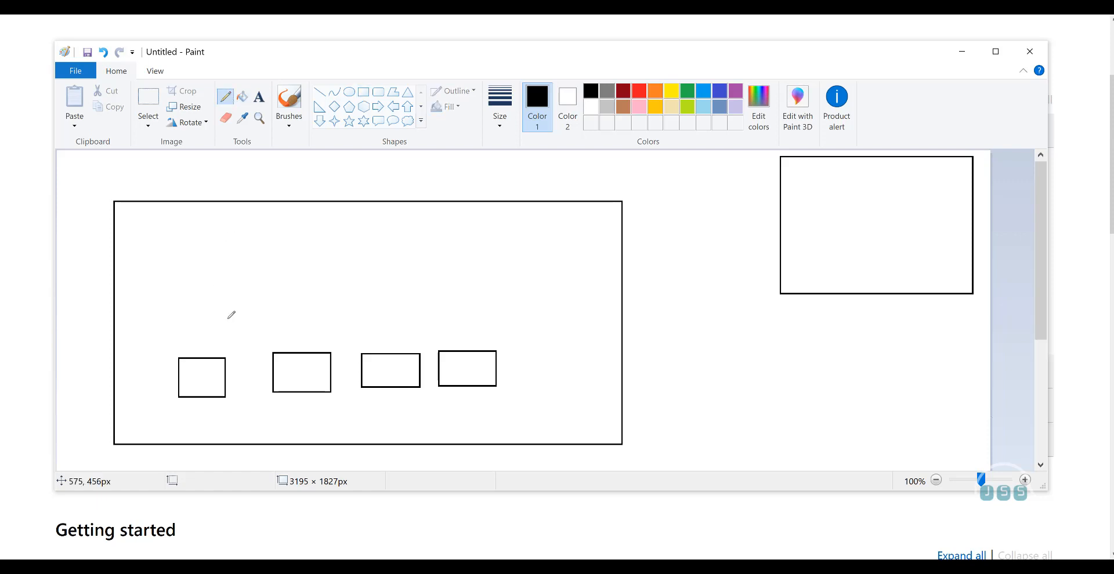
{"action": "mouse_move", "coordinate": [215, 355]}
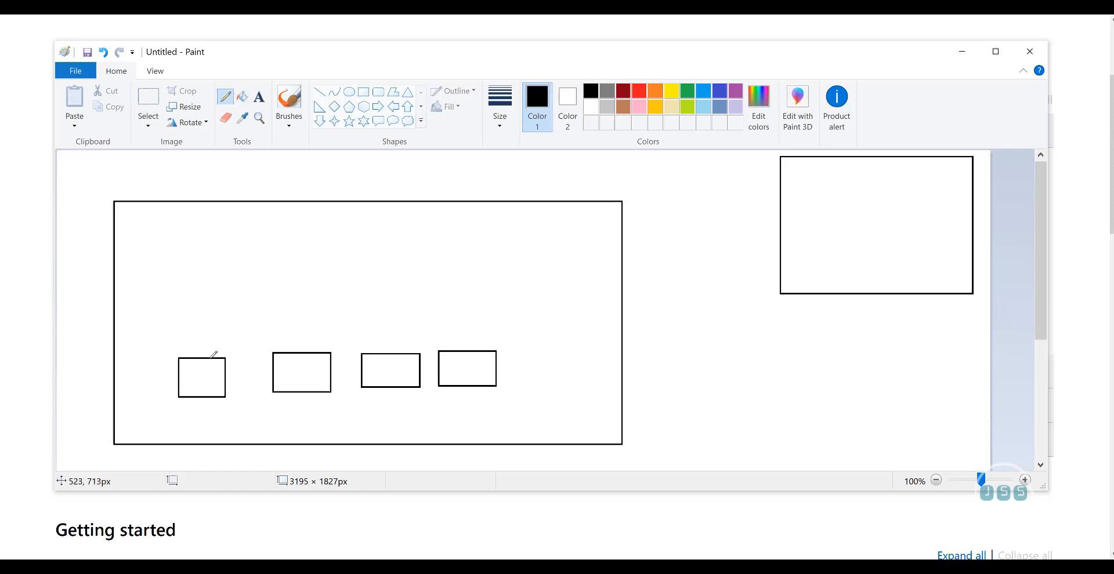
Step: Draw a curved pencil line from the first office box to the server box, plus a tall box near the top
{"action": "left_click_drag", "start_coordinate": [211, 355], "coordinate": [763, 256]}
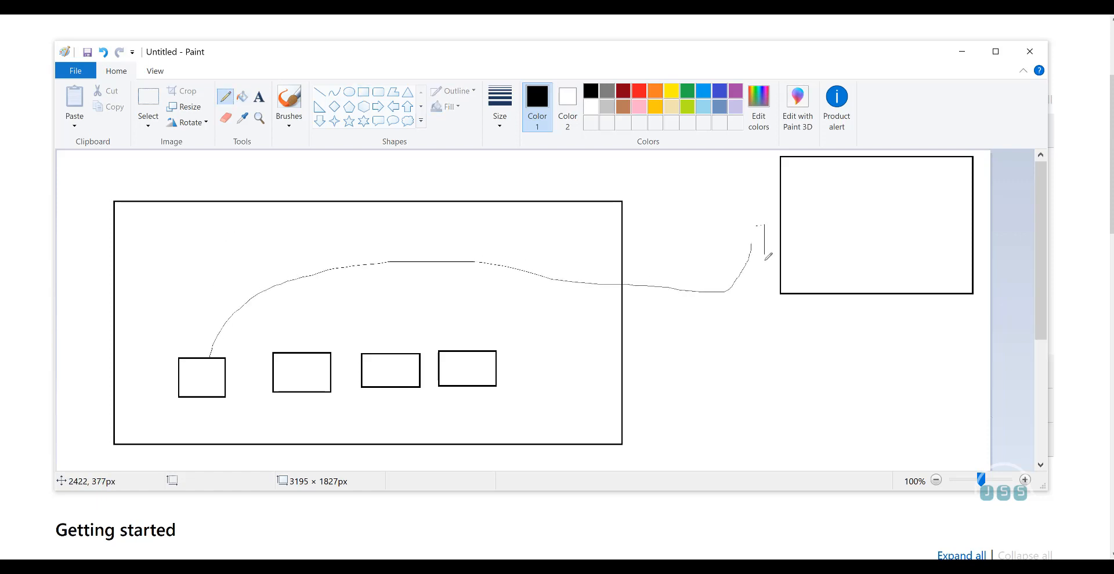
{"action": "mouse_move", "coordinate": [857, 266]}
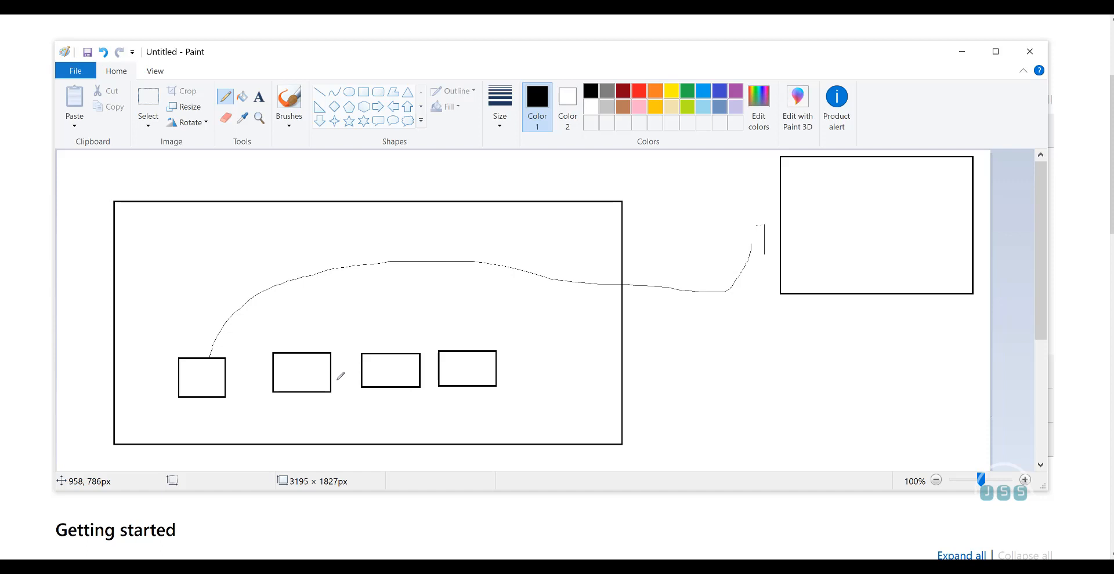
{"action": "mouse_move", "coordinate": [337, 376]}
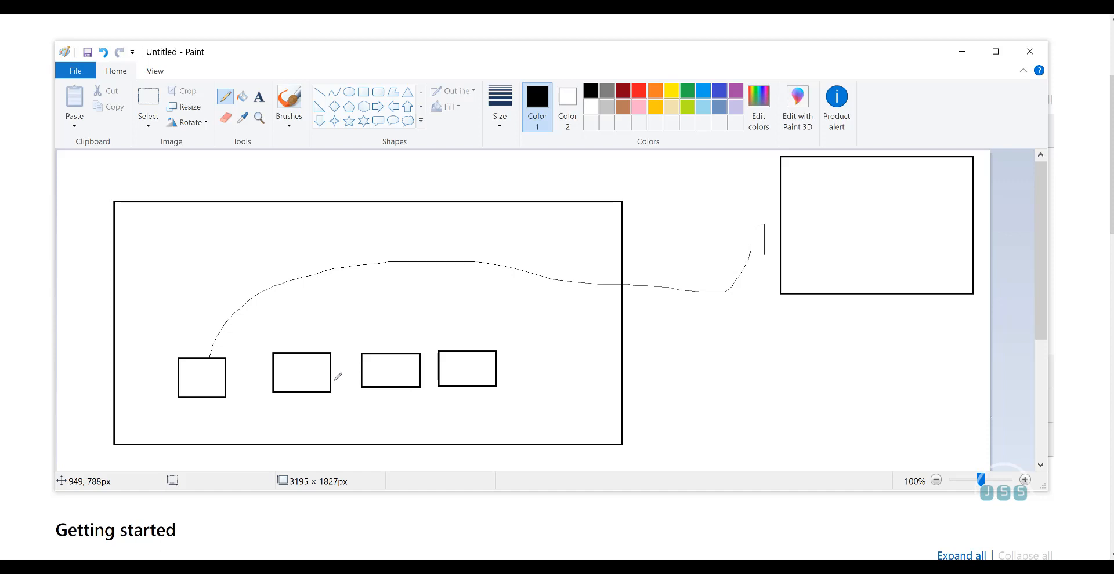
{"action": "mouse_move", "coordinate": [524, 235]}
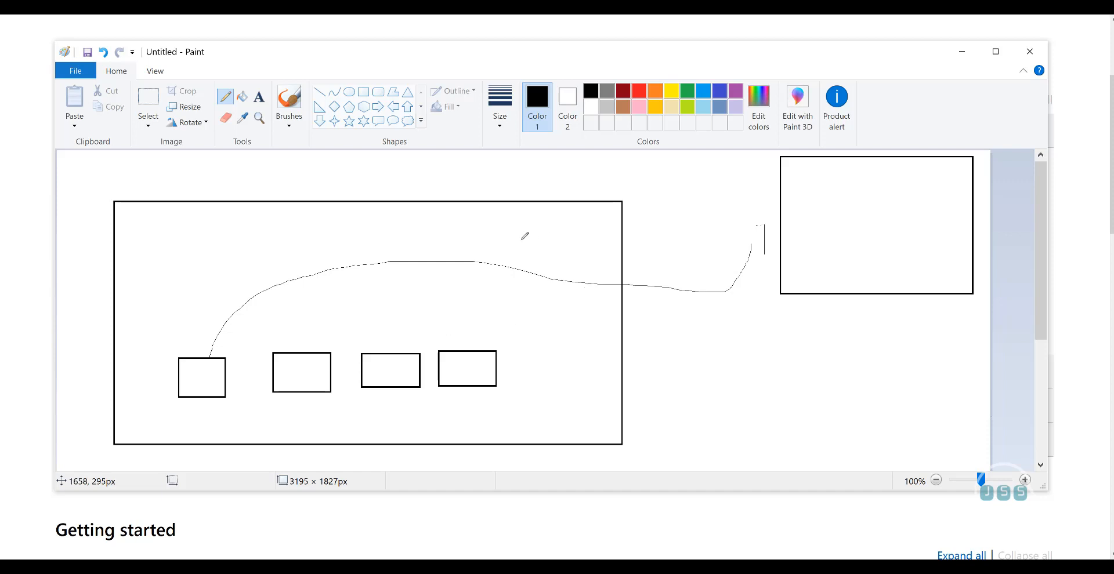
{"action": "left_click_drag", "start_coordinate": [504, 211], "coordinate": [558, 284]}
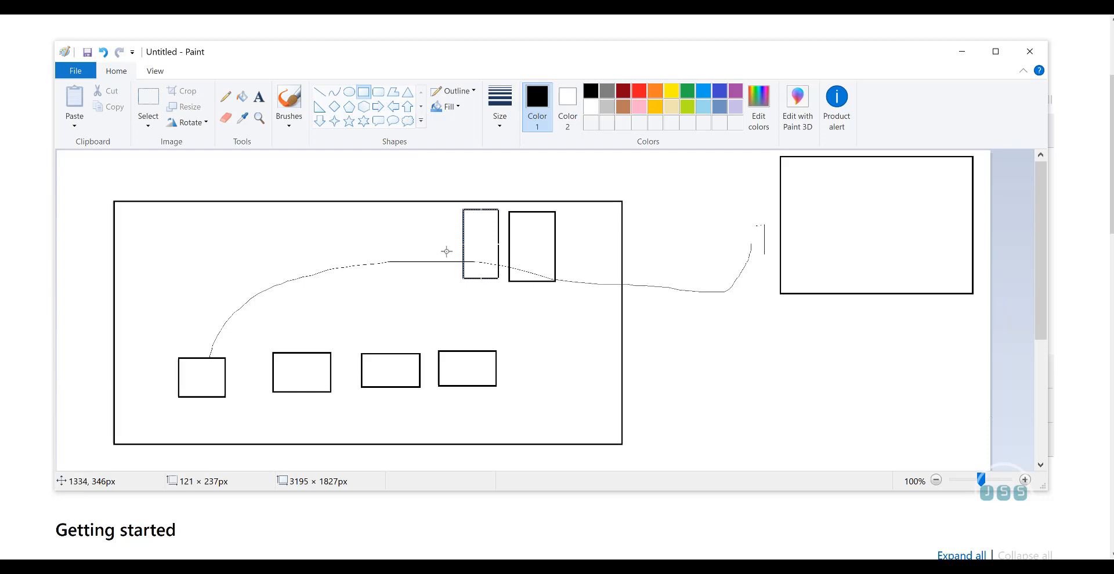
{"action": "mouse_move", "coordinate": [737, 327]}
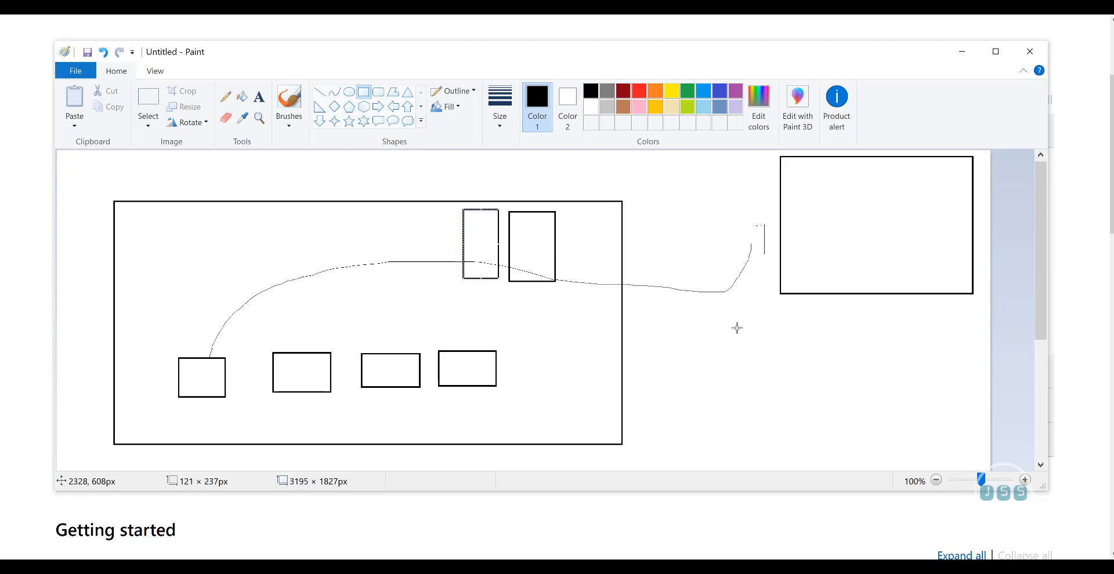
{"action": "mouse_move", "coordinate": [480, 353]}
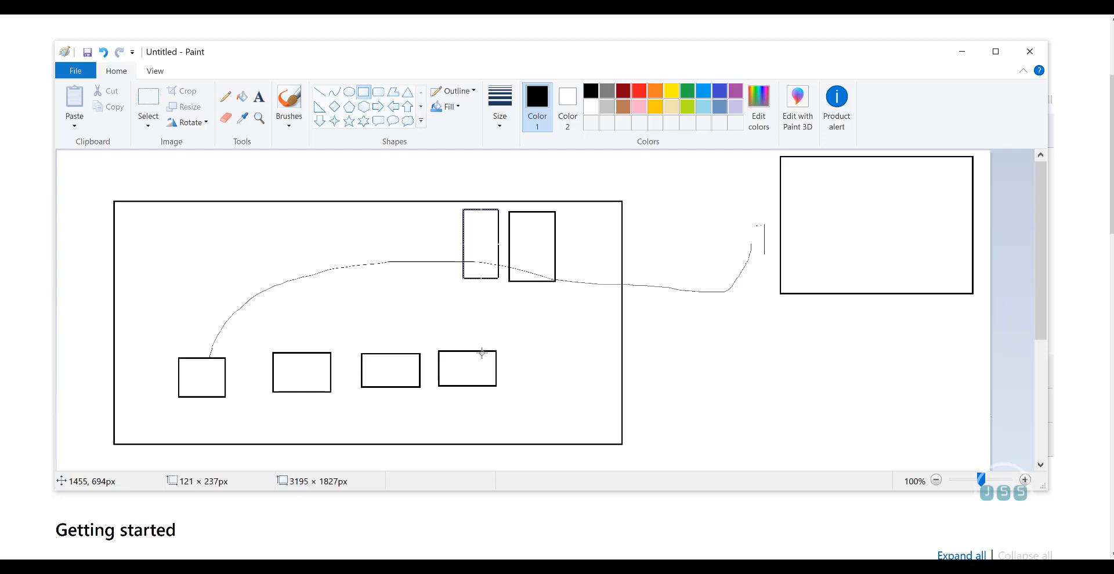
{"action": "mouse_move", "coordinate": [340, 456]}
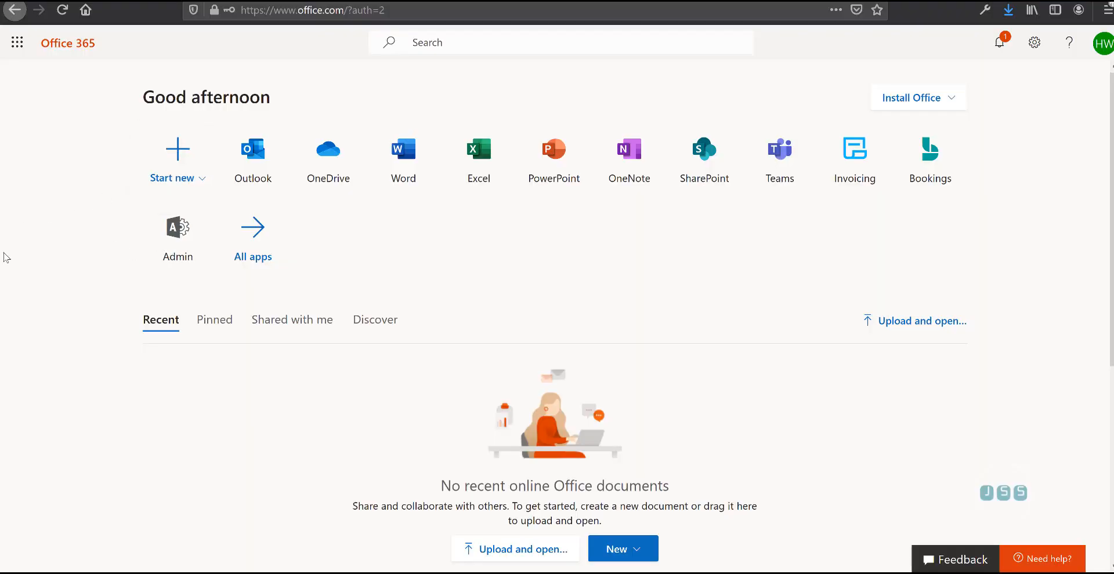
{"action": "mouse_move", "coordinate": [50, 288]}
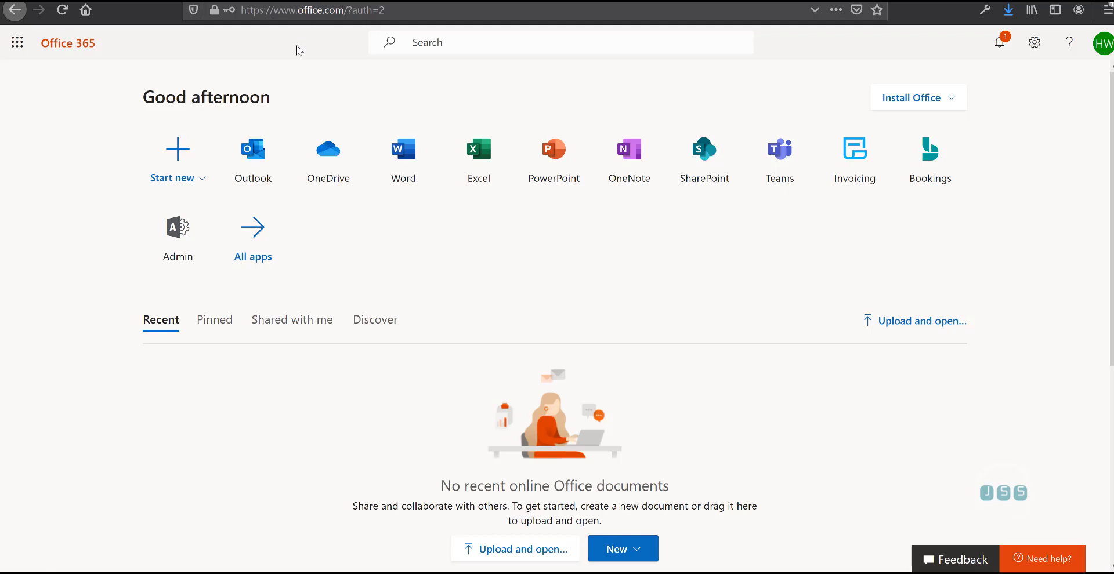
{"action": "mouse_move", "coordinate": [251, 235]}
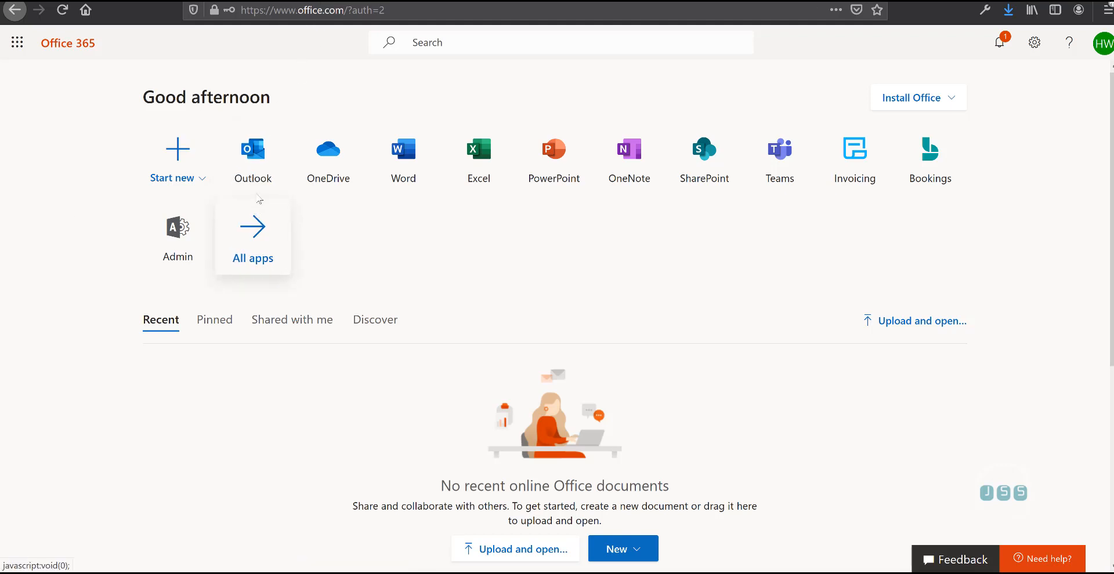
{"action": "mouse_move", "coordinate": [402, 157]}
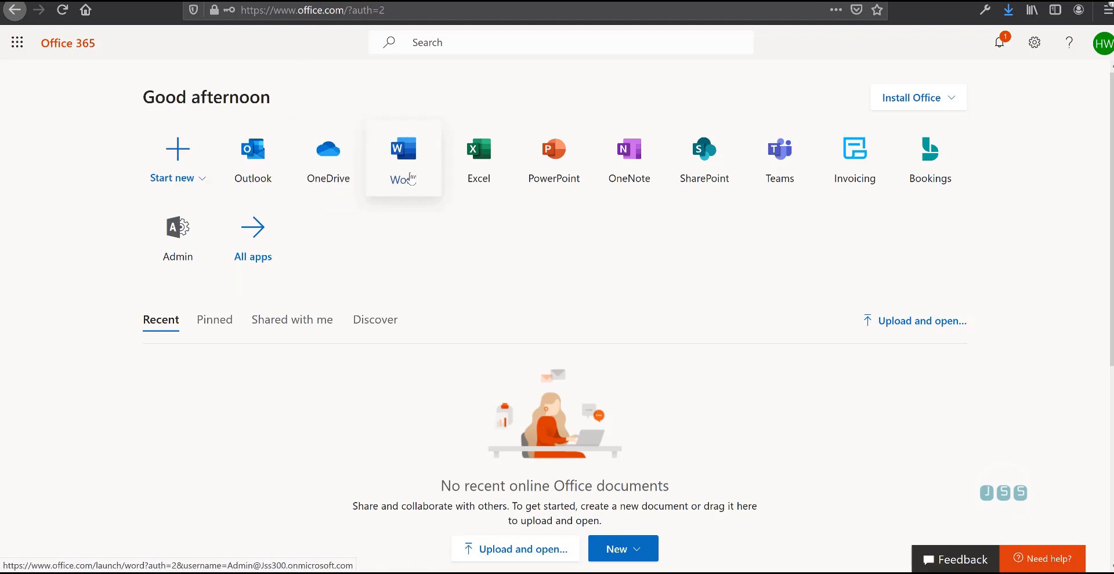
{"action": "mouse_move", "coordinate": [553, 155]}
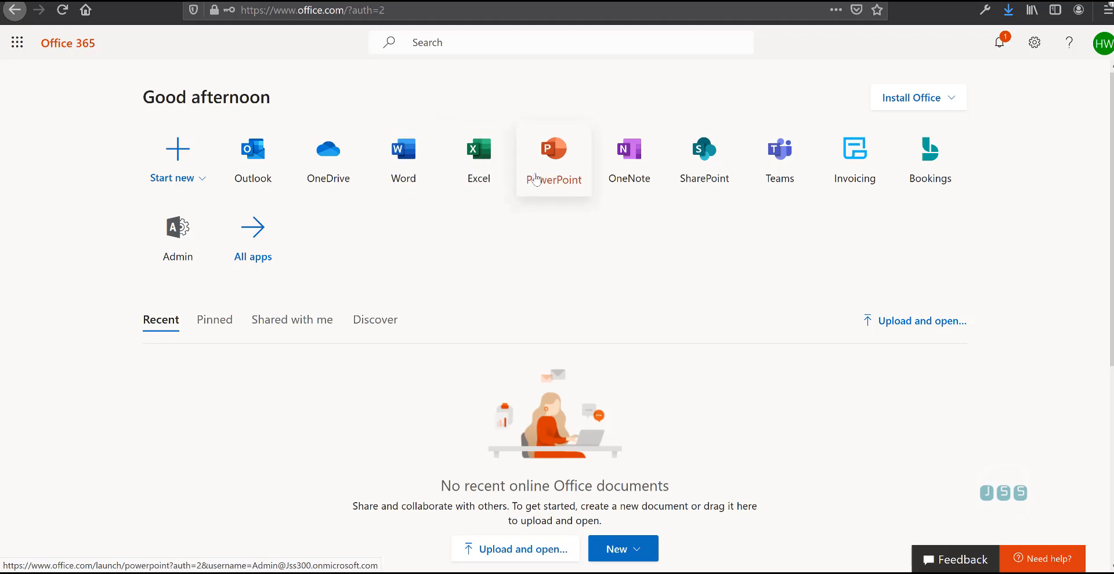
{"action": "mouse_move", "coordinate": [941, 199]}
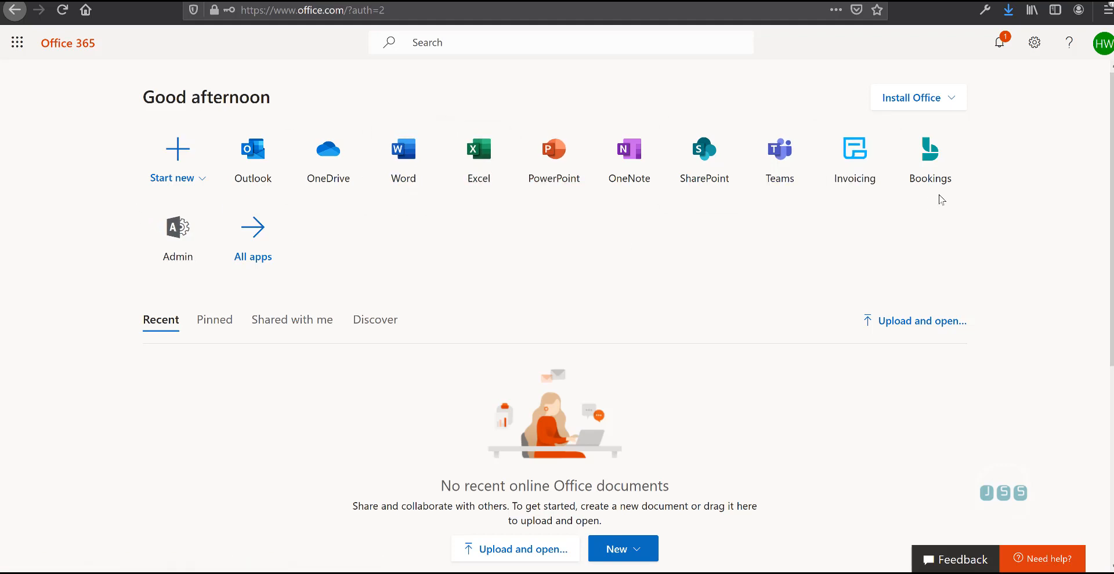
{"action": "mouse_move", "coordinate": [779, 240]}
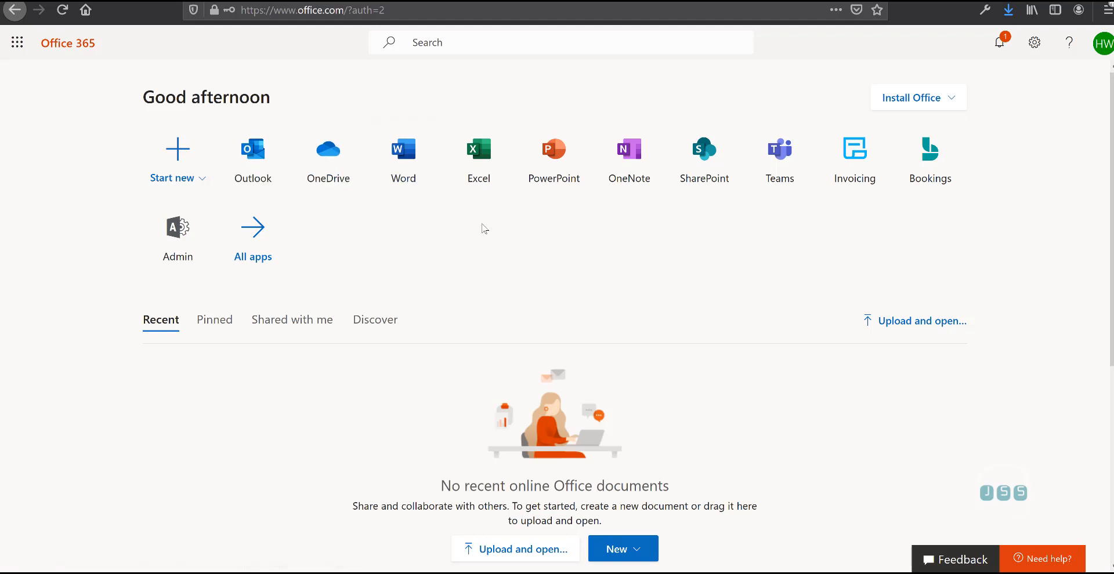
{"action": "mouse_move", "coordinate": [315, 224]}
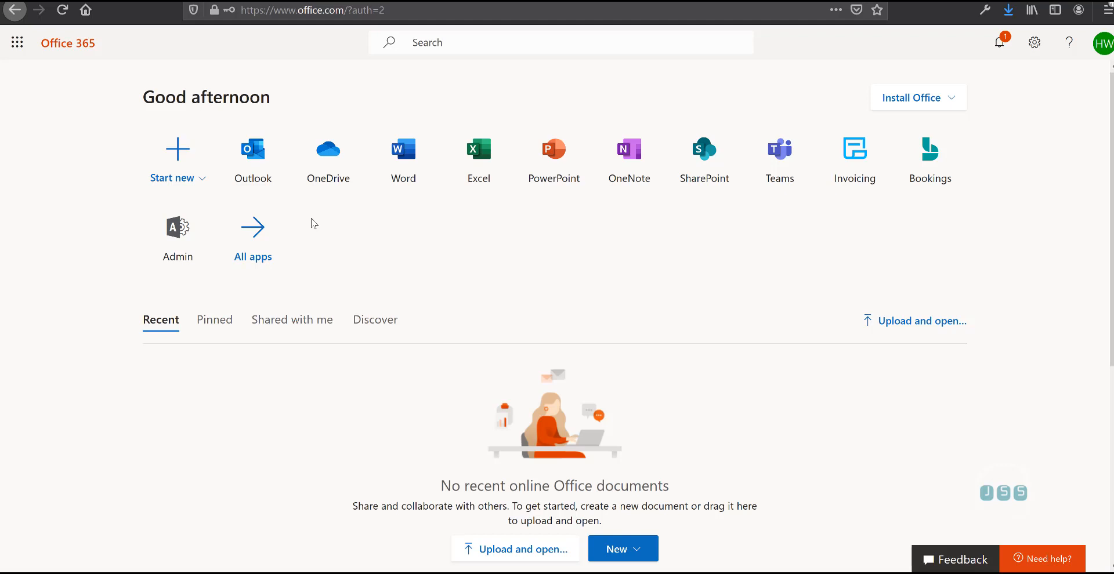
{"action": "mouse_move", "coordinate": [241, 163]}
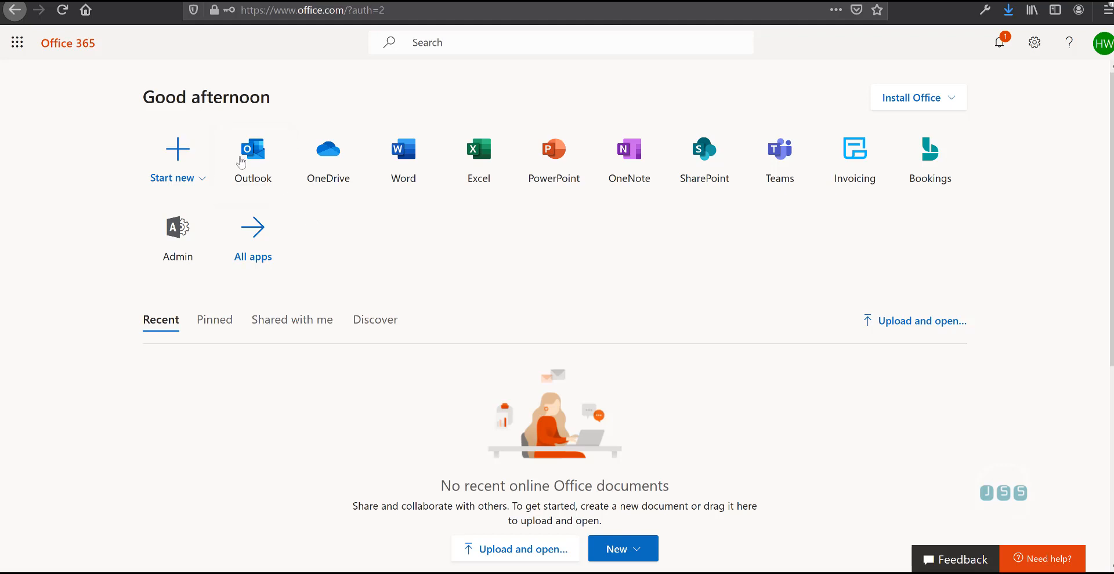
{"action": "mouse_move", "coordinate": [369, 216]}
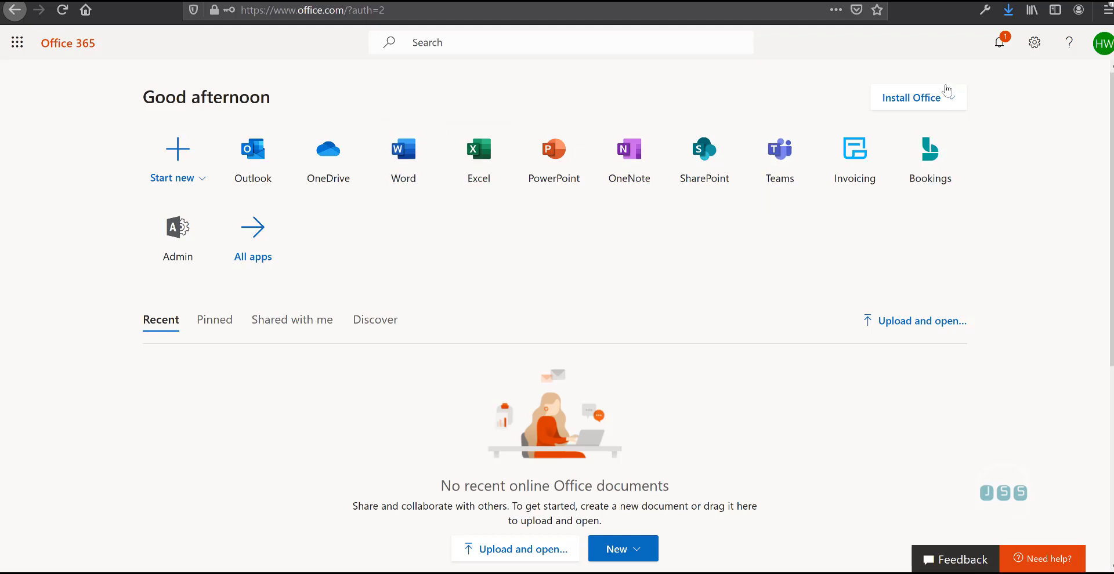
Step: Bring up the Office 365 portal home page with its app tiles
{"action": "left_click", "coordinate": [916, 98]}
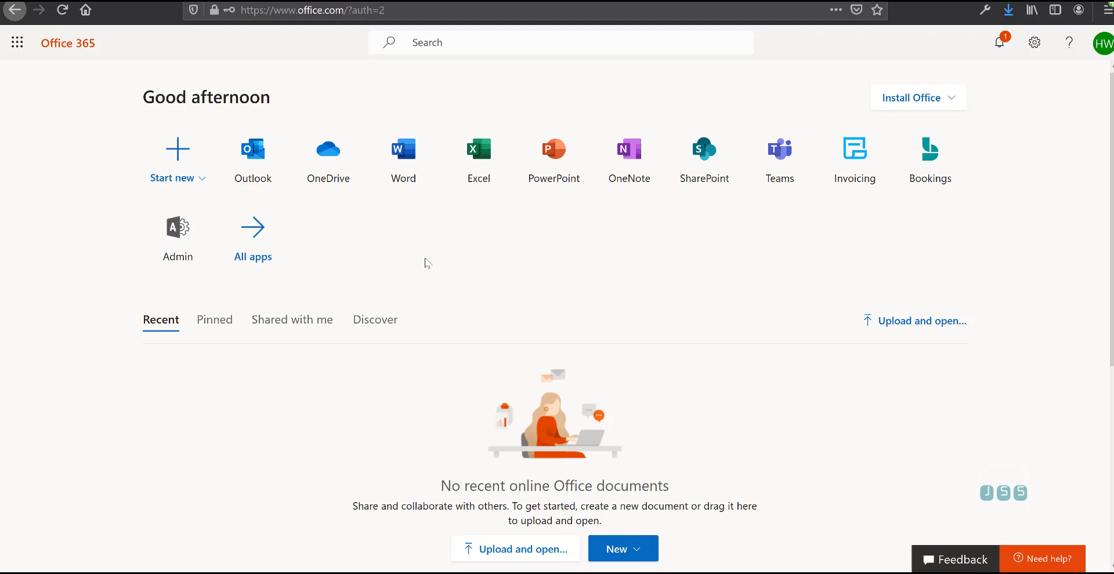
{"action": "mouse_move", "coordinate": [317, 33]}
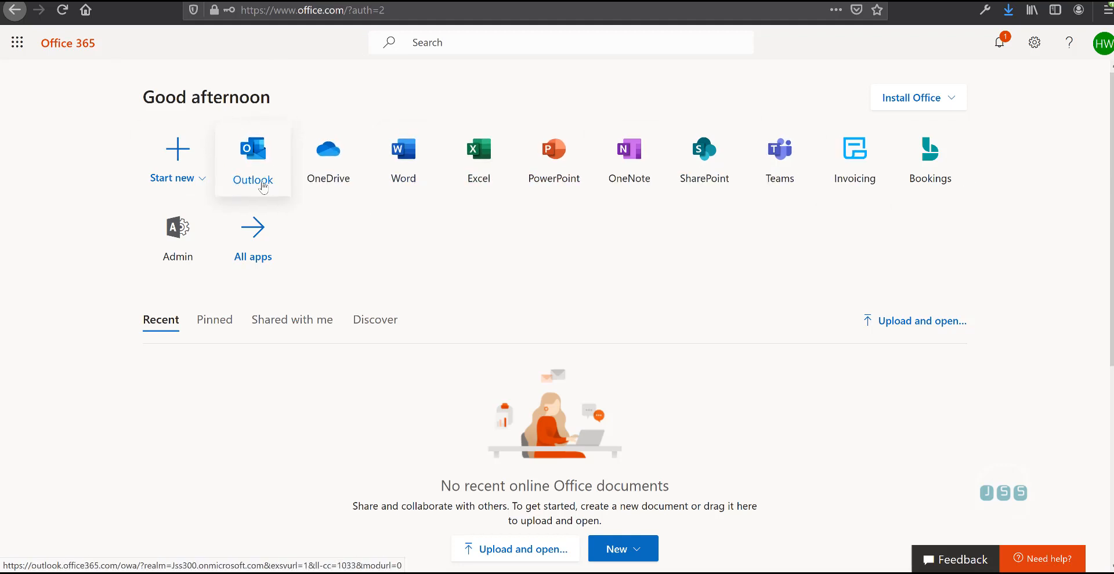
{"action": "mouse_move", "coordinate": [54, 91]}
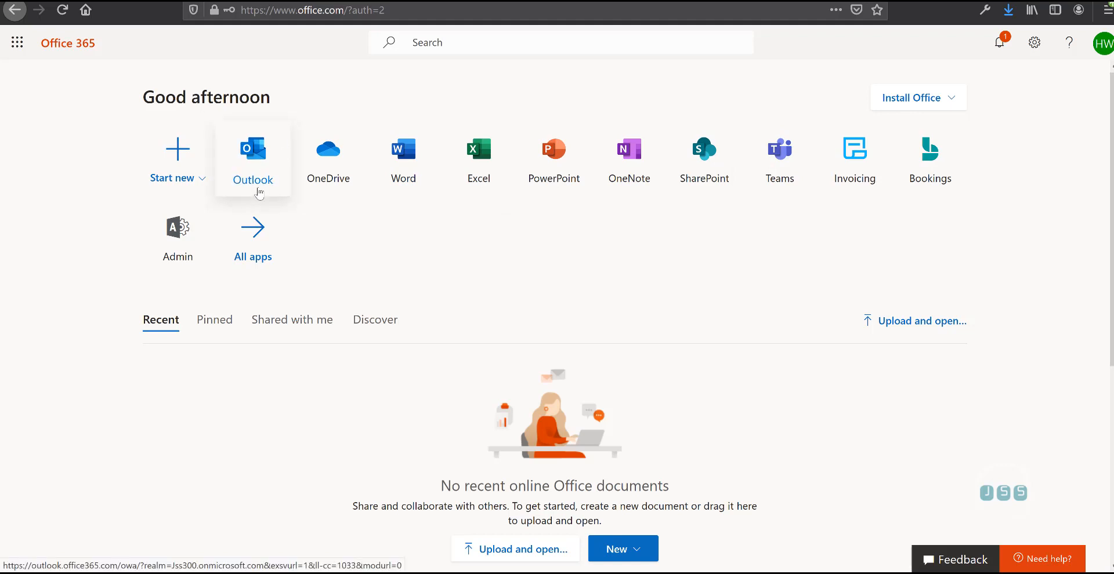
{"action": "mouse_move", "coordinate": [408, 254]}
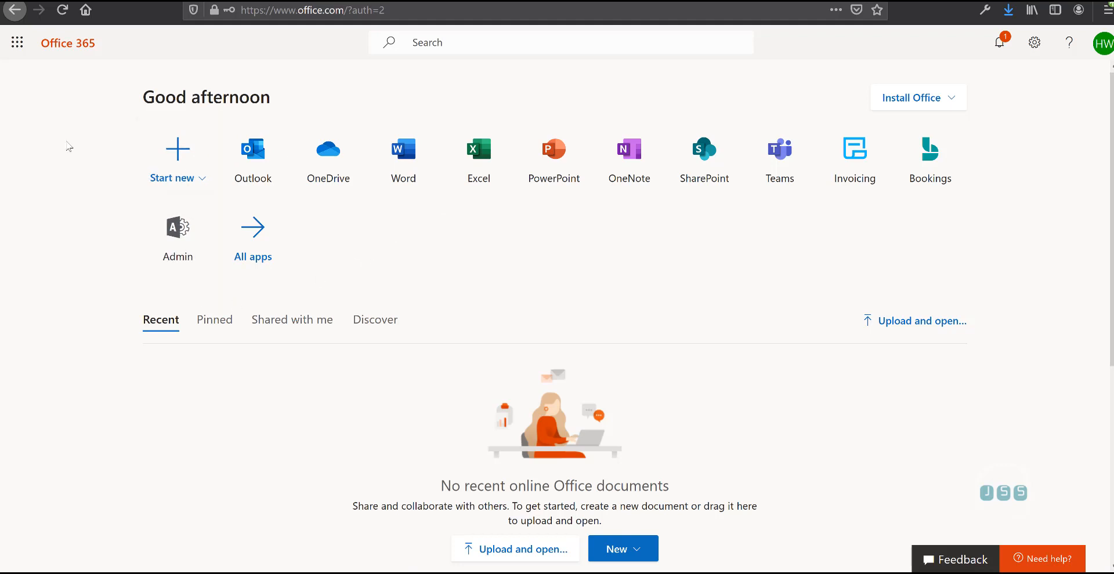
{"action": "mouse_move", "coordinate": [630, 229]}
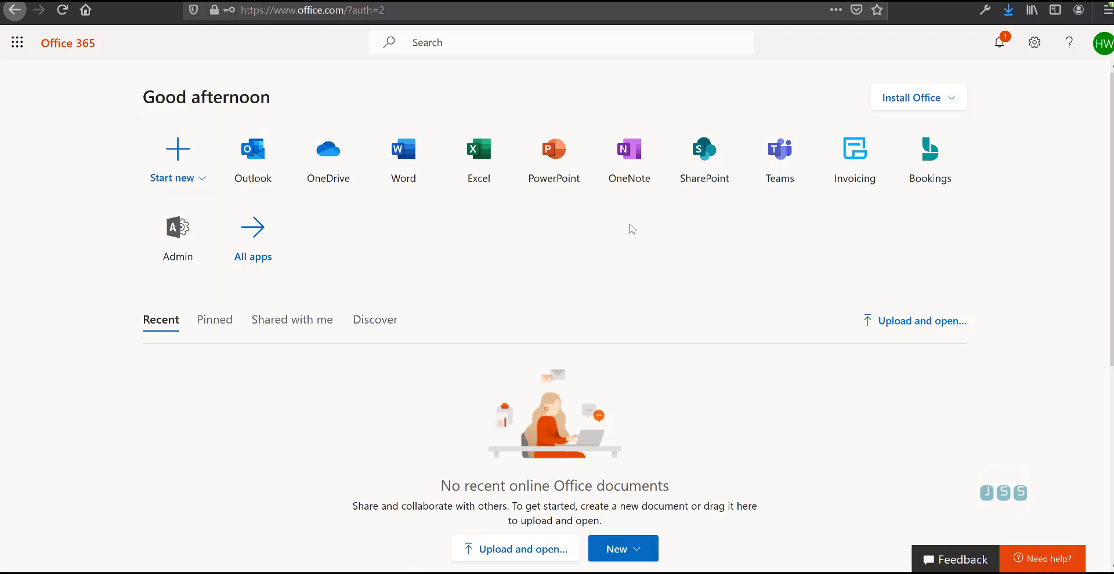
{"action": "mouse_move", "coordinate": [995, 150]}
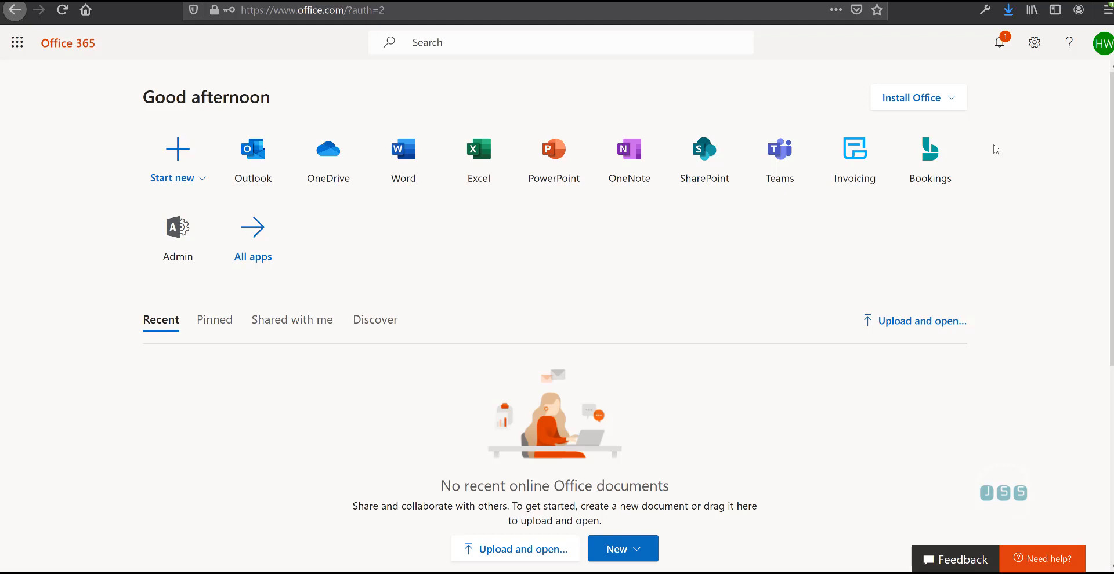
{"action": "mouse_move", "coordinate": [177, 234]}
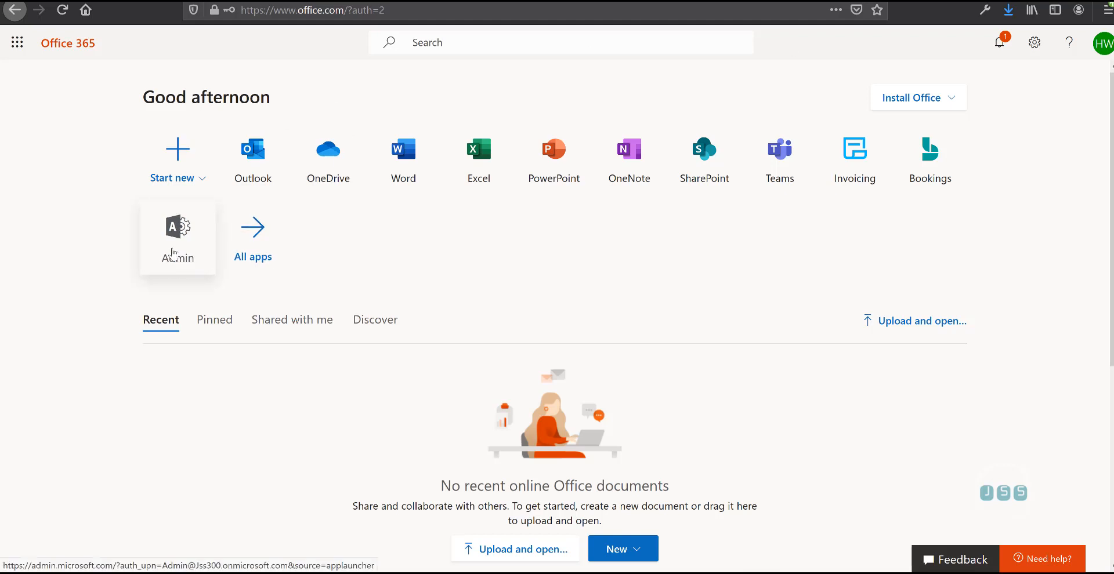
Step: Enter the admin center from the Admin tile and expand the Users and Groups navigation sections
{"action": "left_click", "coordinate": [176, 234]}
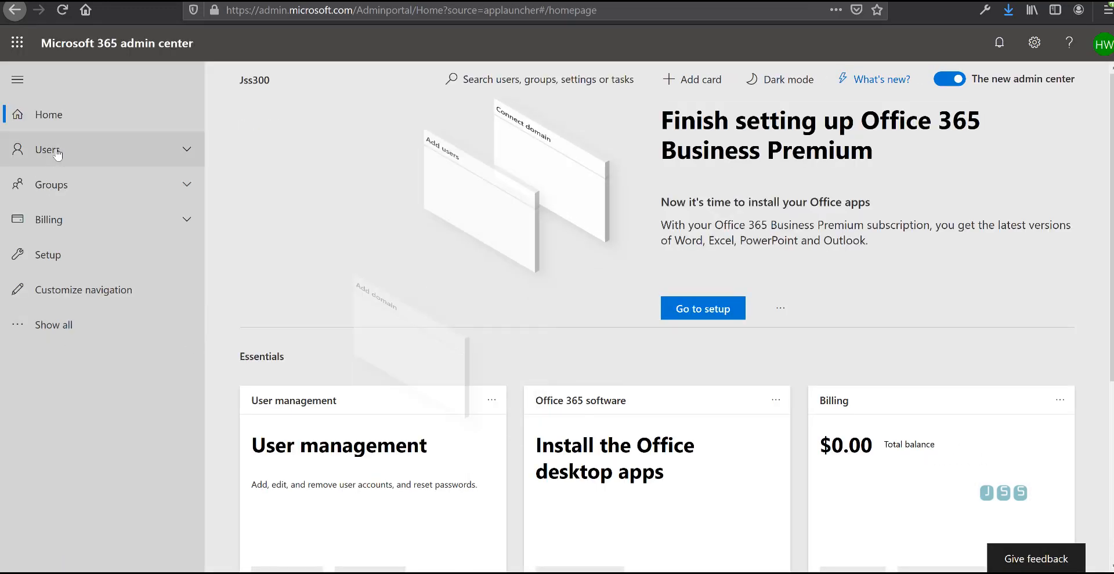
{"action": "left_click", "coordinate": [49, 149]}
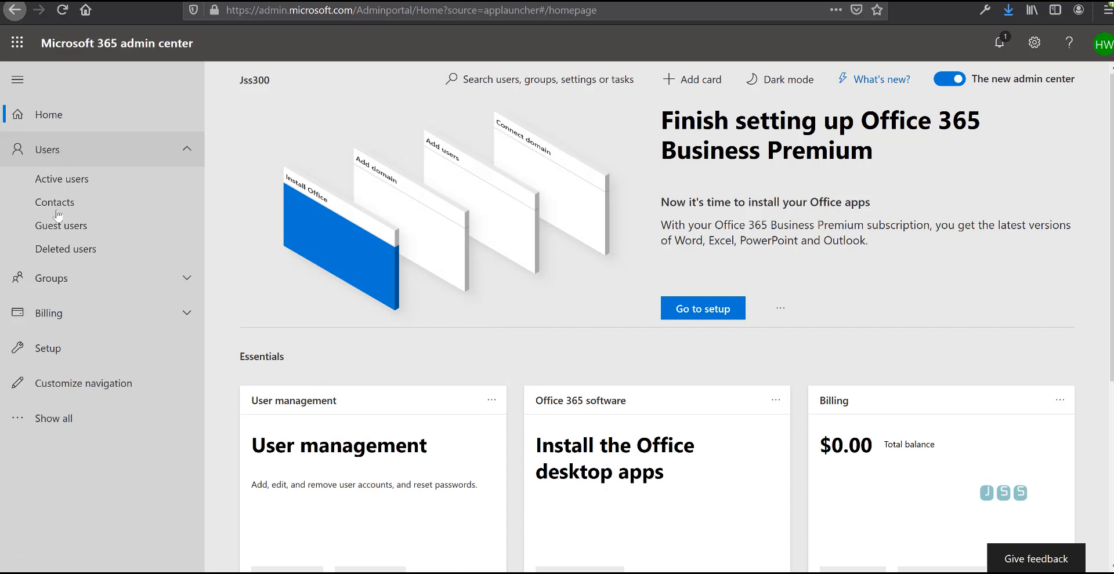
{"action": "left_click", "coordinate": [52, 278]}
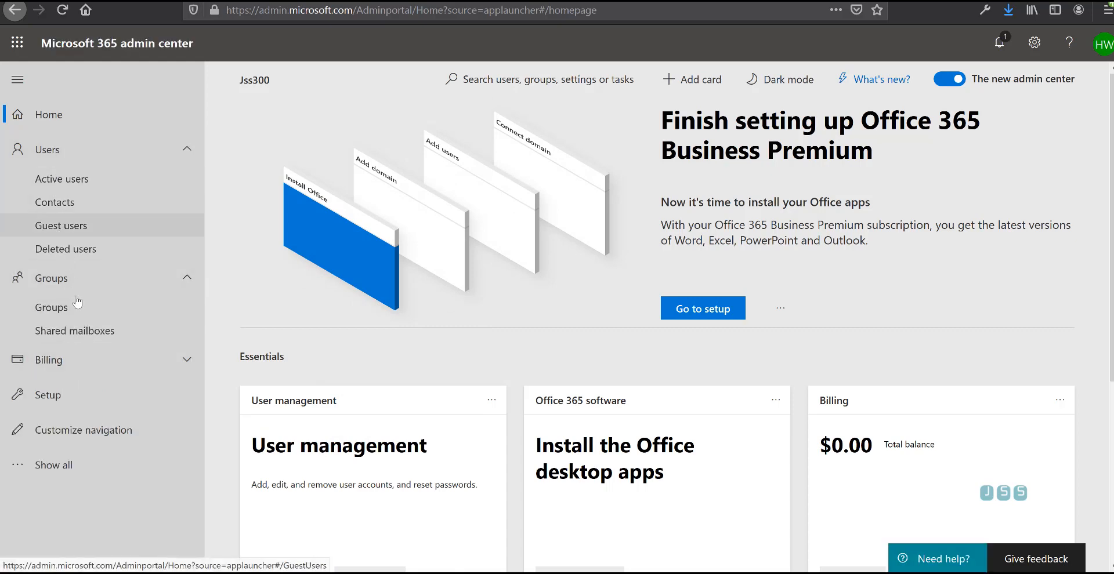
{"action": "scroll", "scroll_direction": "down", "scroll_amount": 3}
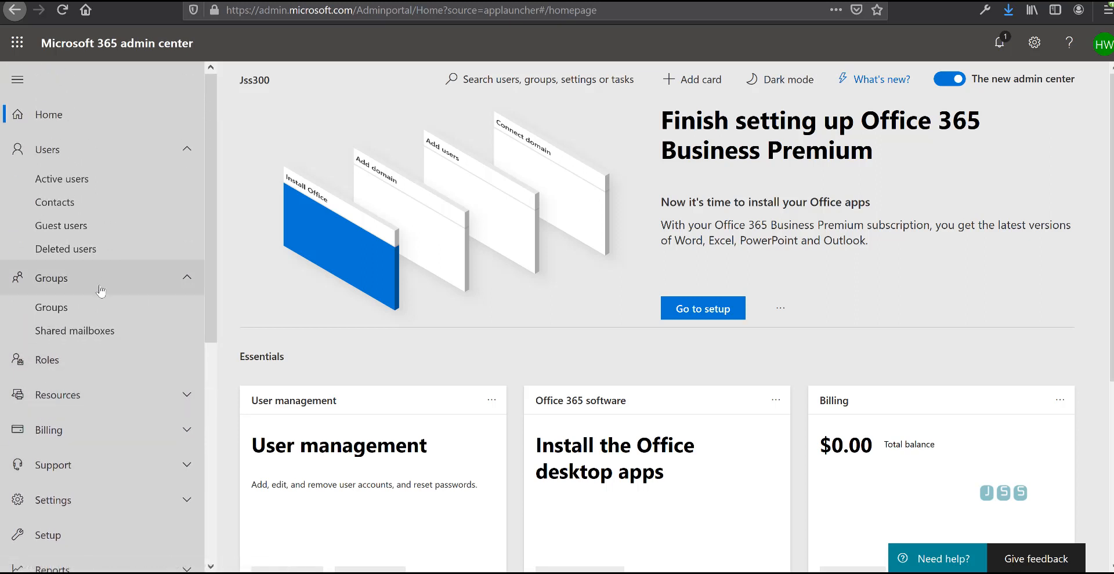
{"action": "mouse_move", "coordinate": [47, 360]}
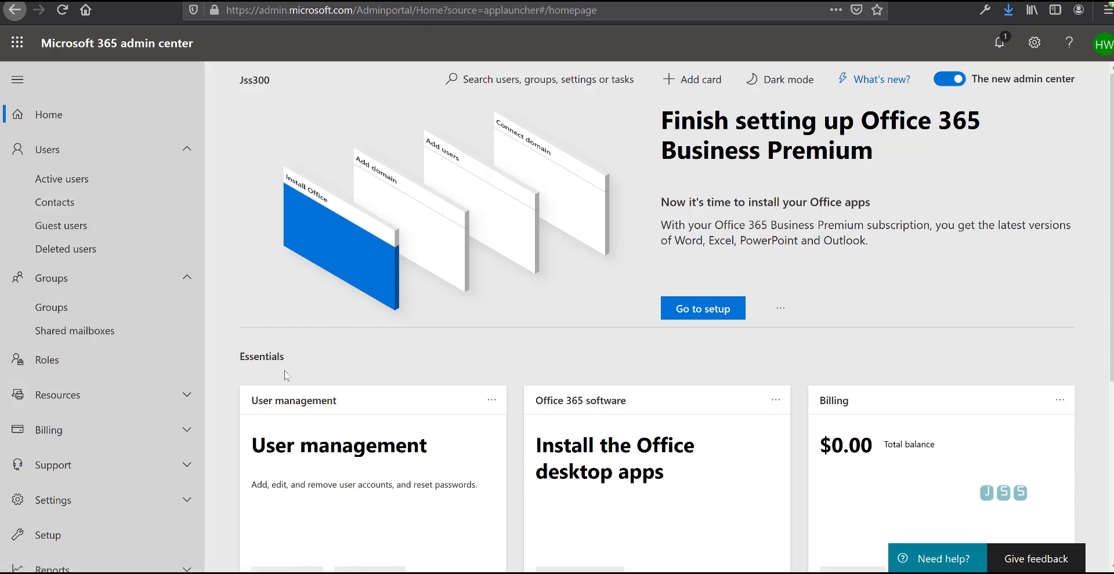
{"action": "mouse_move", "coordinate": [299, 383]}
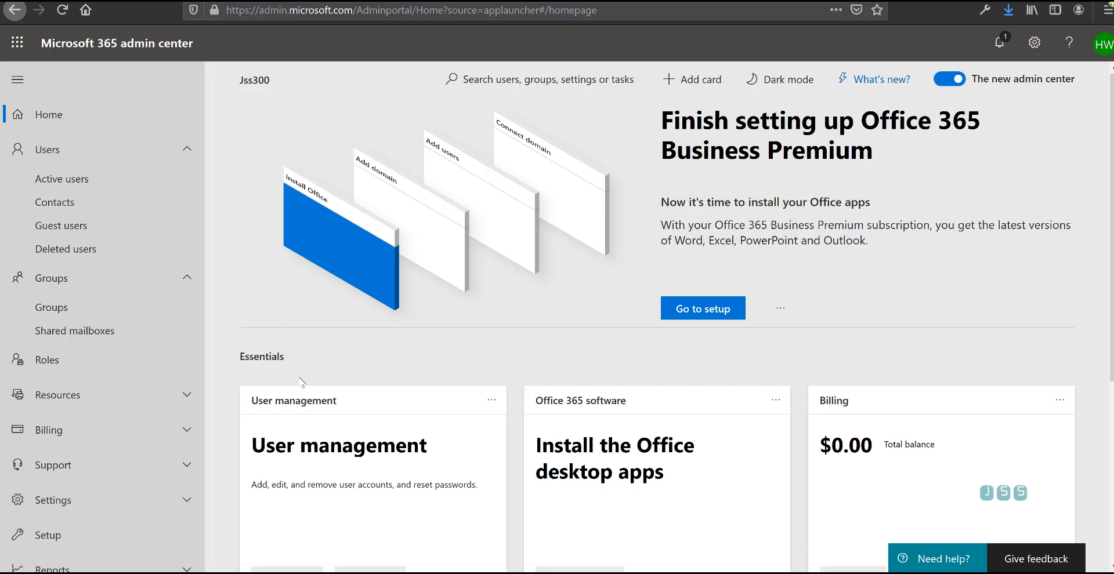
{"action": "mouse_move", "coordinate": [405, 285]}
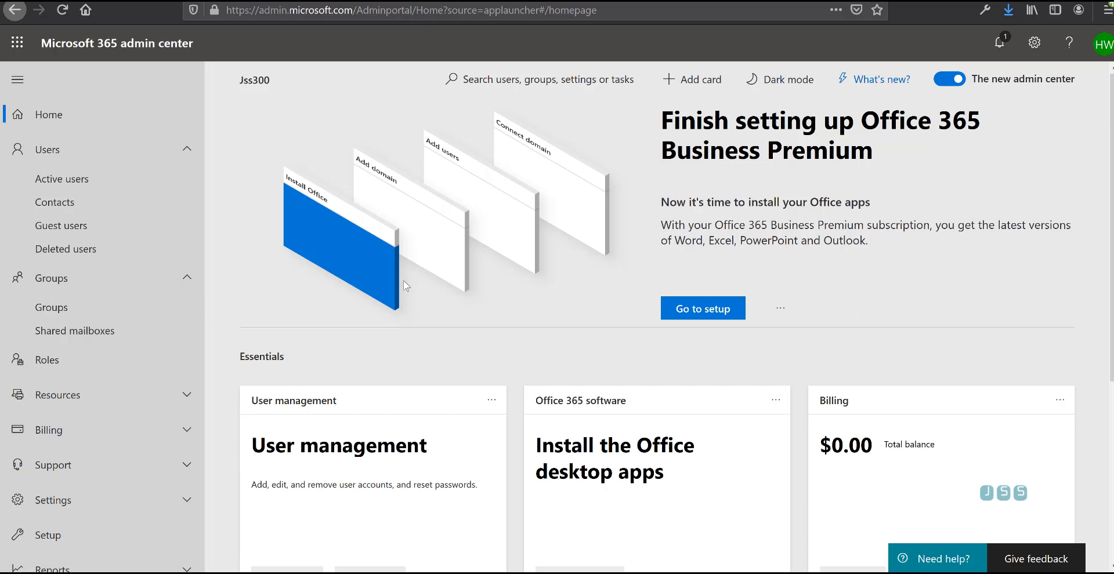
{"action": "mouse_move", "coordinate": [329, 276]}
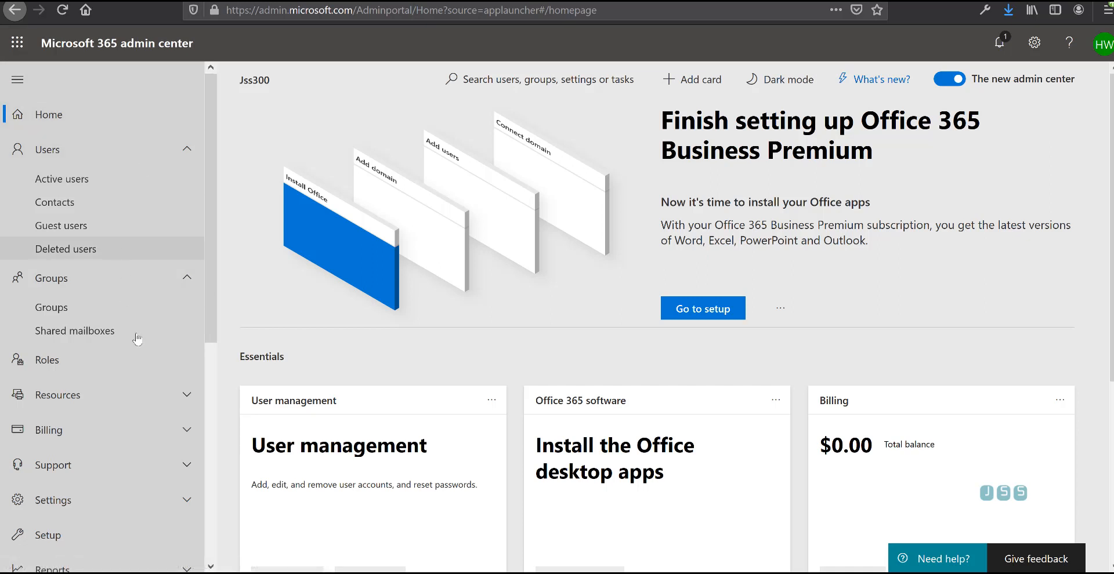
{"action": "mouse_move", "coordinate": [352, 188]}
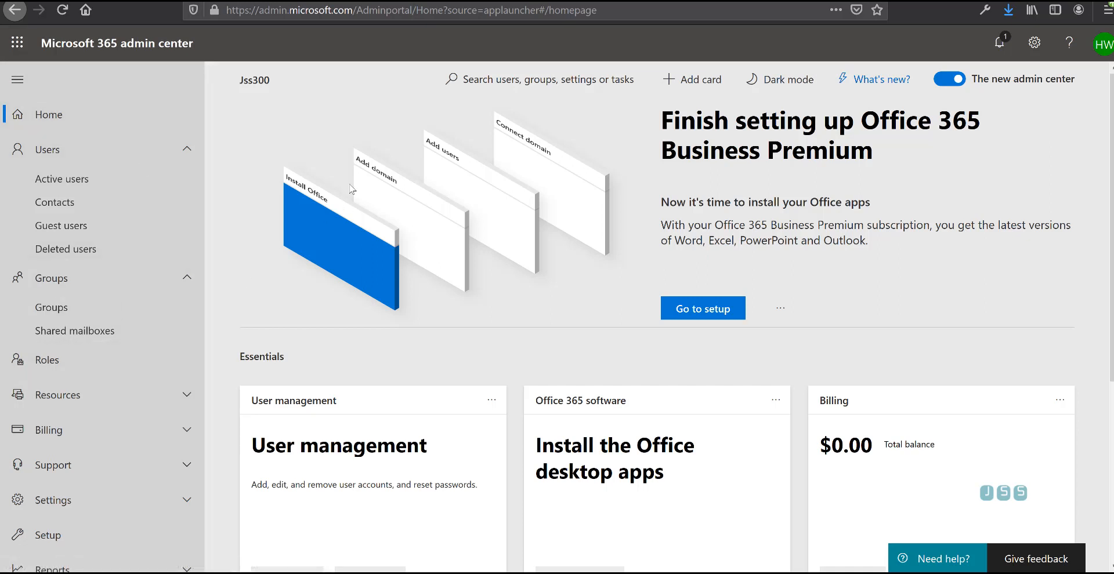
{"action": "mouse_move", "coordinate": [219, 137]}
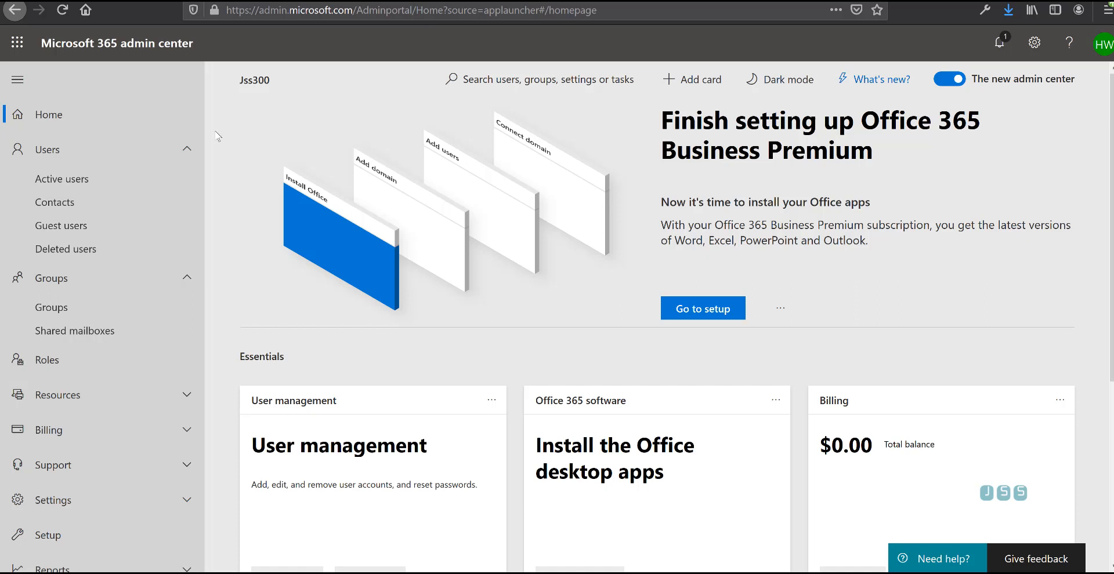